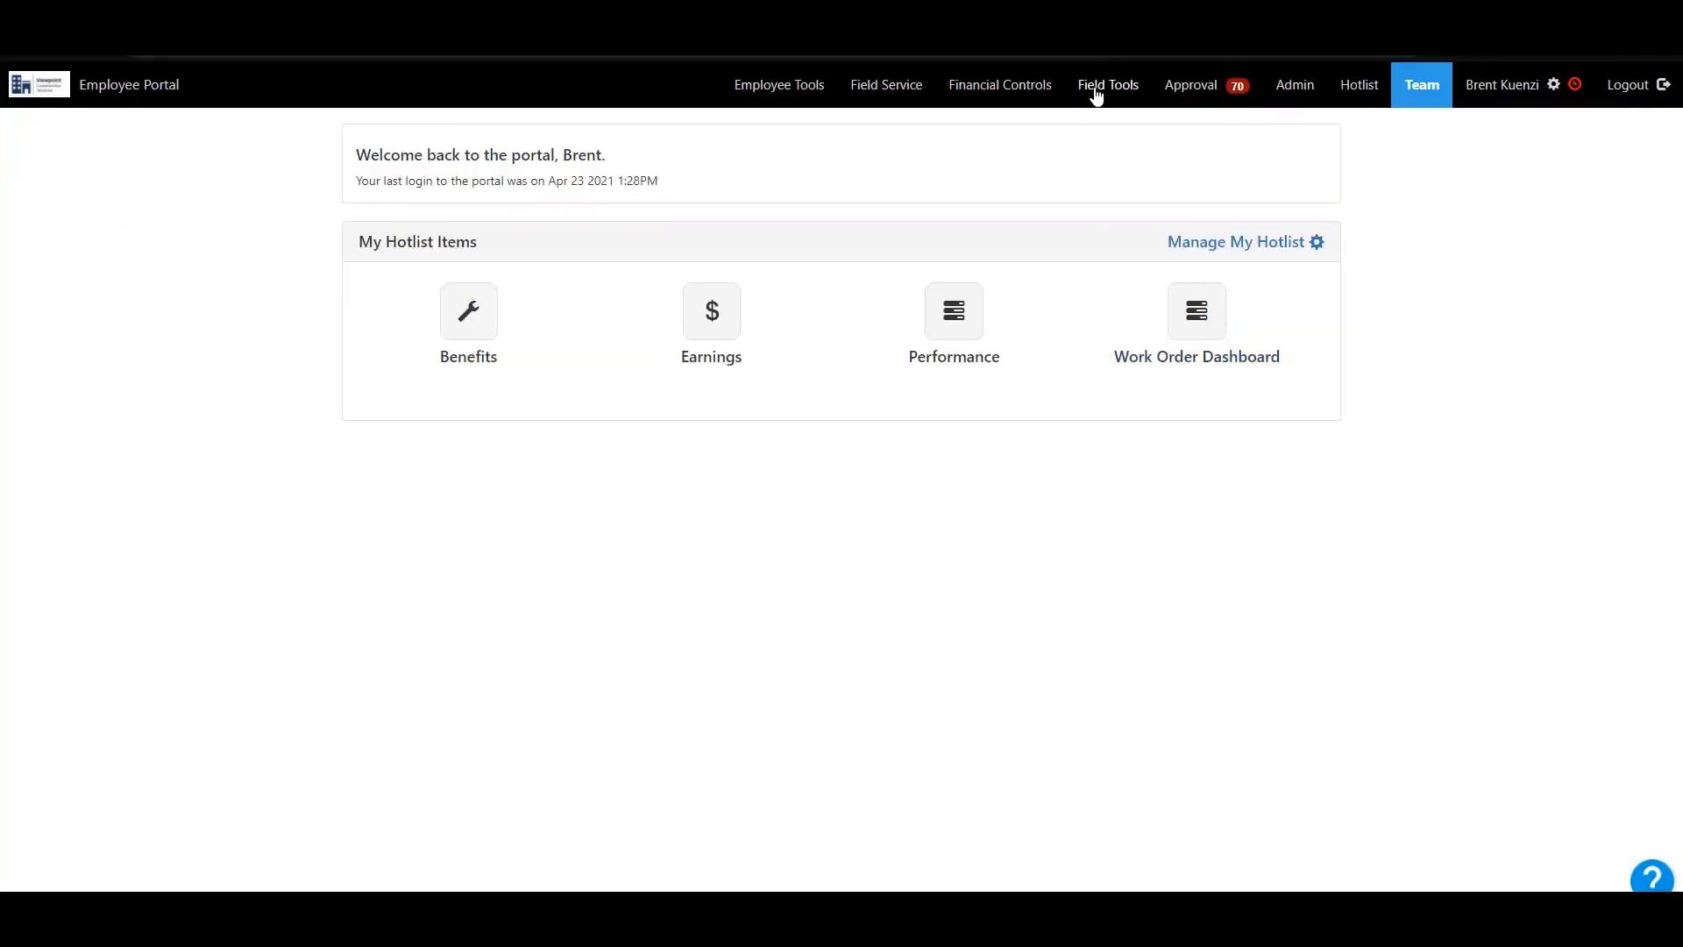
- Start a new field ticket from the dashboard on phase 061100 Wall framing and create it
left_click(1108, 84)
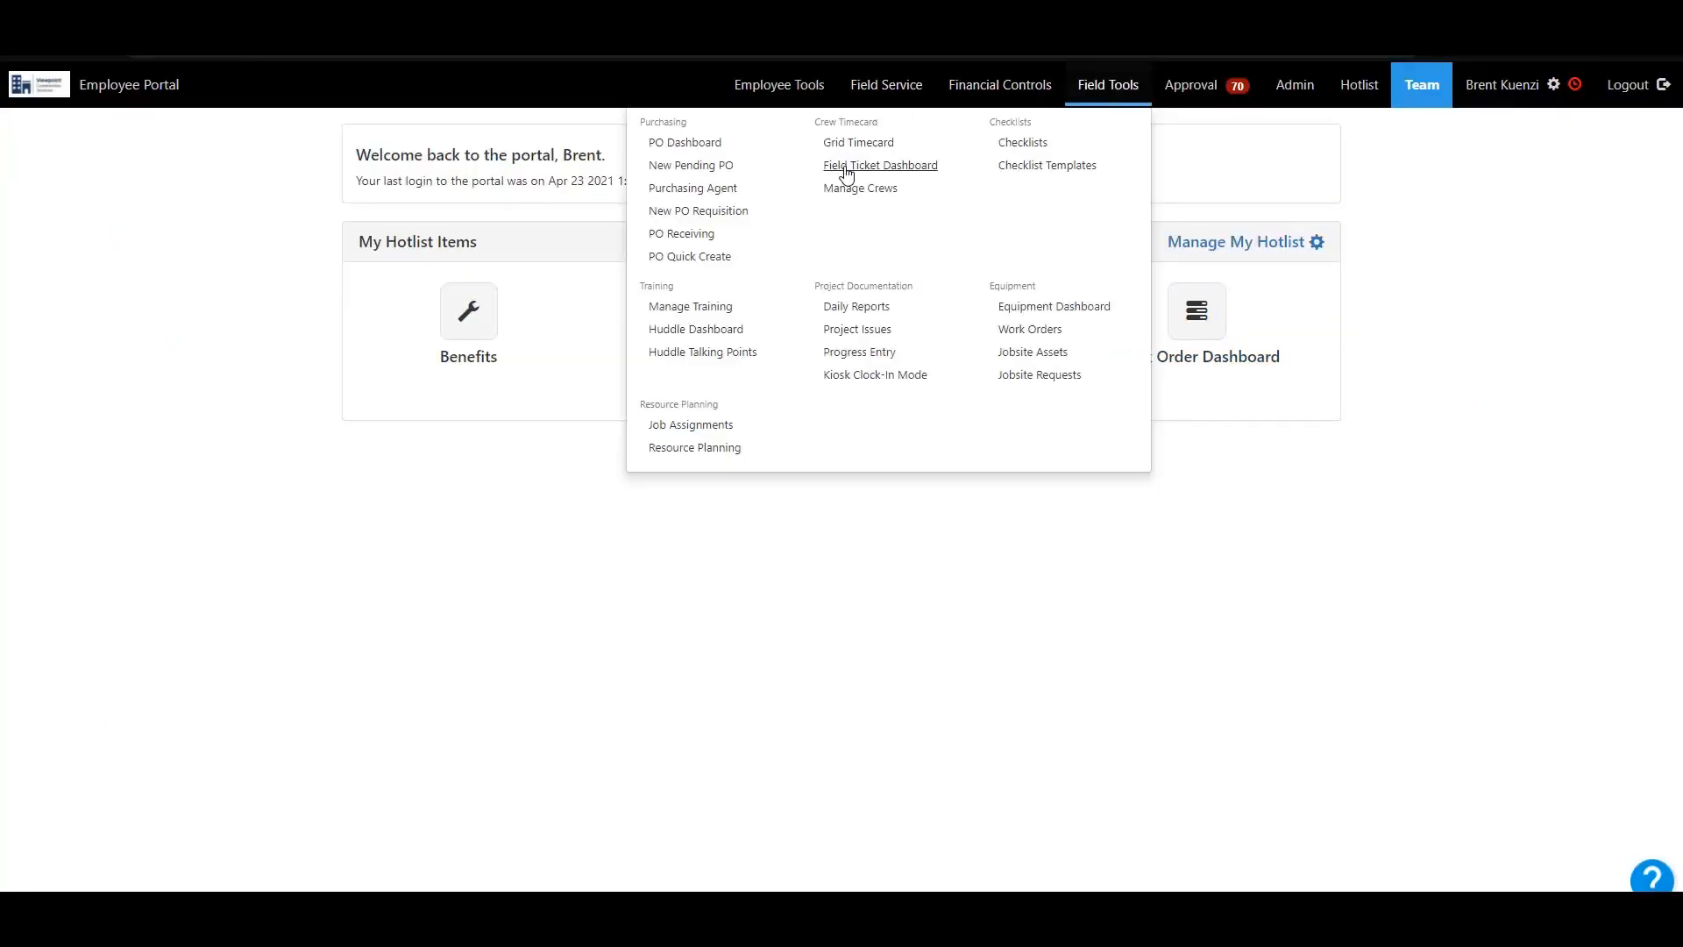
left_click(880, 165)
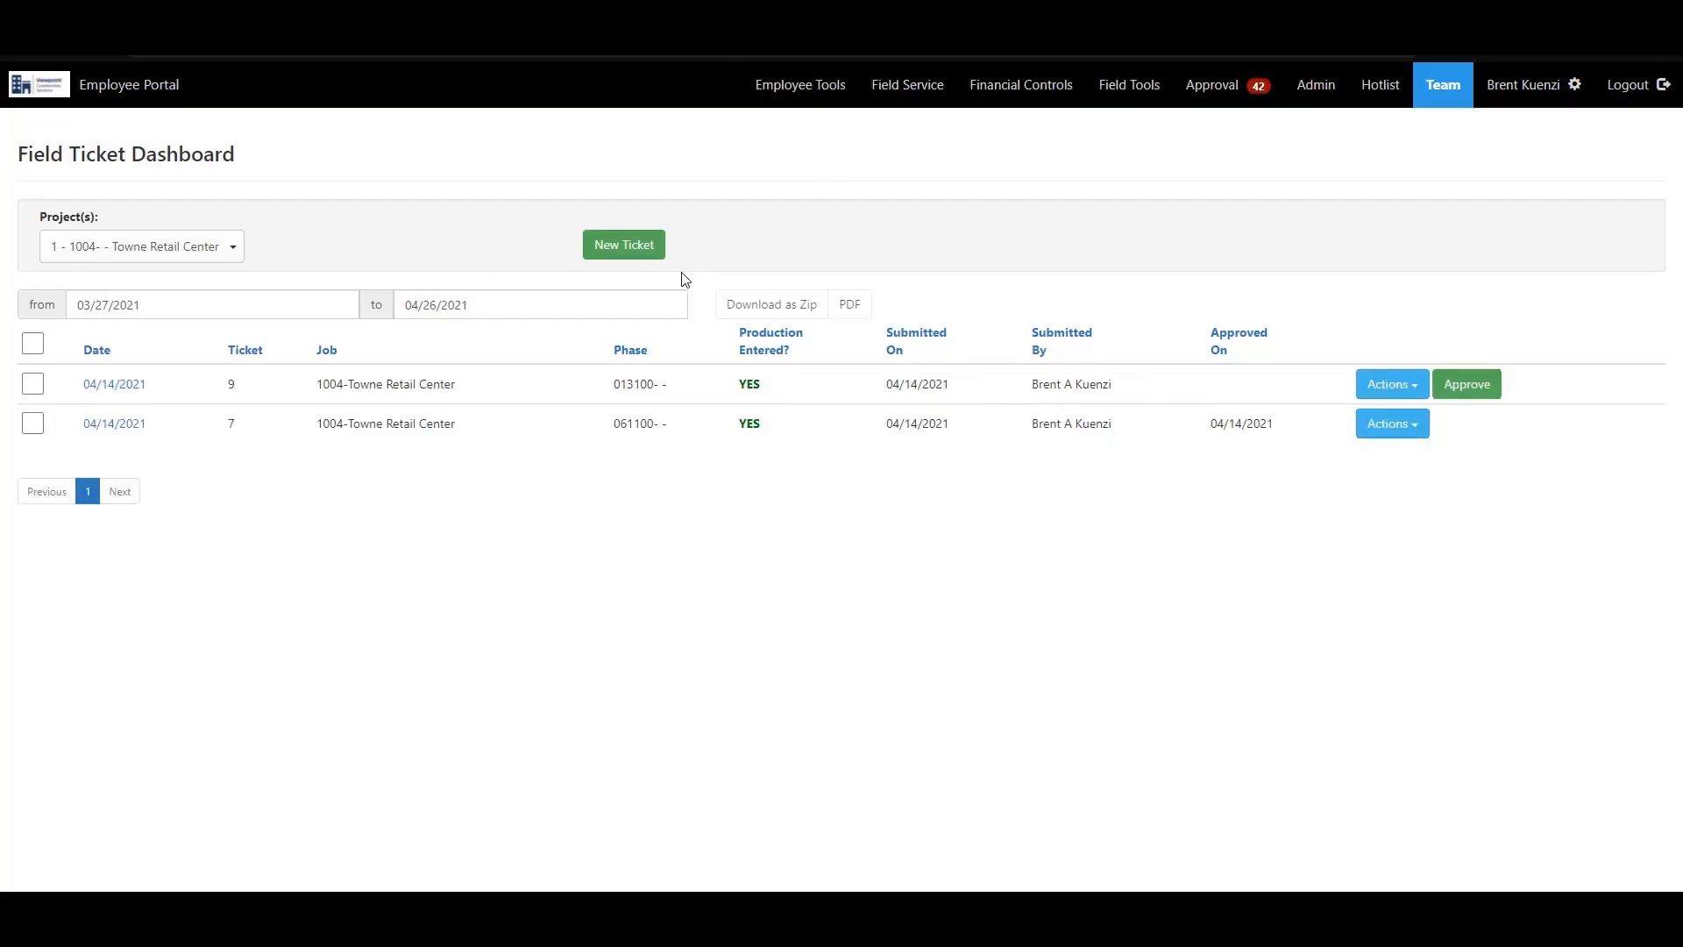
left_click(624, 243)
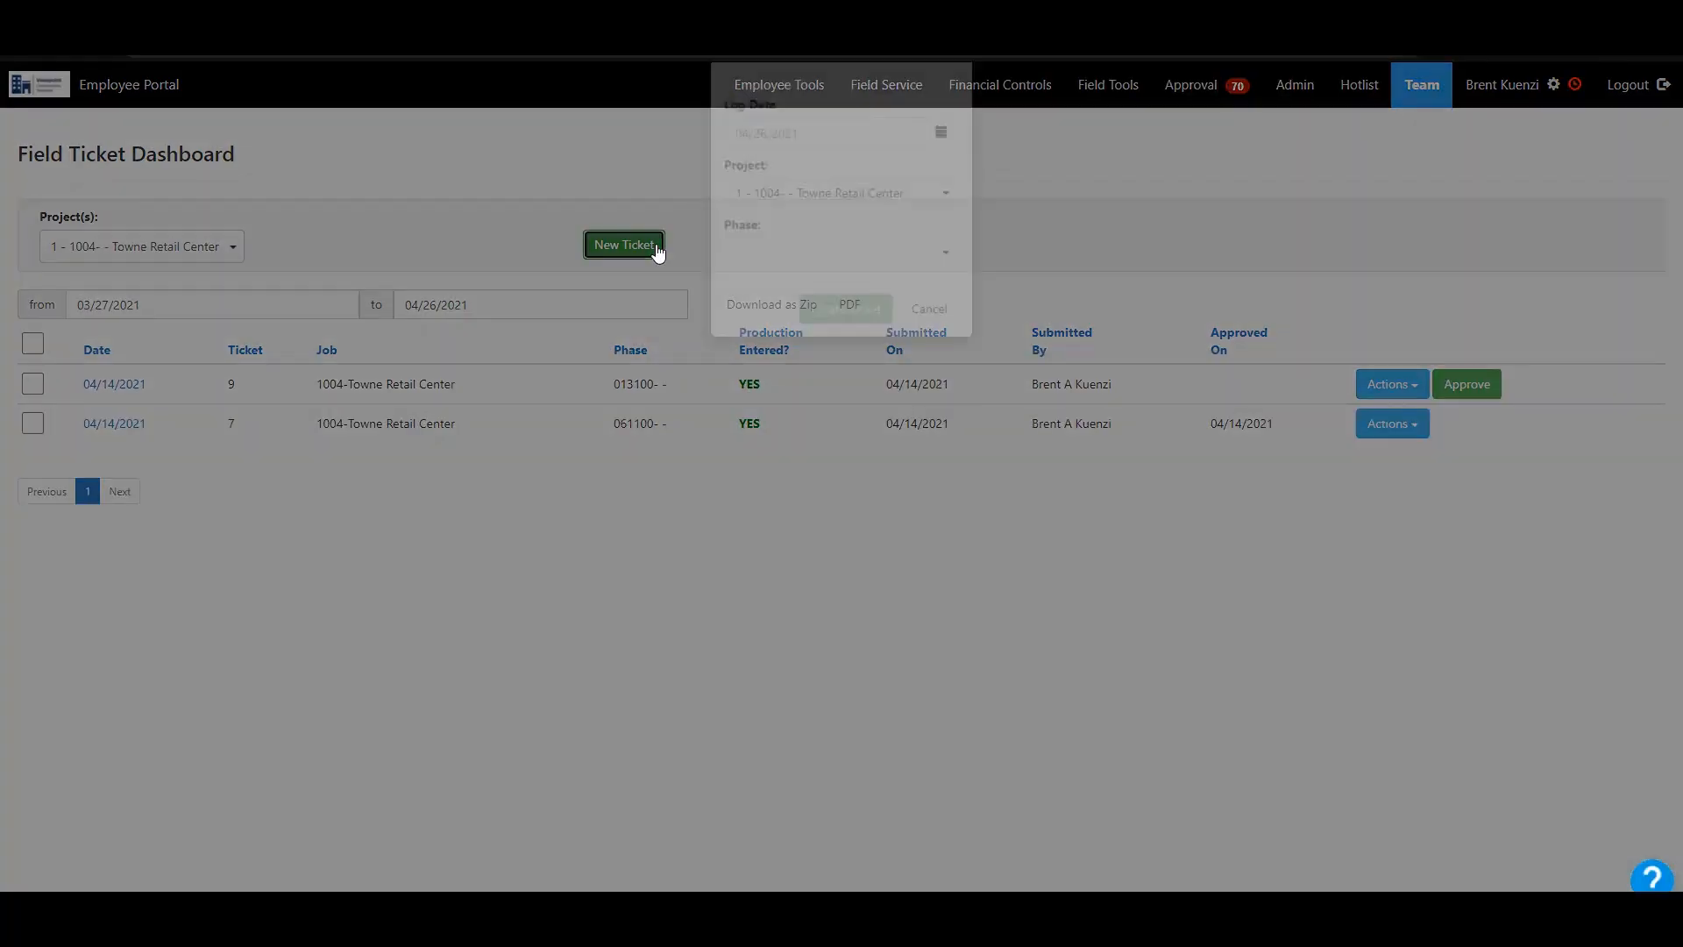
left_click(841, 316)
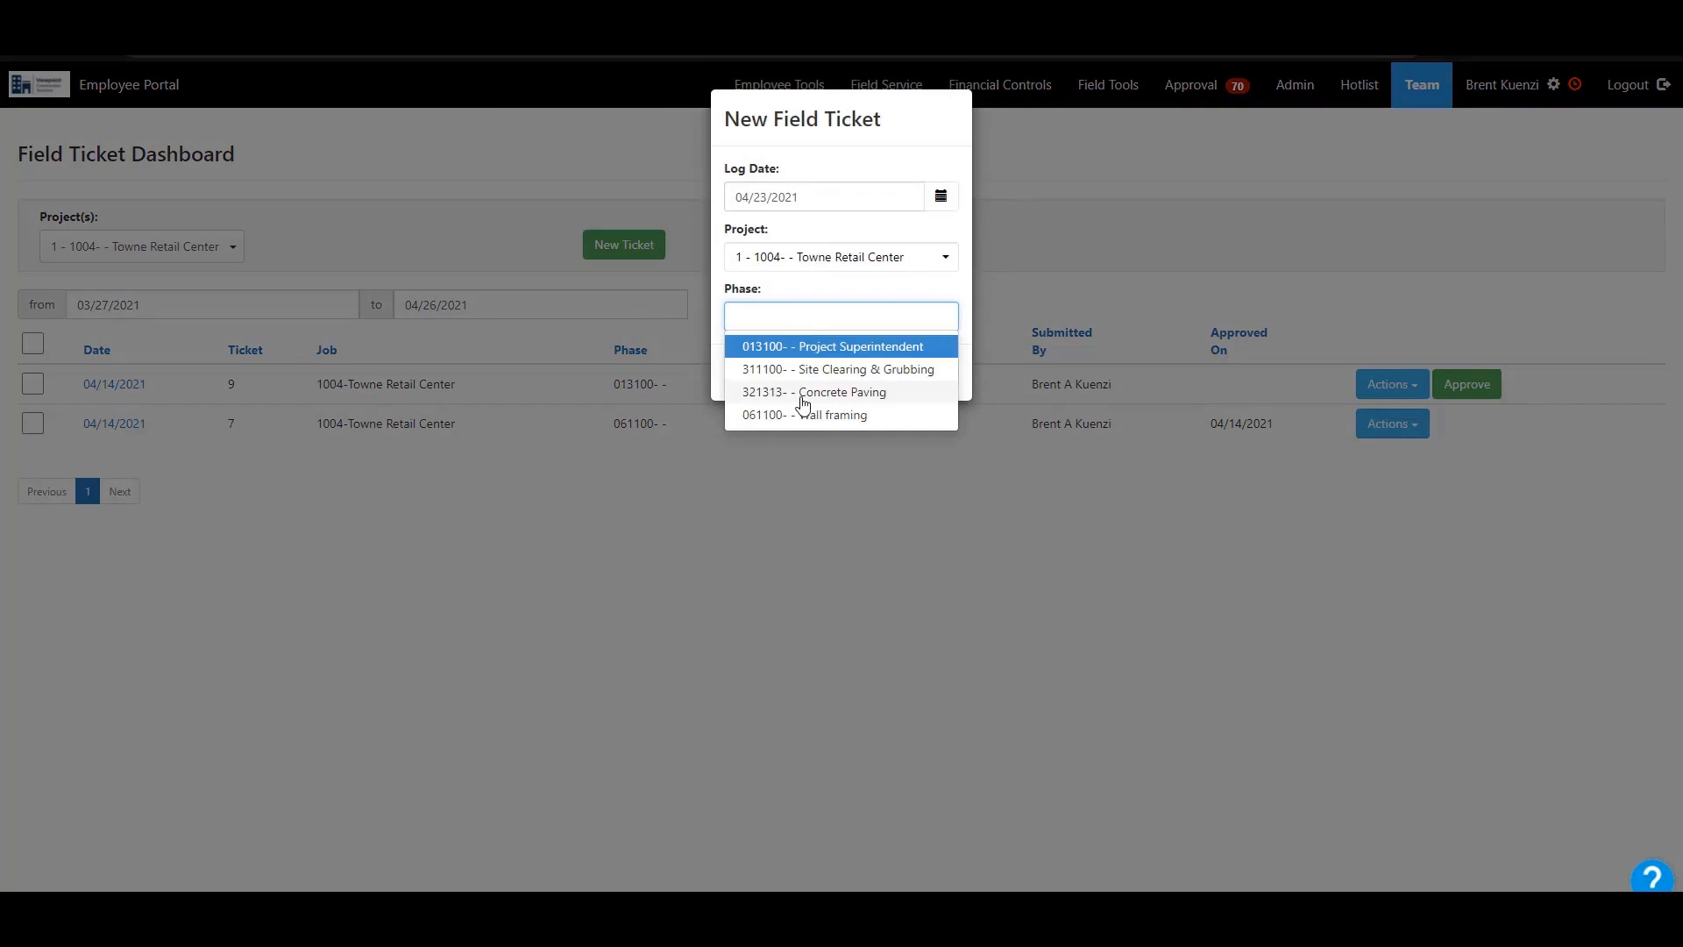
left_click(845, 371)
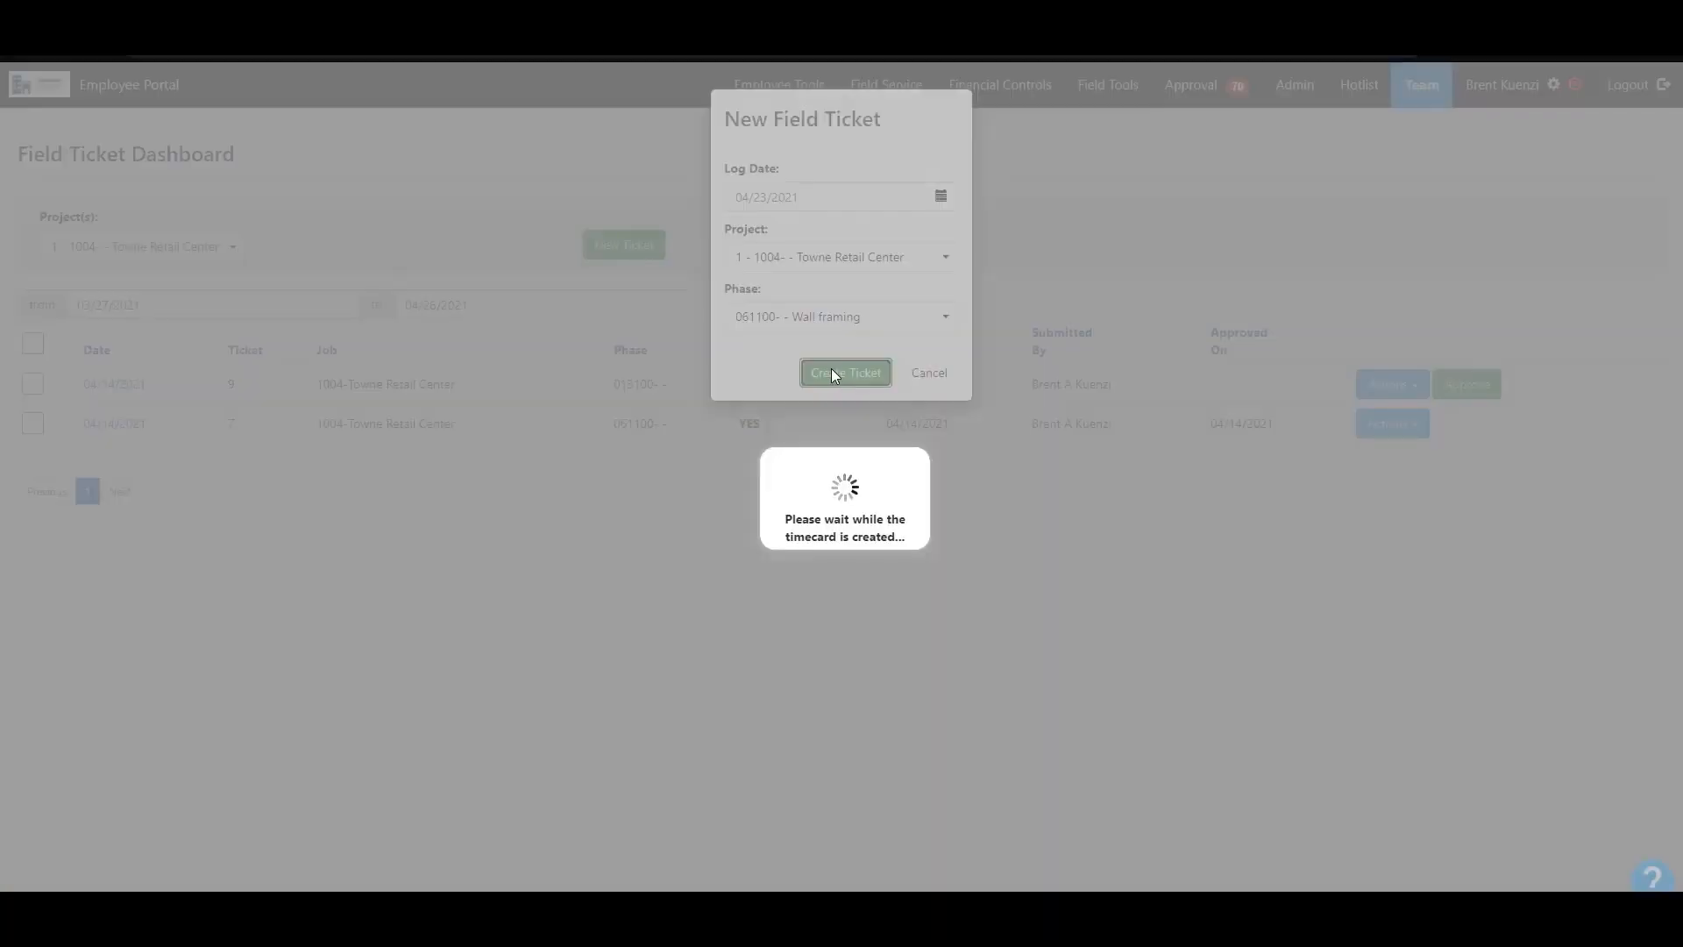
left_click(845, 372)
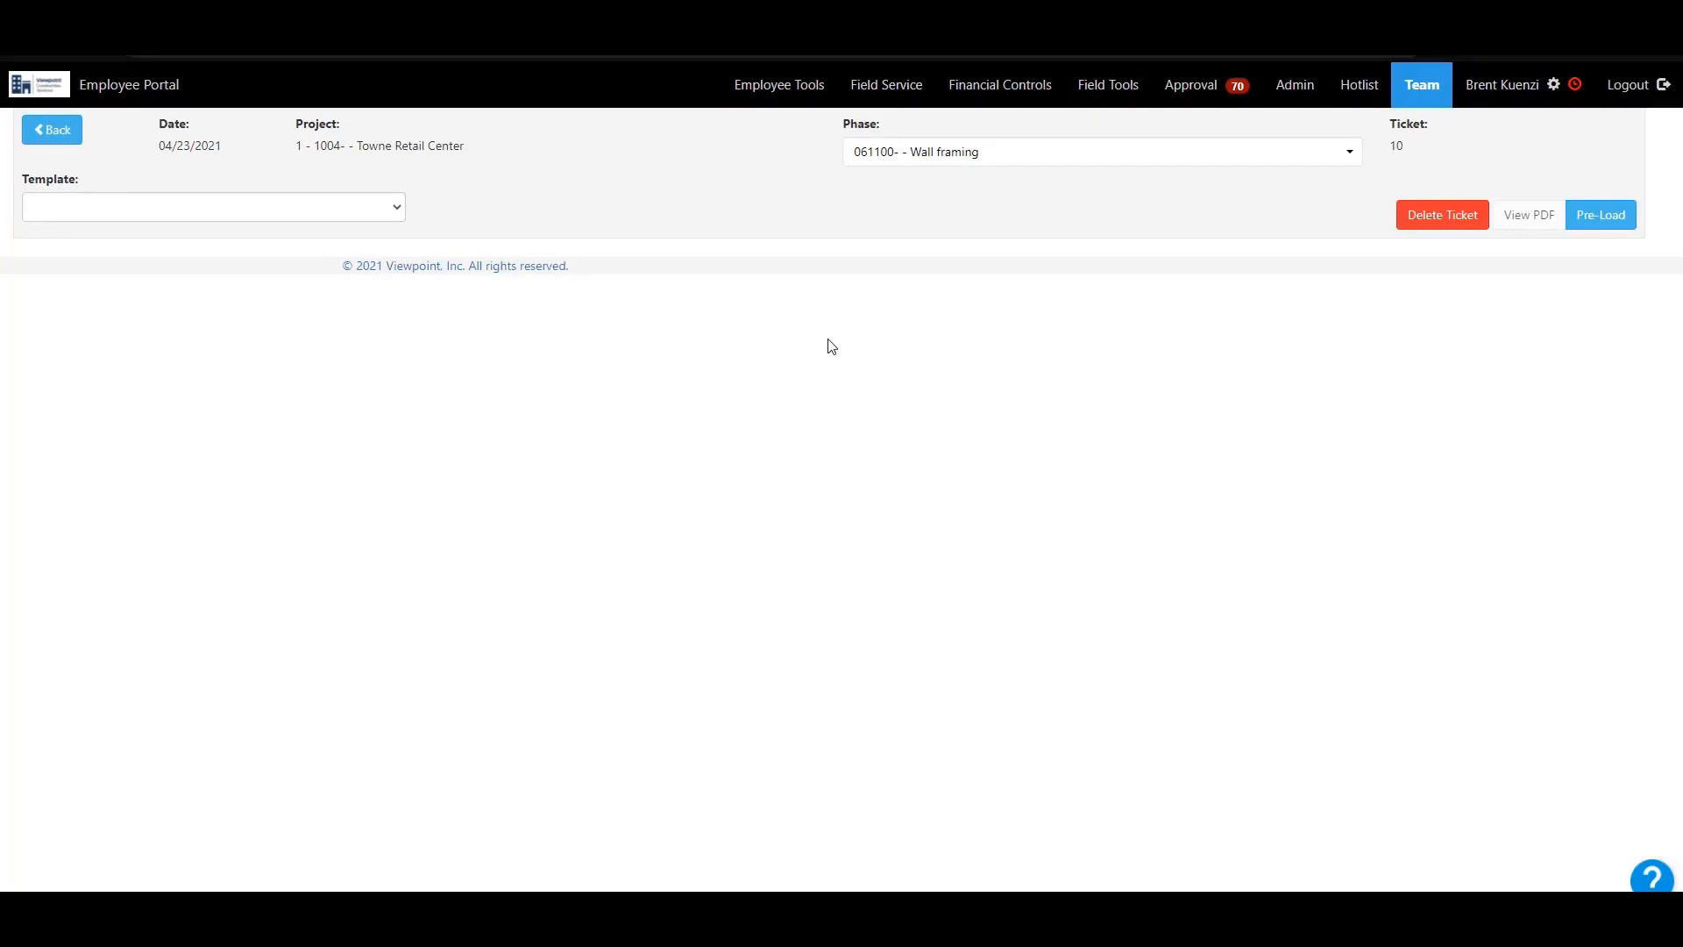
left_click(212, 207)
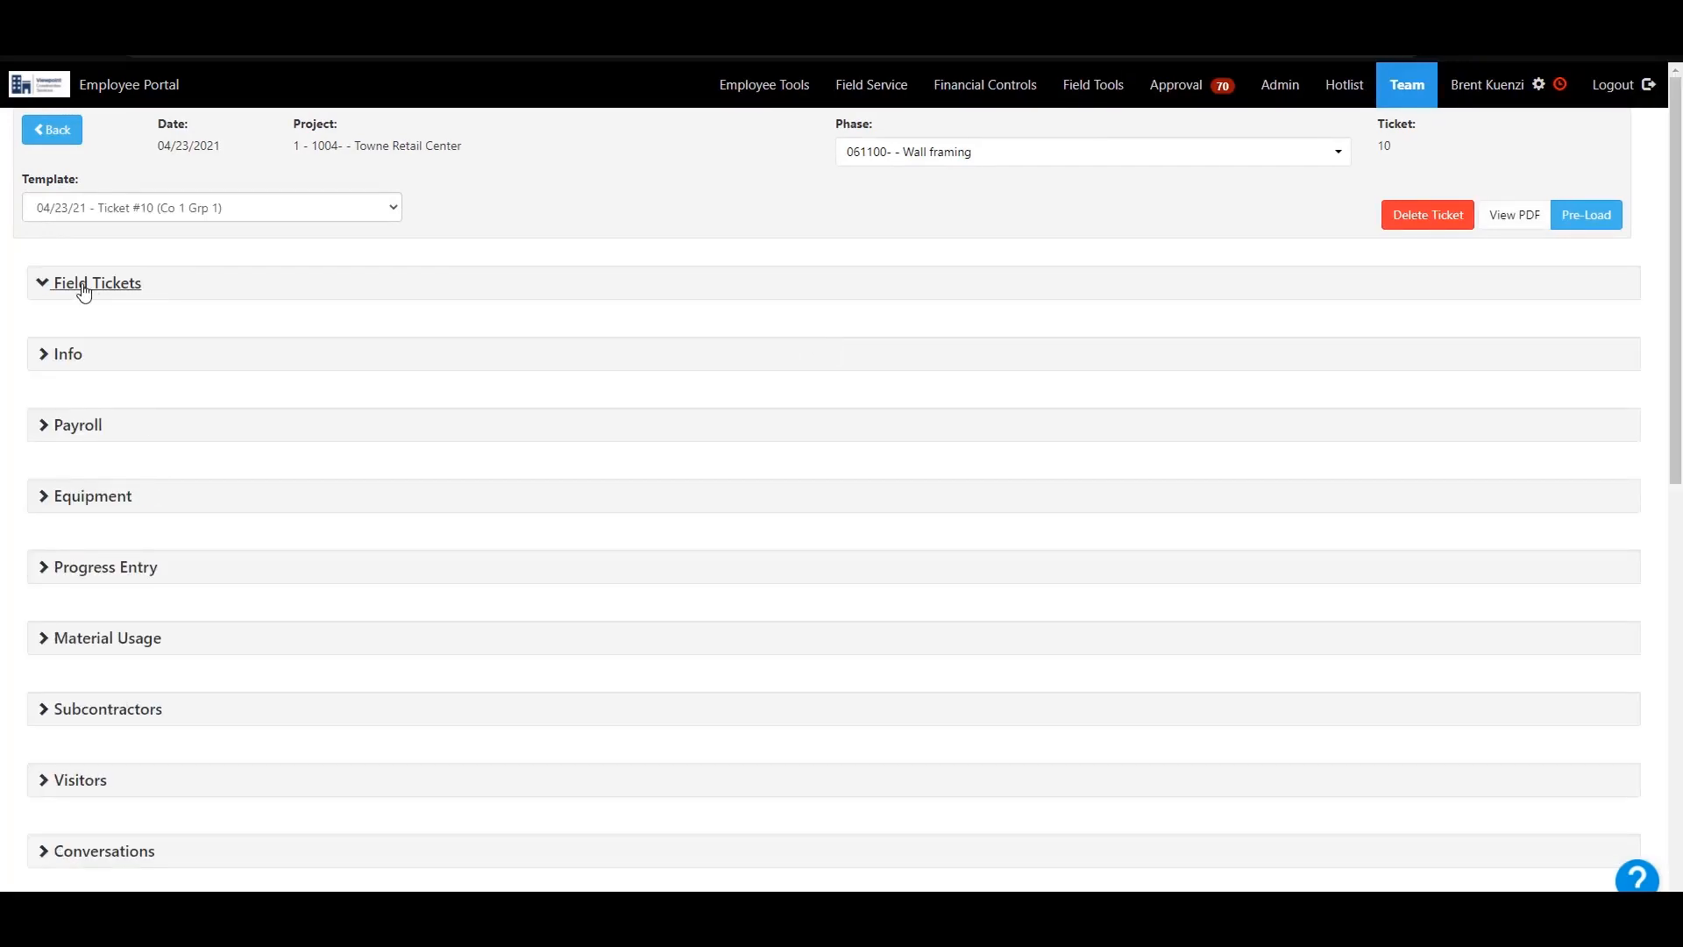
left_click(102, 282)
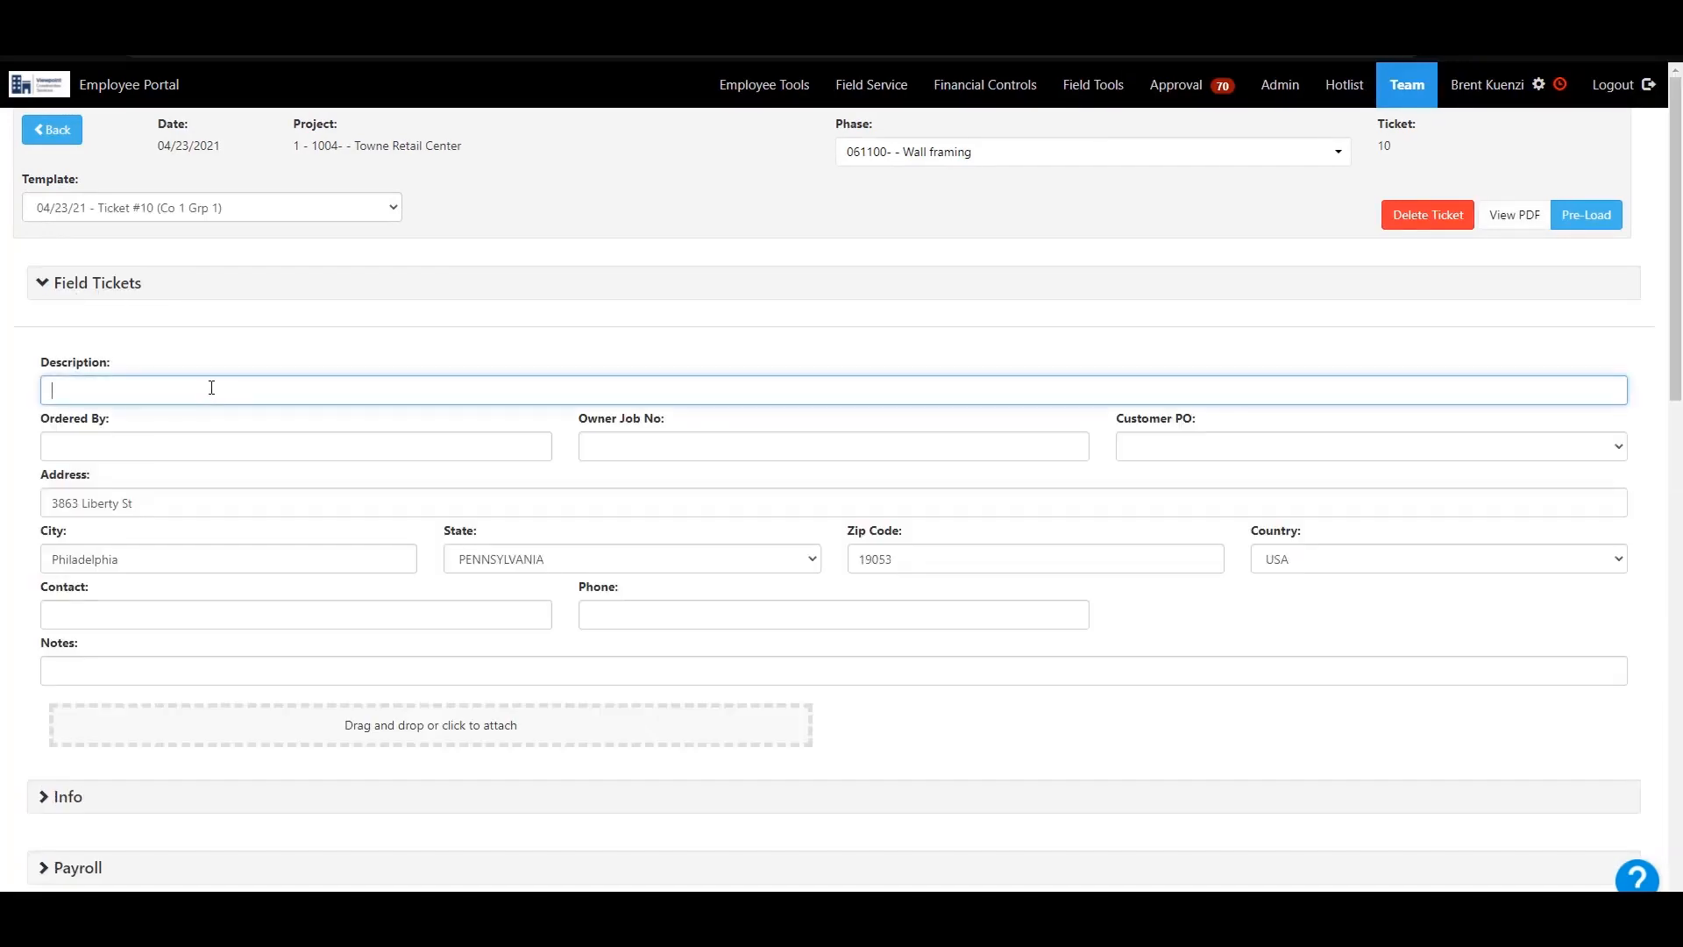
type("Today we")
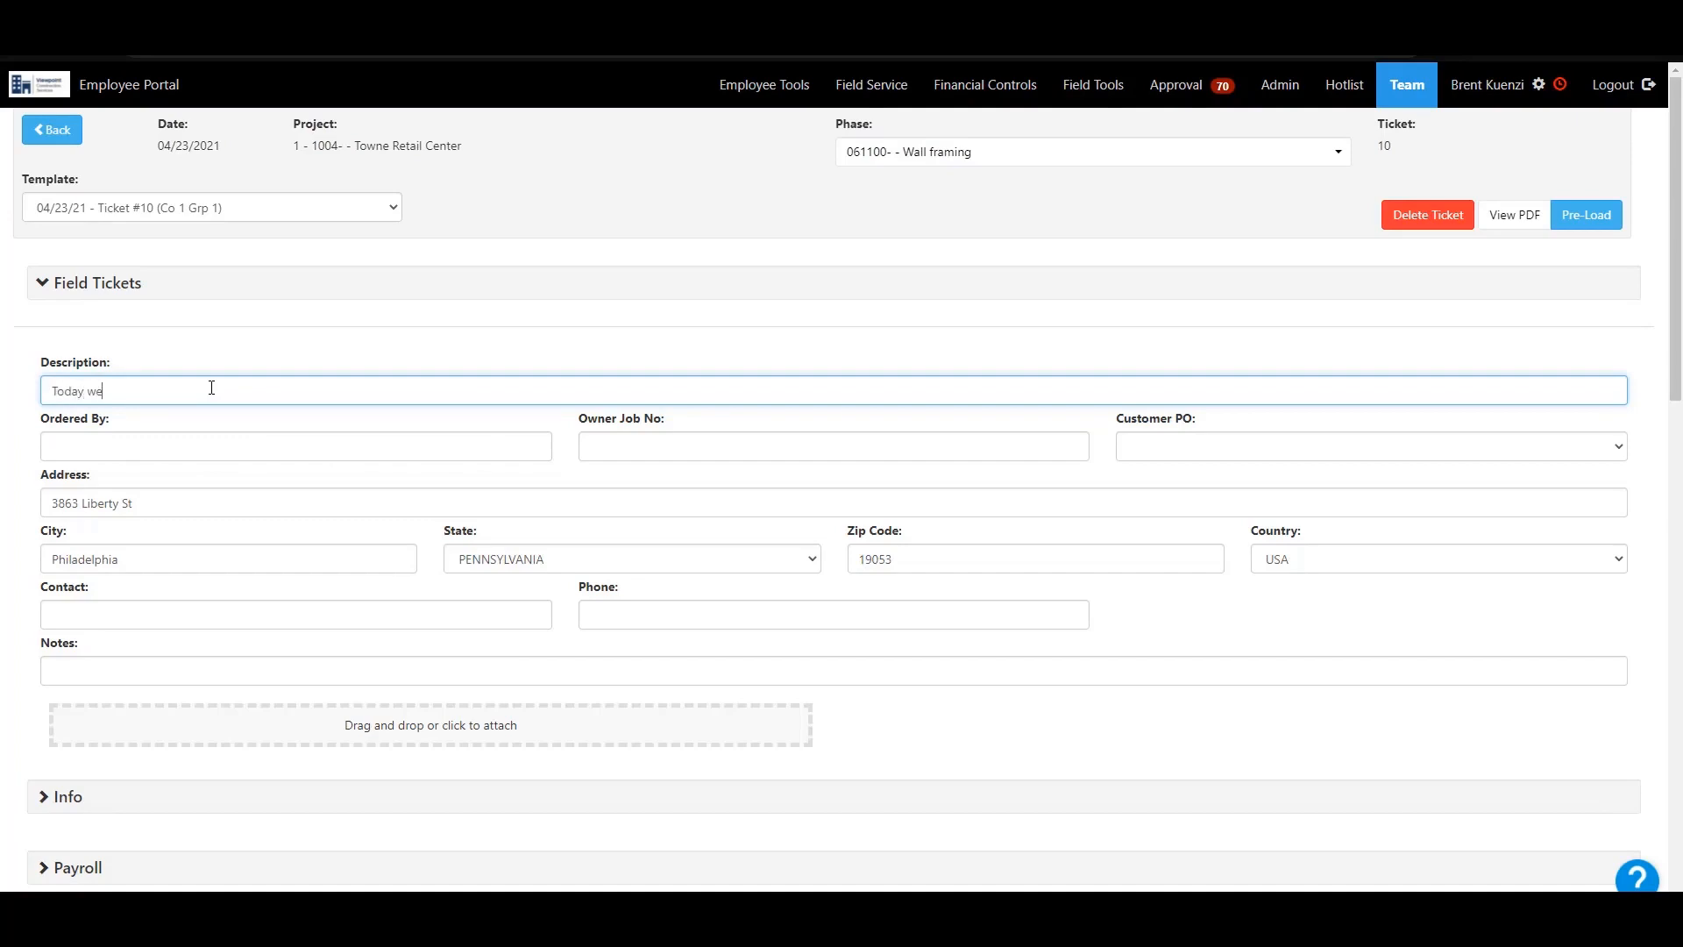
type("worked on wall")
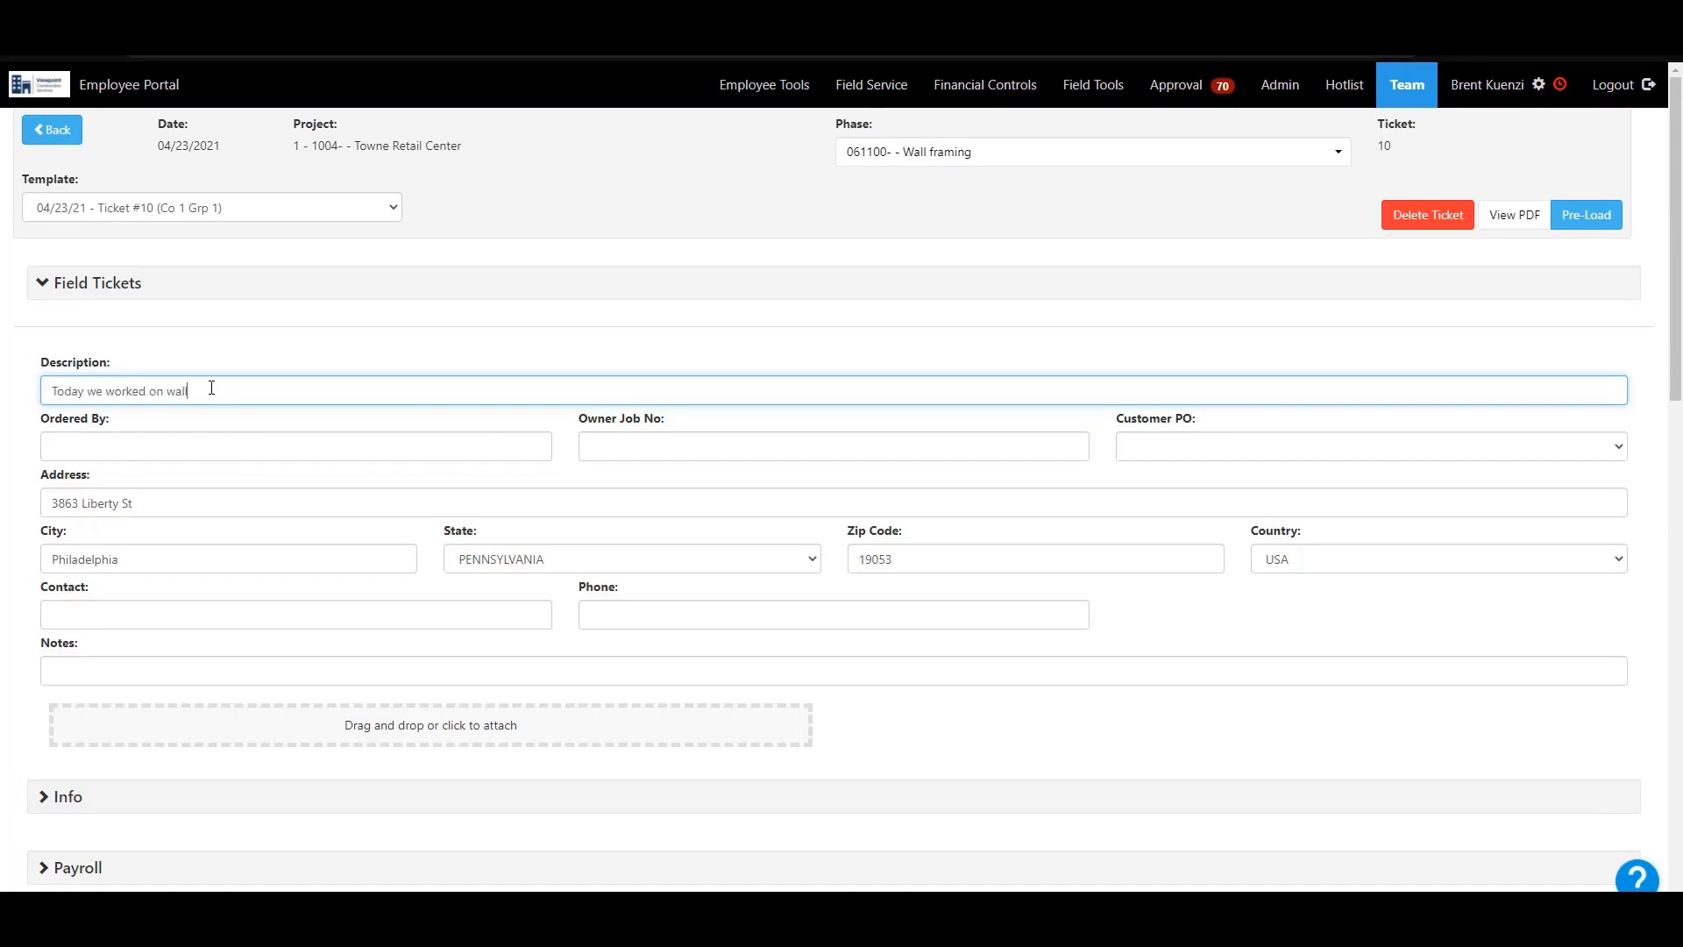
type("framing")
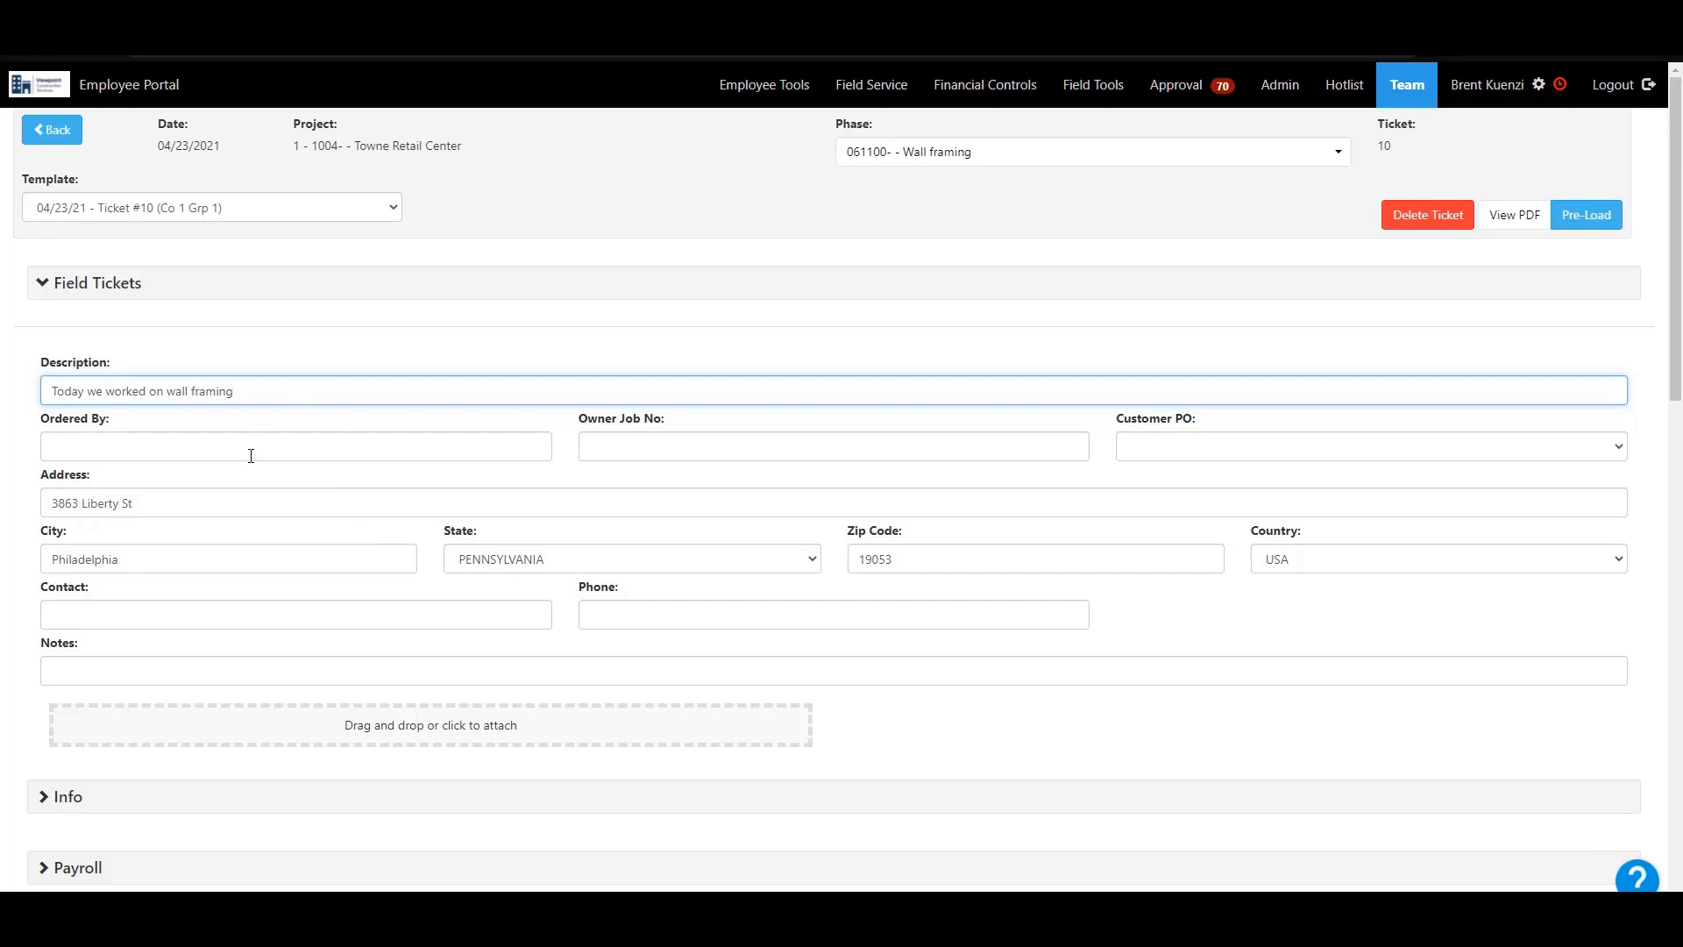
type("Mark")
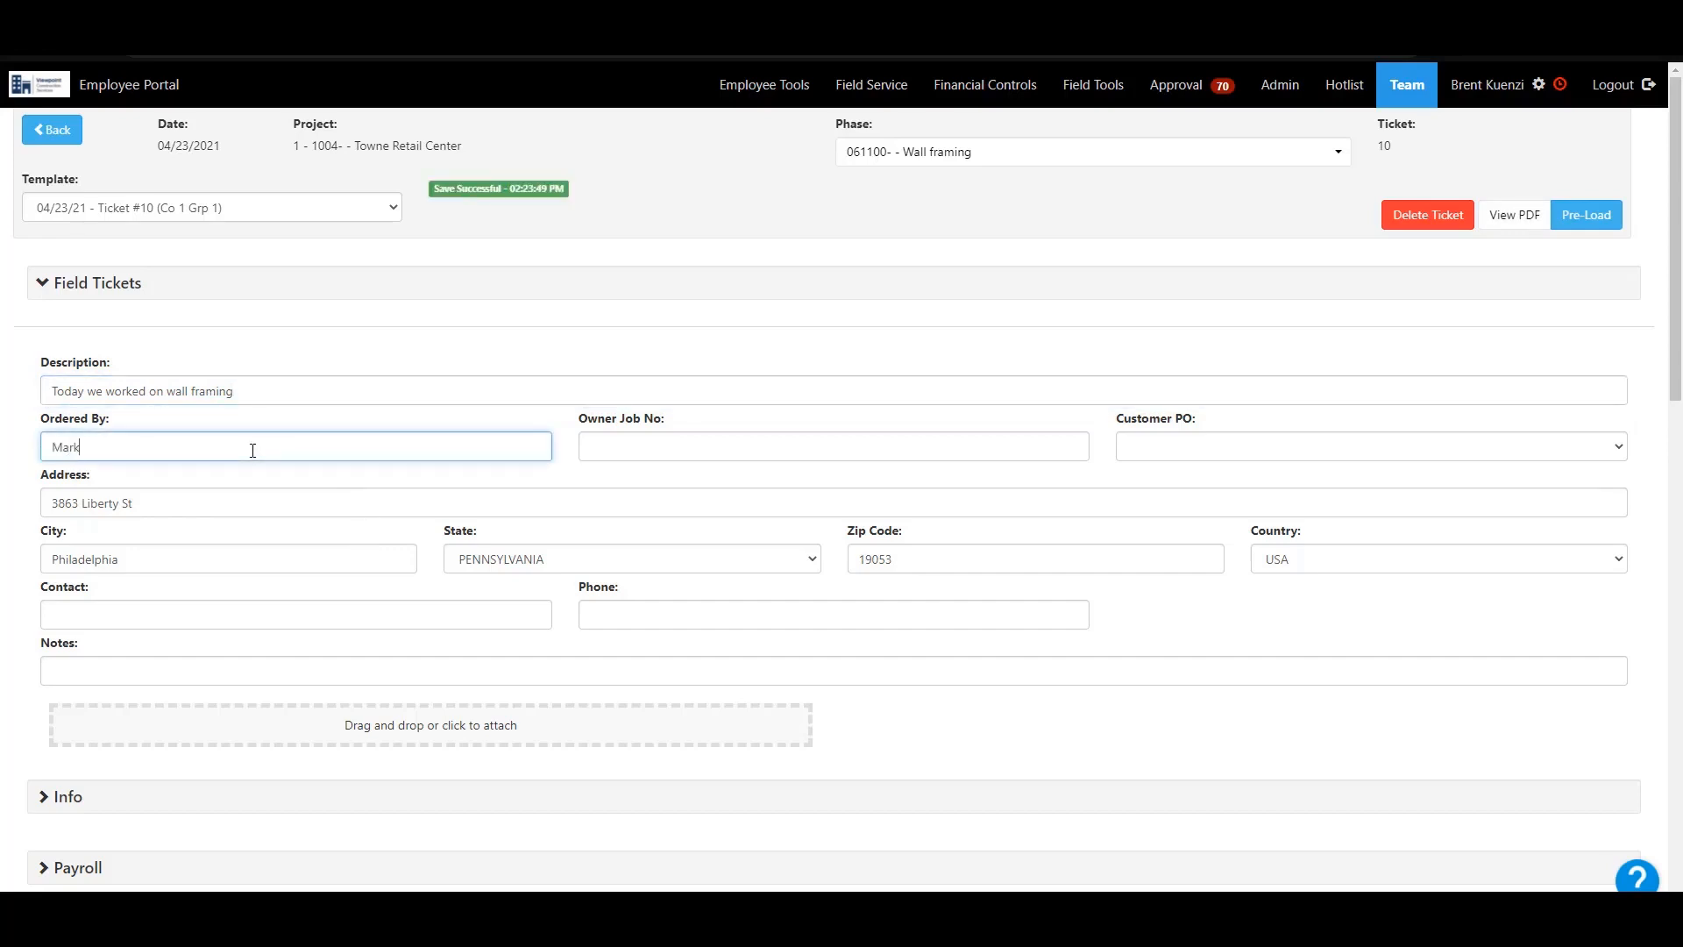
type("cadman")
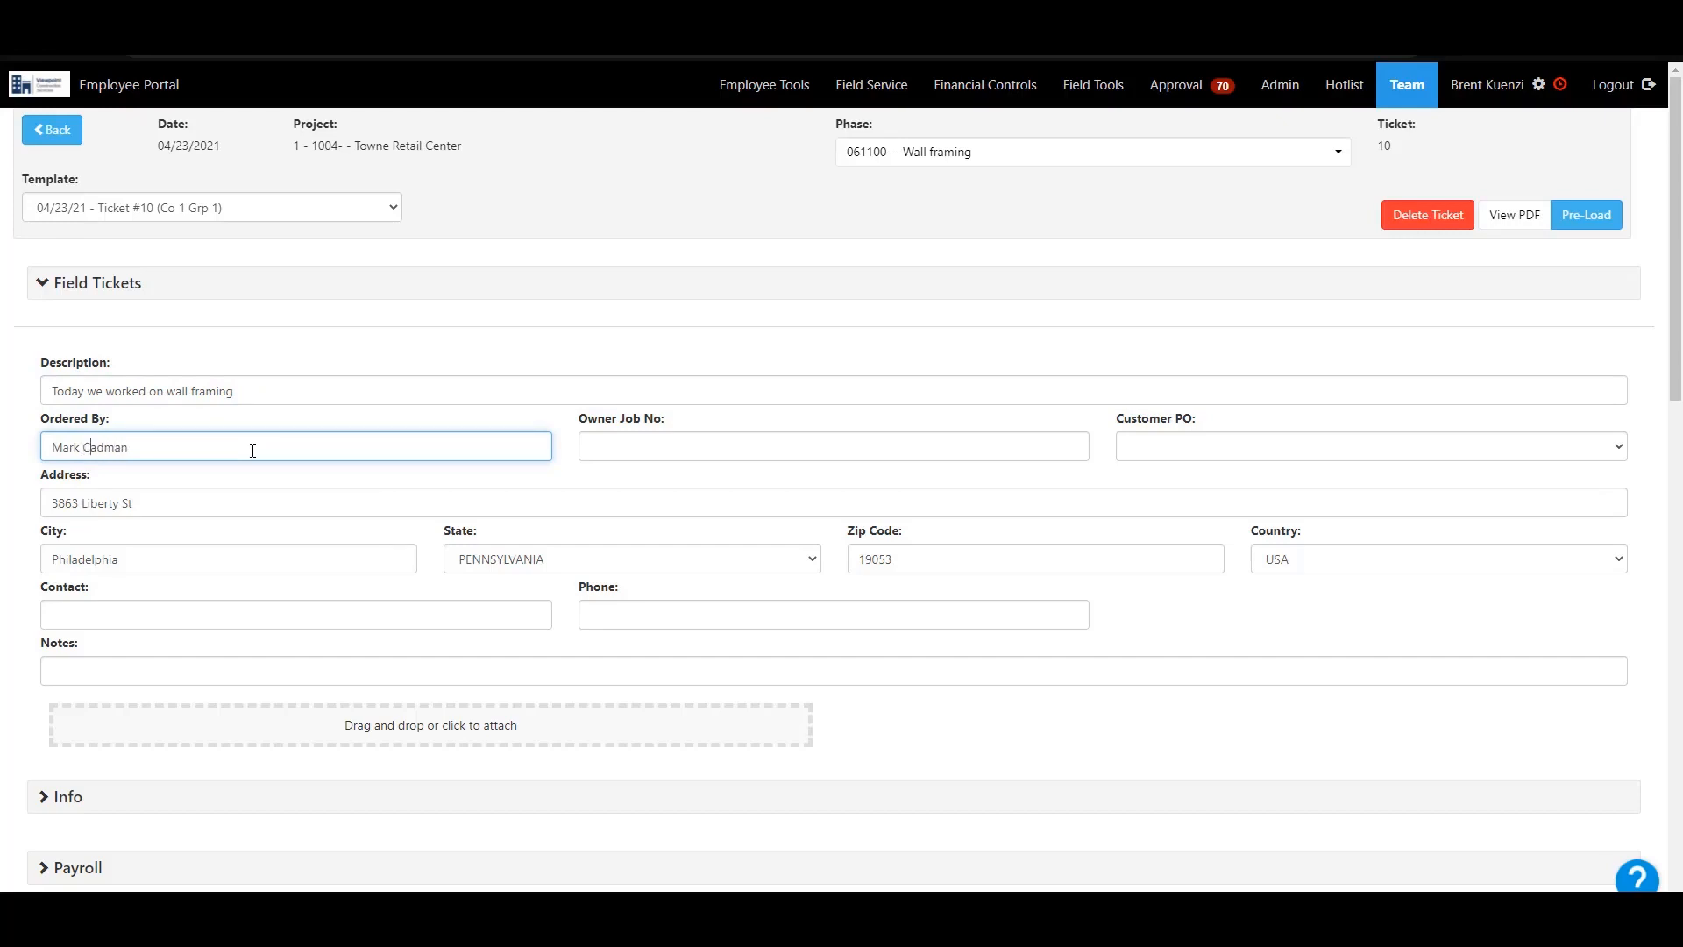
left_click(835, 447)
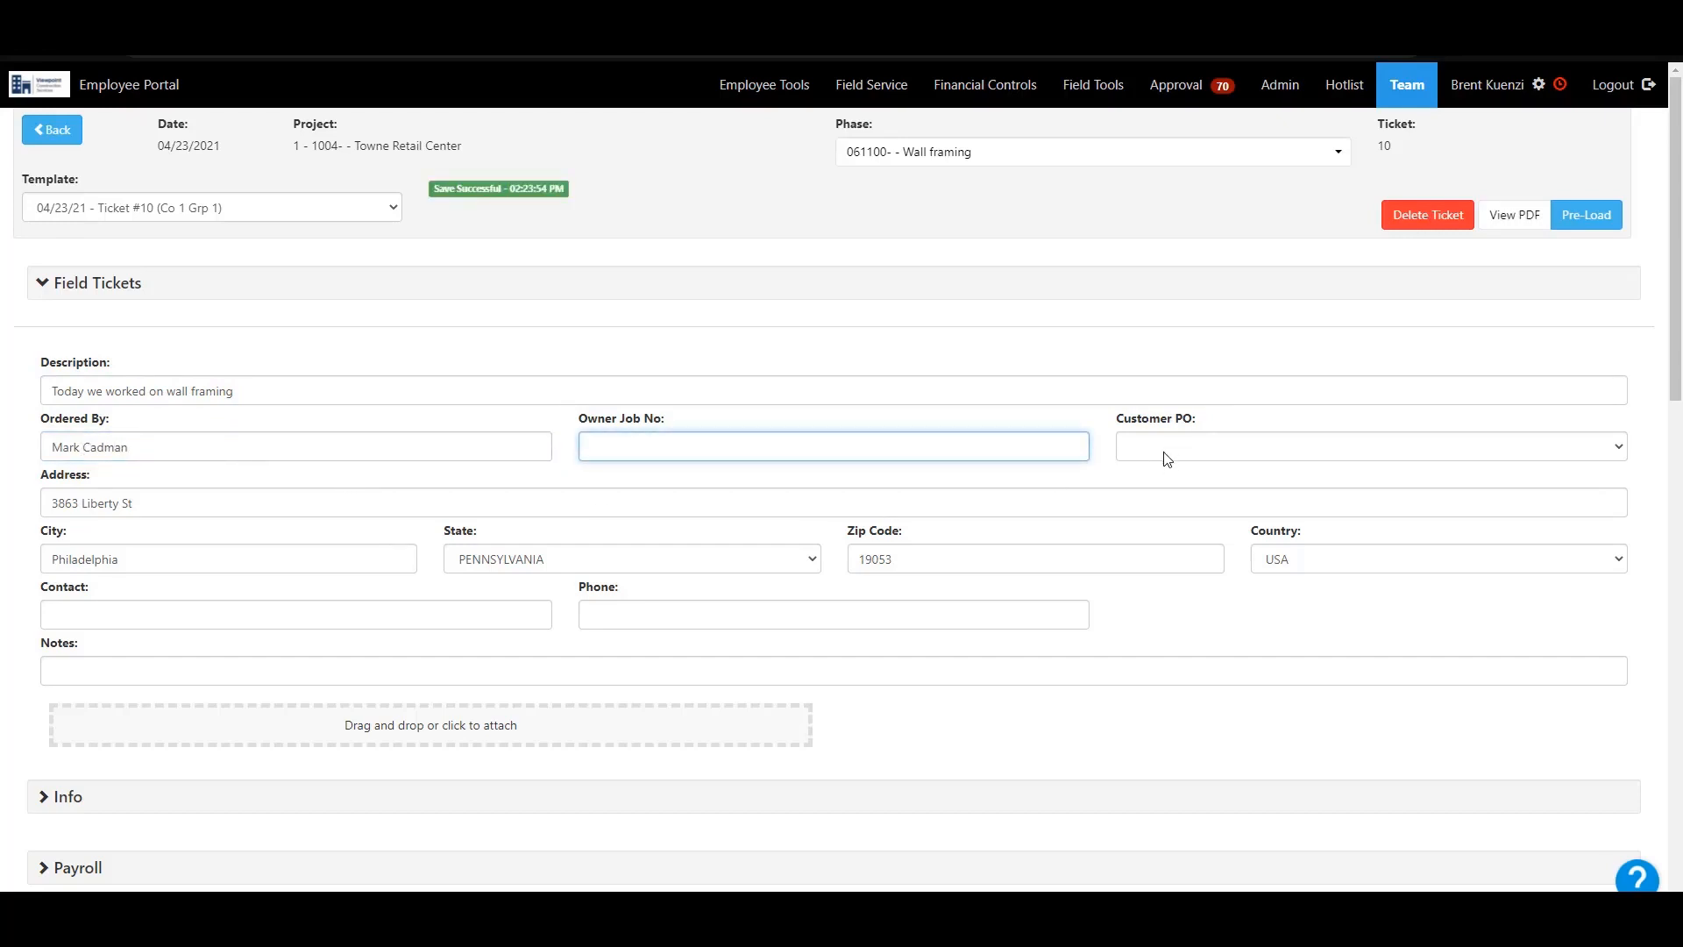
- Set the customer PO to Extra Workers on Framing and OT
left_click(1370, 447)
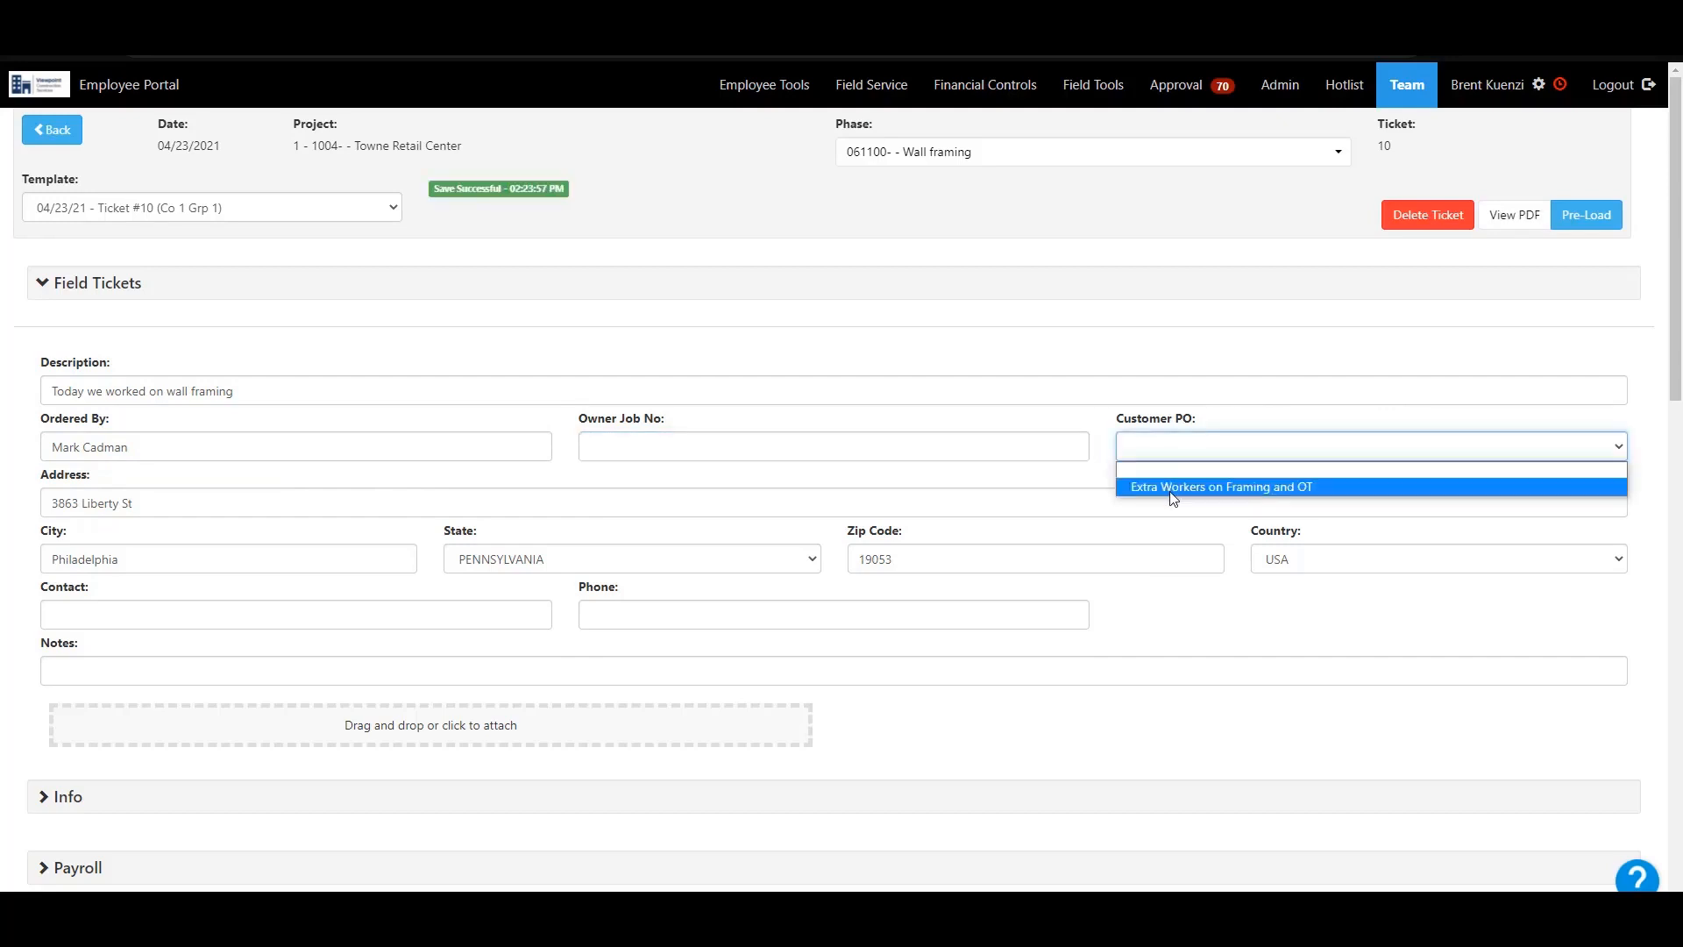
left_click(1222, 487)
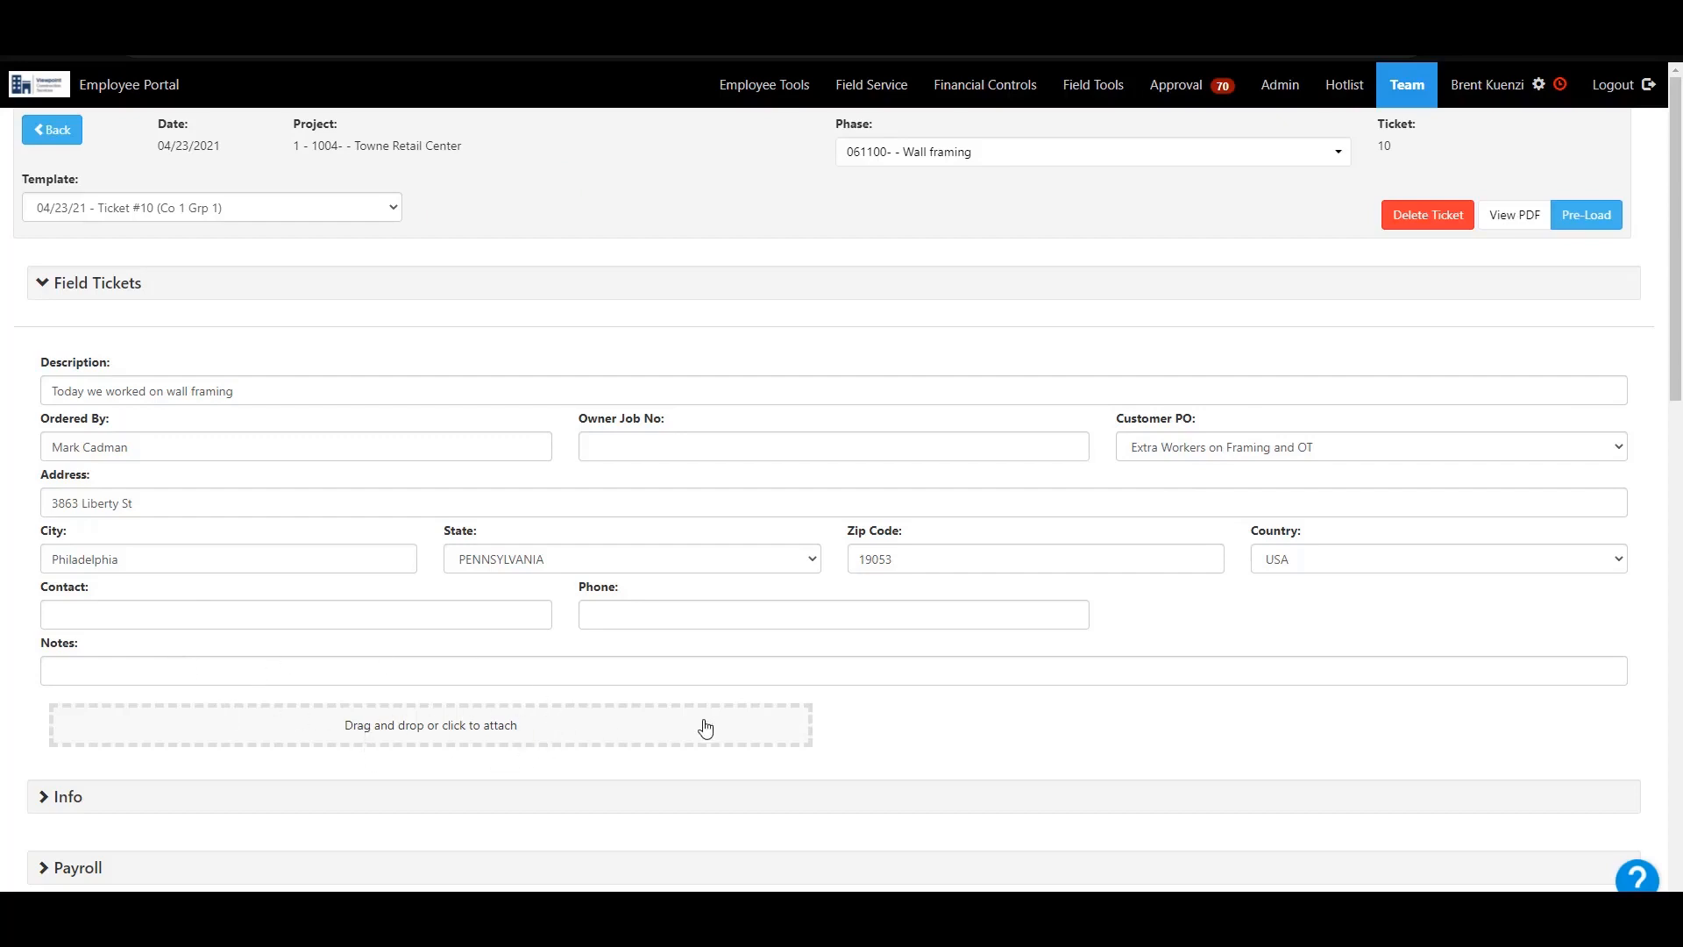
mouse_move(866, 701)
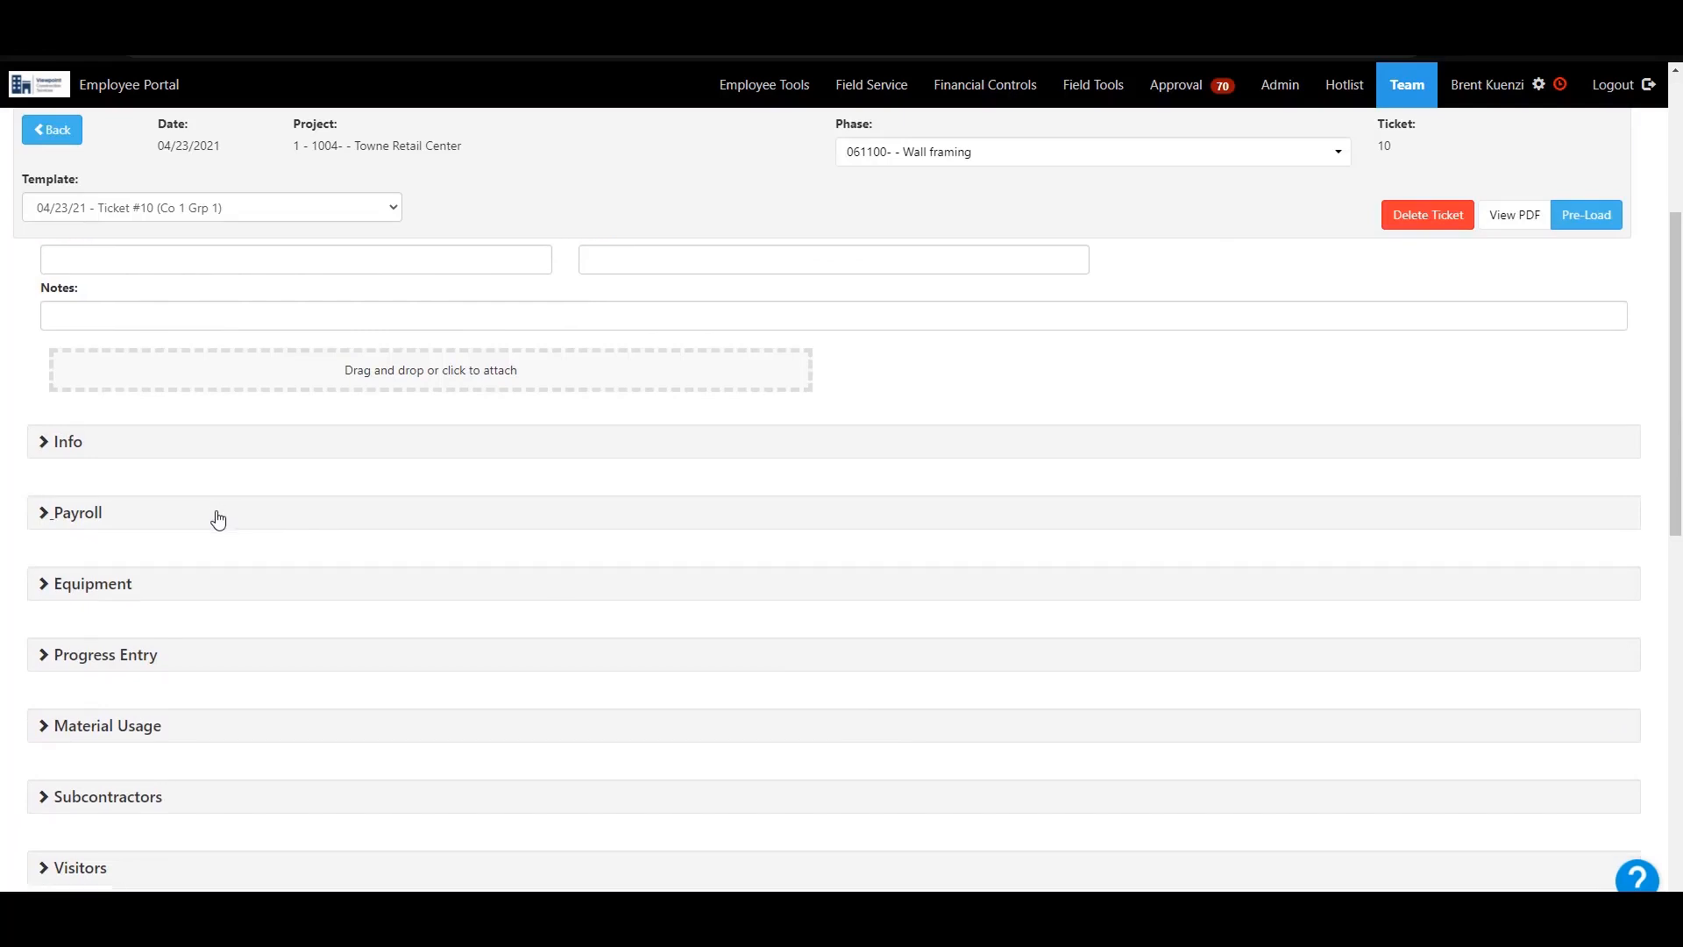
scroll("down", 3)
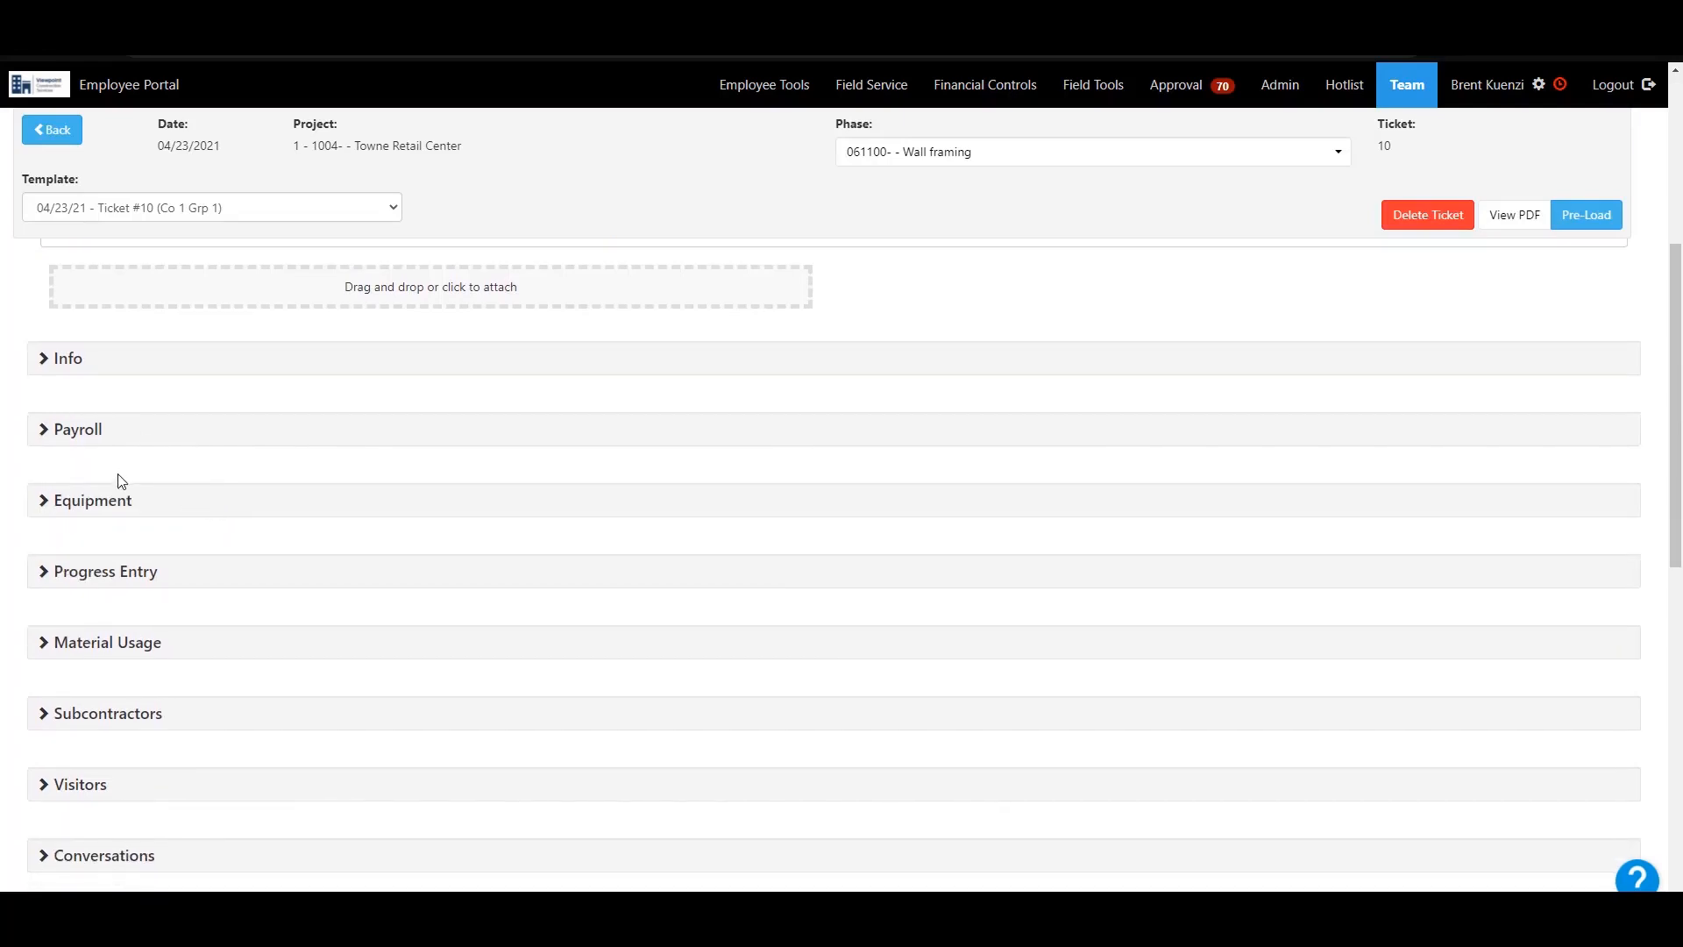
- Add all six crew employees at 8 regular hours each on Wall framing and save the payroll
left_click(77, 429)
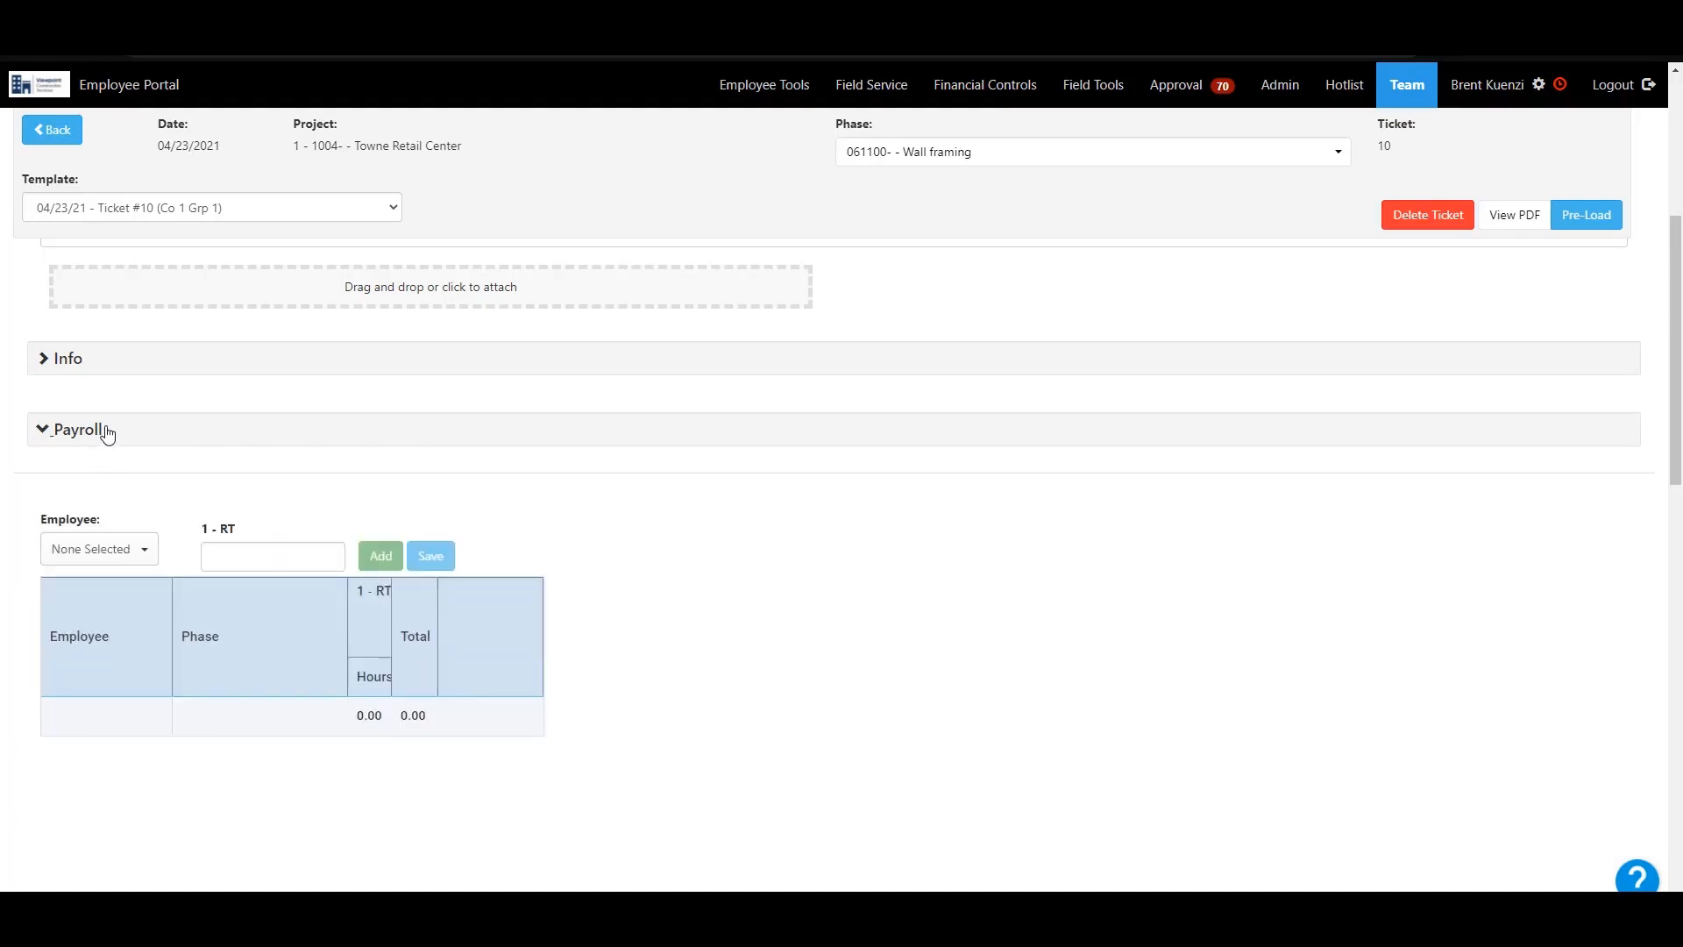
left_click(98, 549)
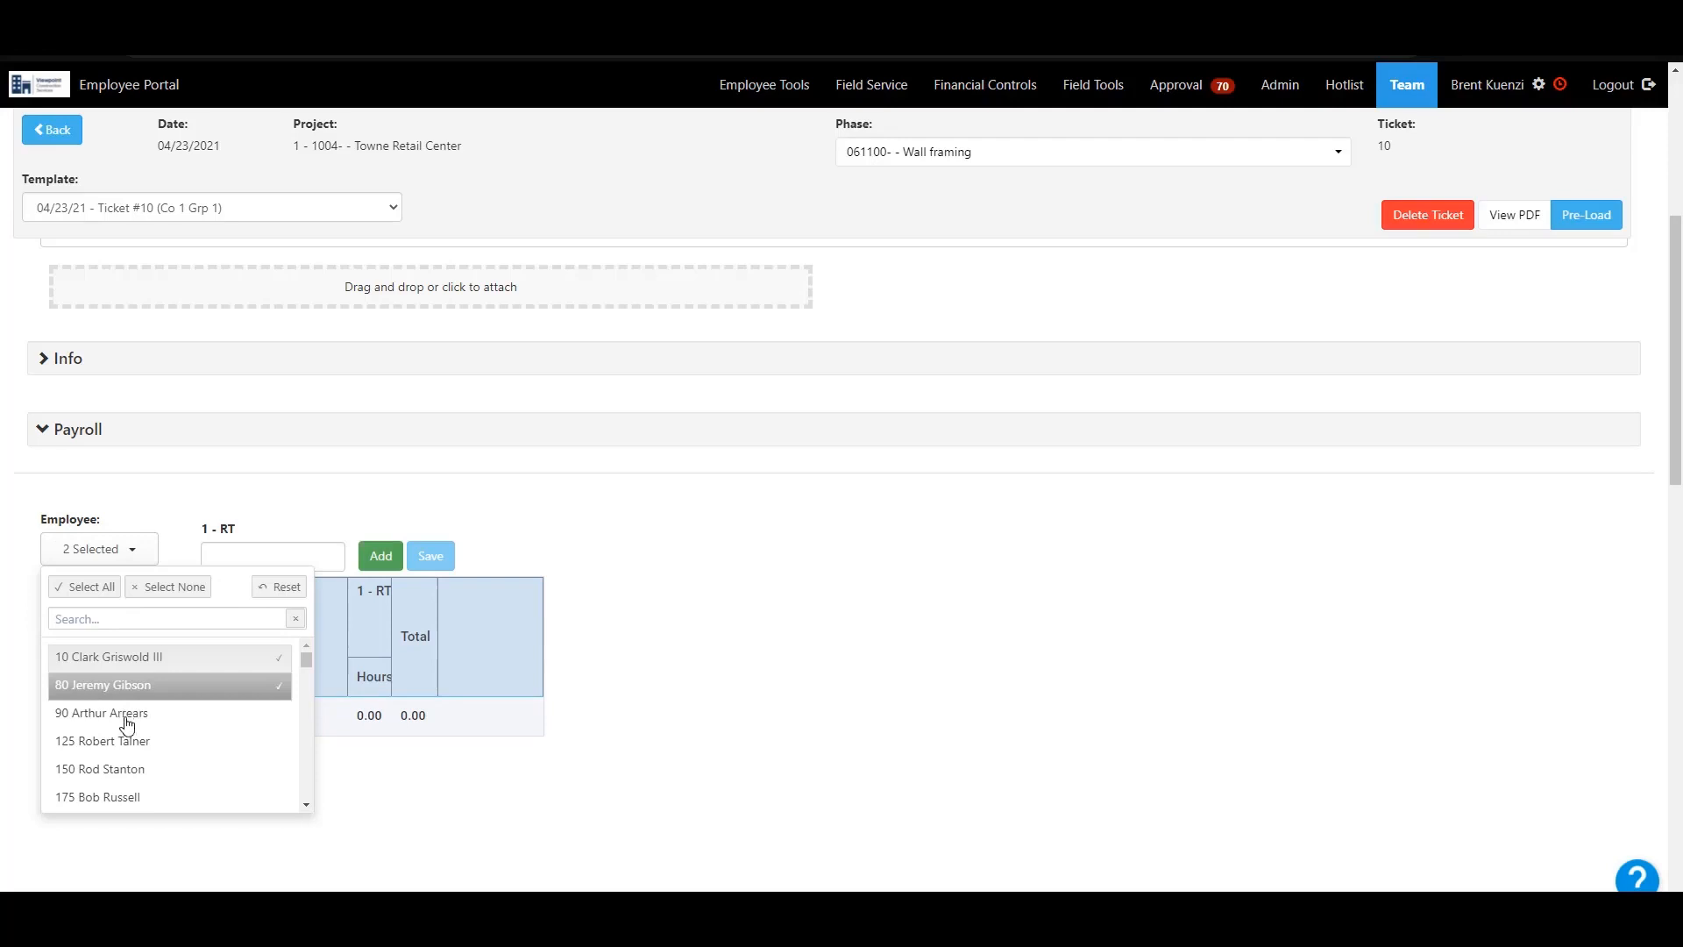
left_click(84, 586)
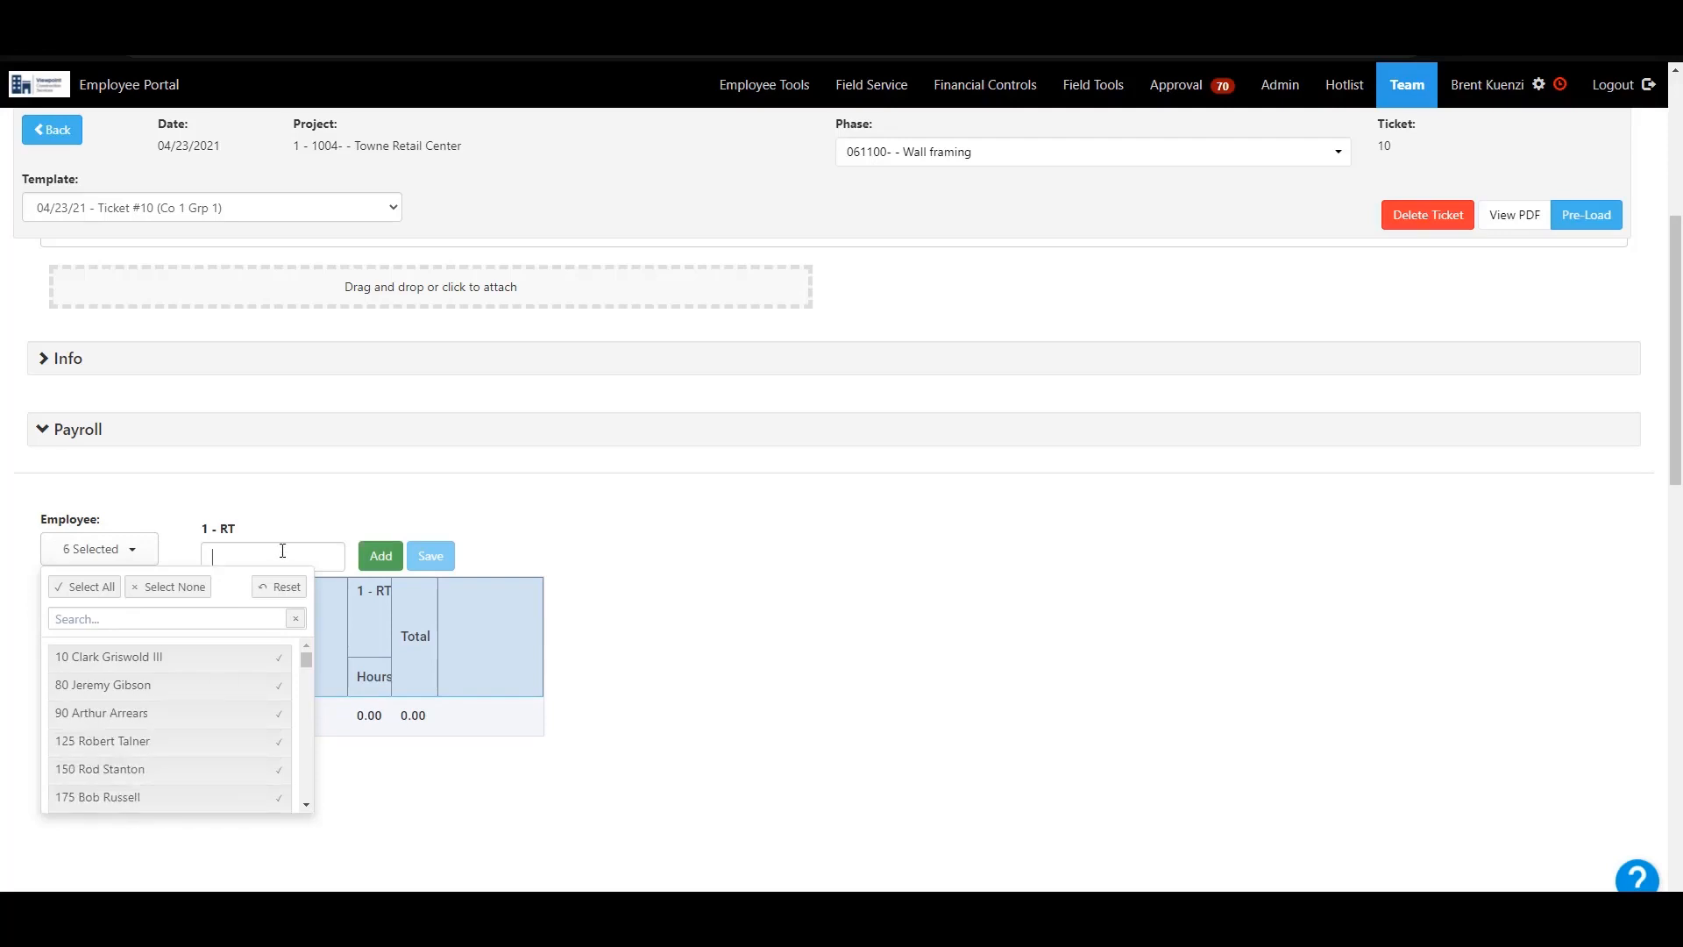
left_click(379, 556)
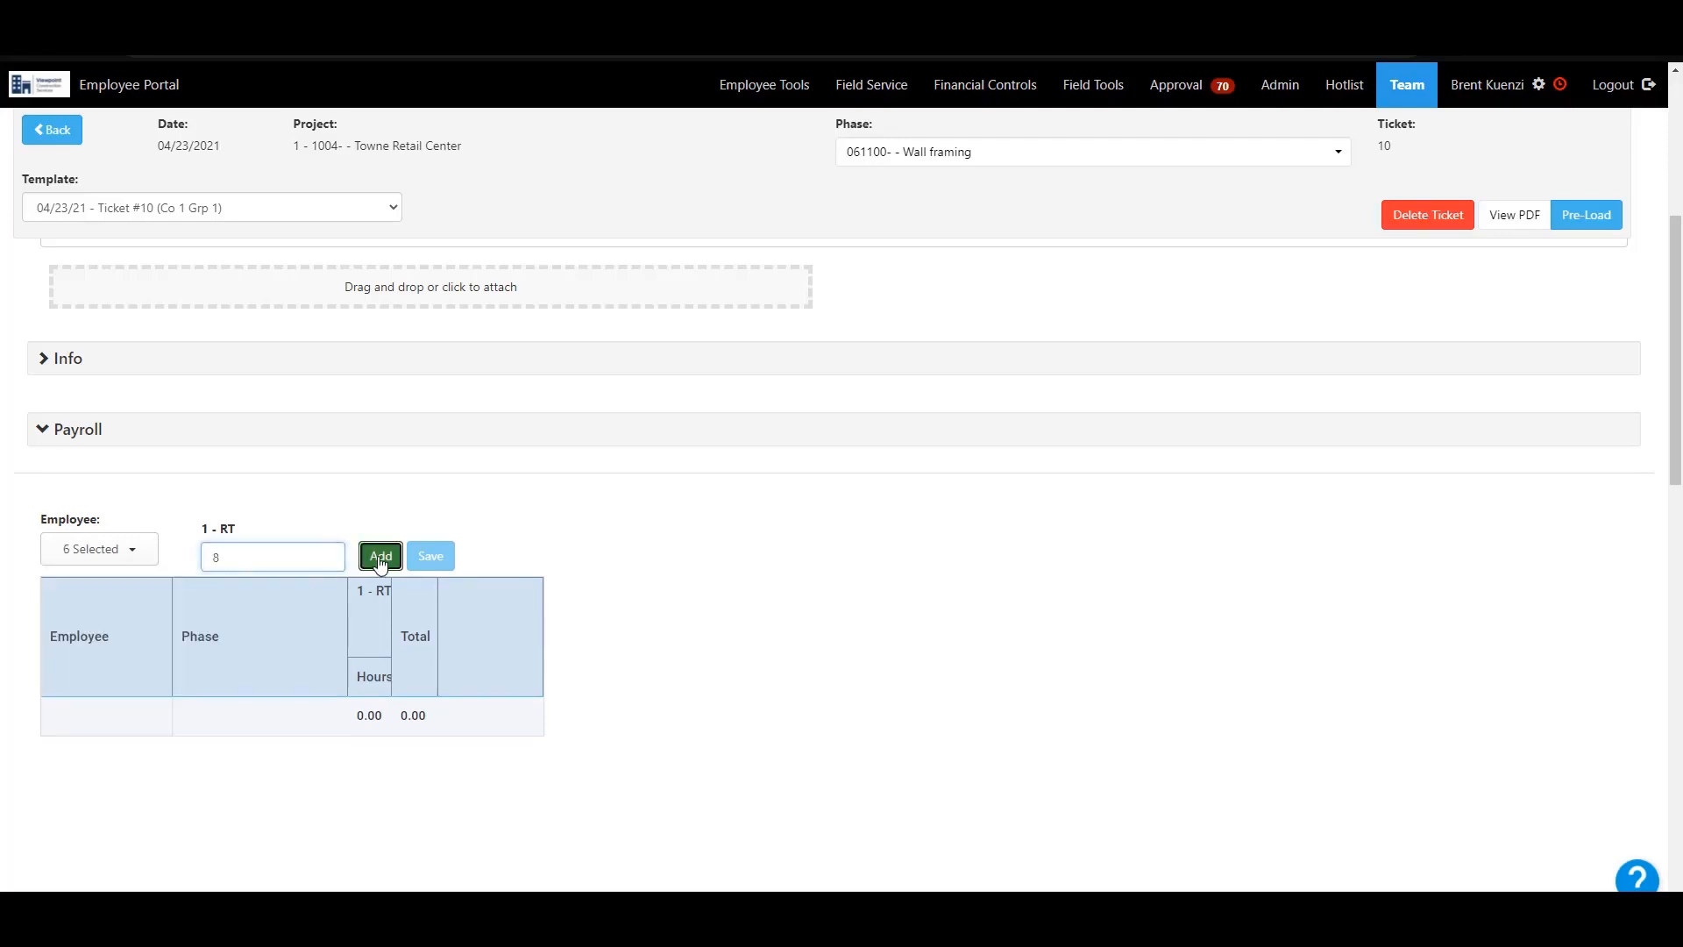
left_click(379, 556)
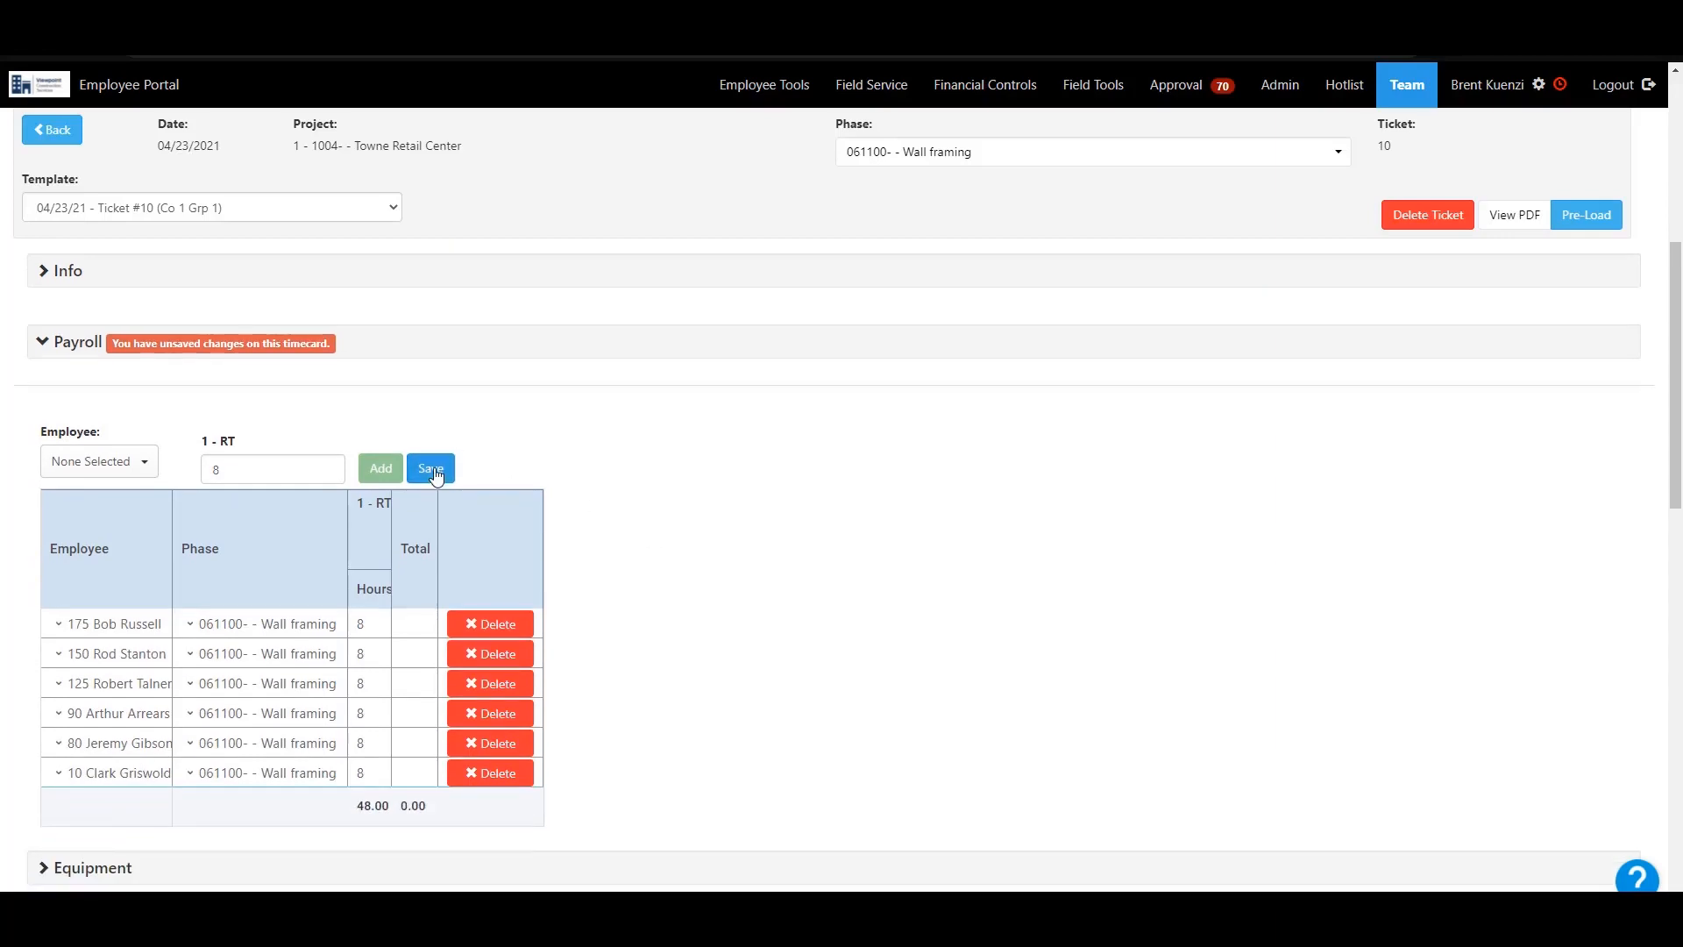
left_click(429, 468)
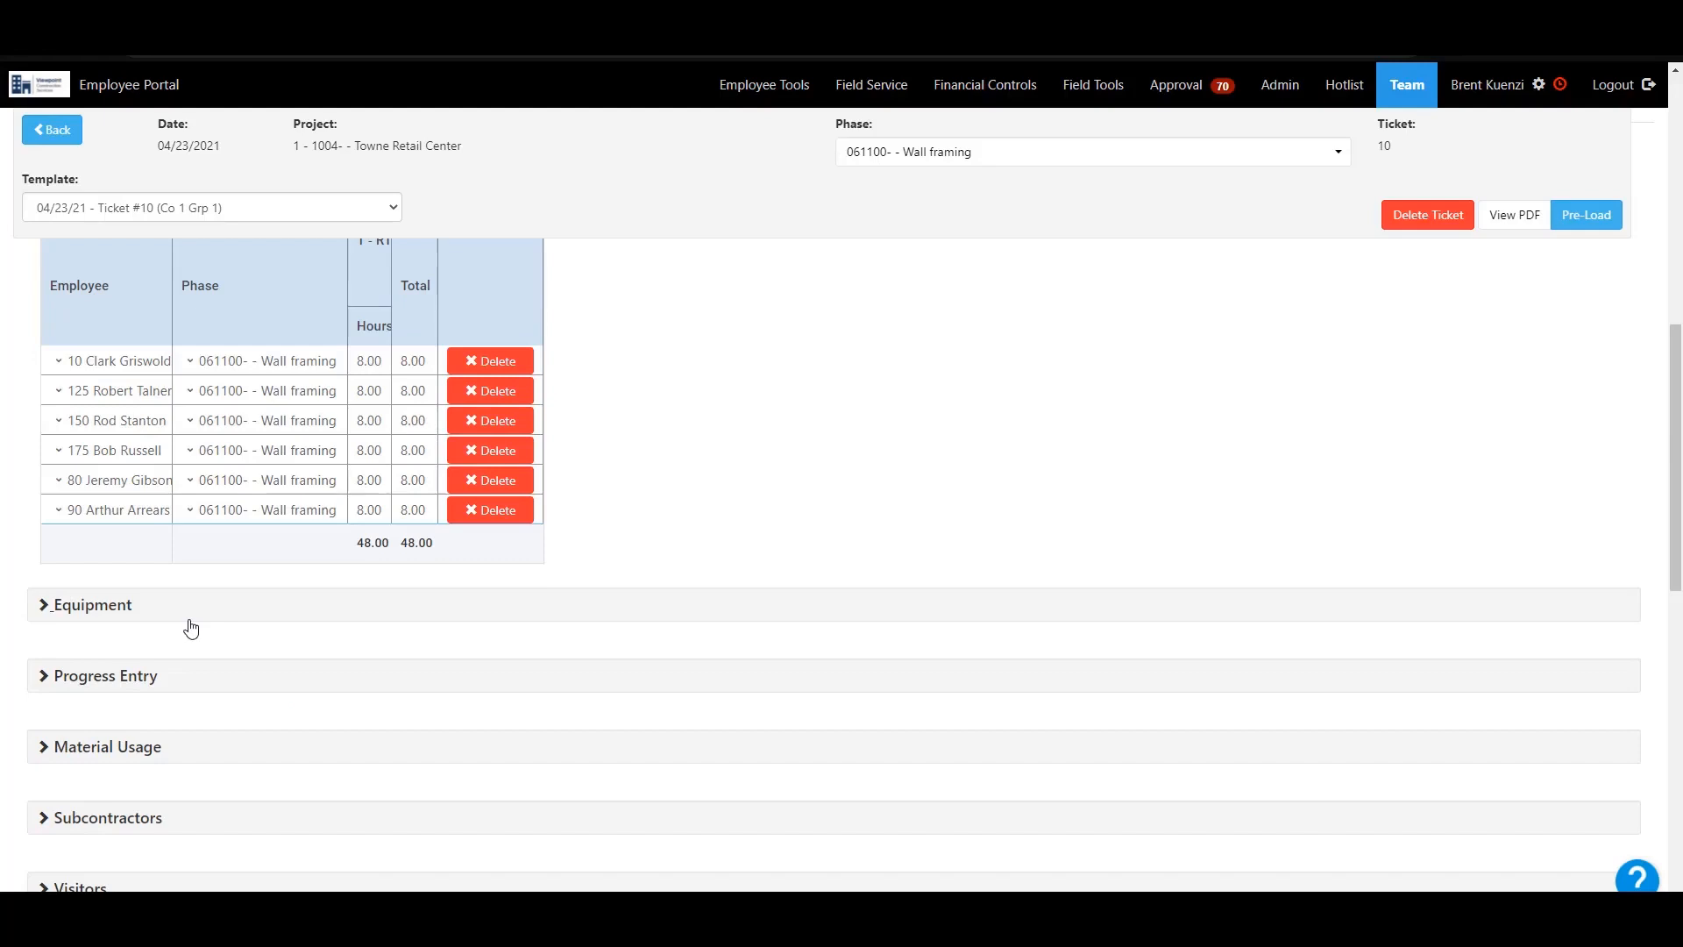
- Add a Wall framing progress line with 2 units newly completed
left_click(91, 603)
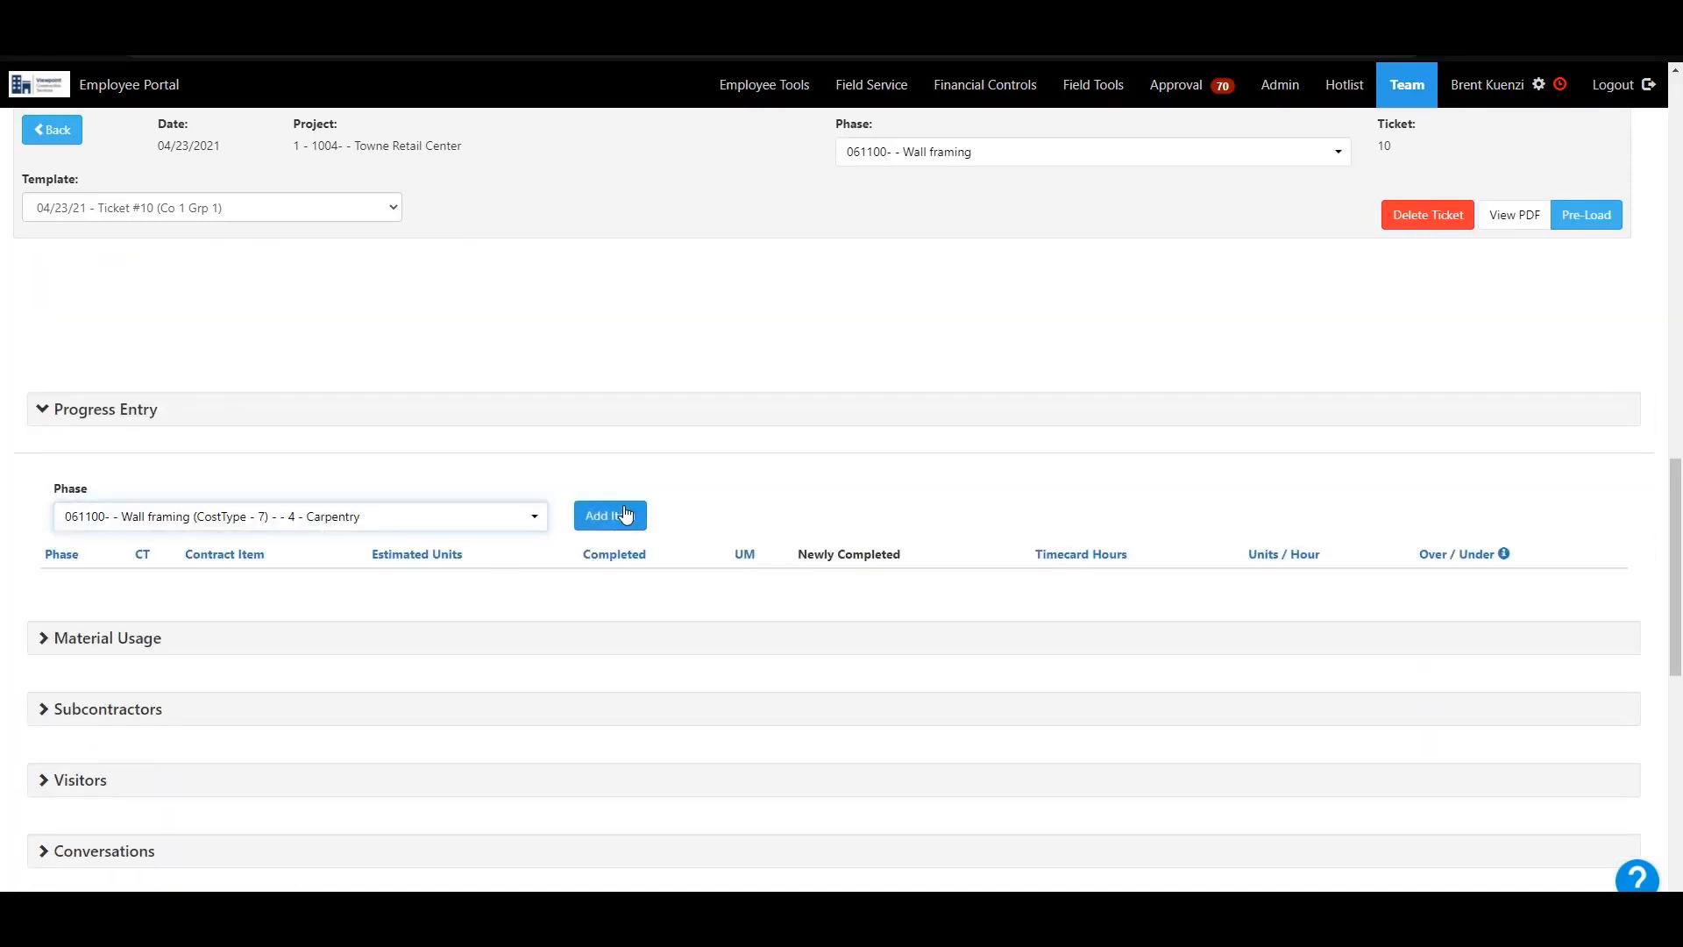
left_click(610, 516)
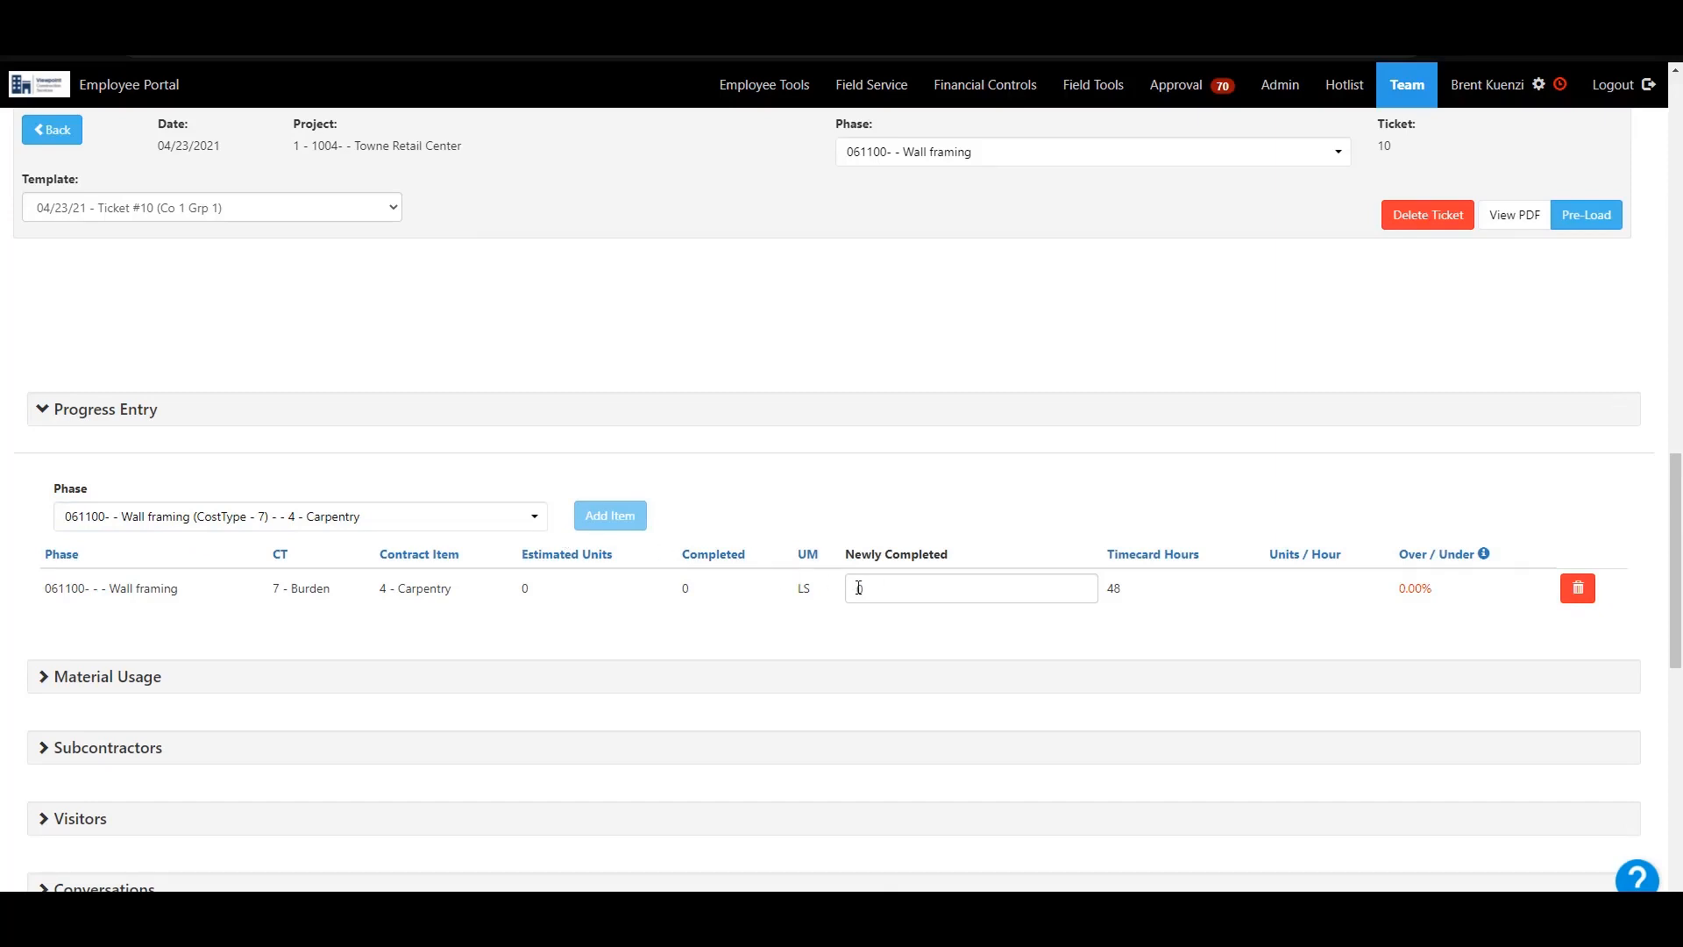
type("2")
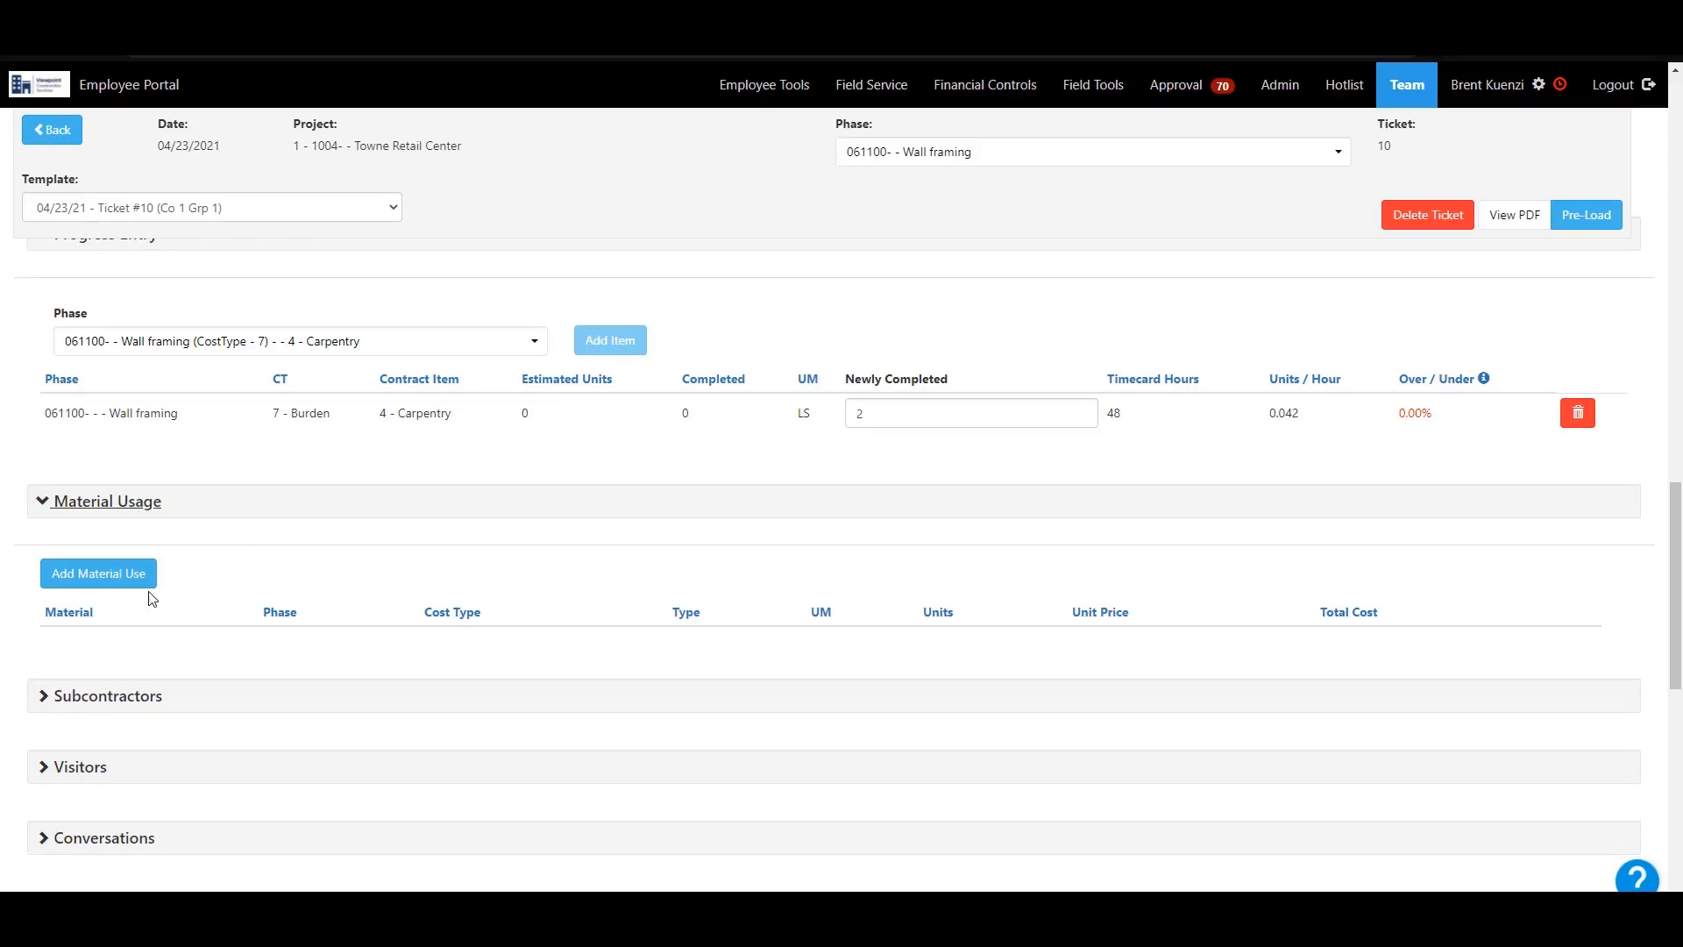
- Add 55 units of 600003 NAILS on the Wall framing phase and save the material use
left_click(98, 572)
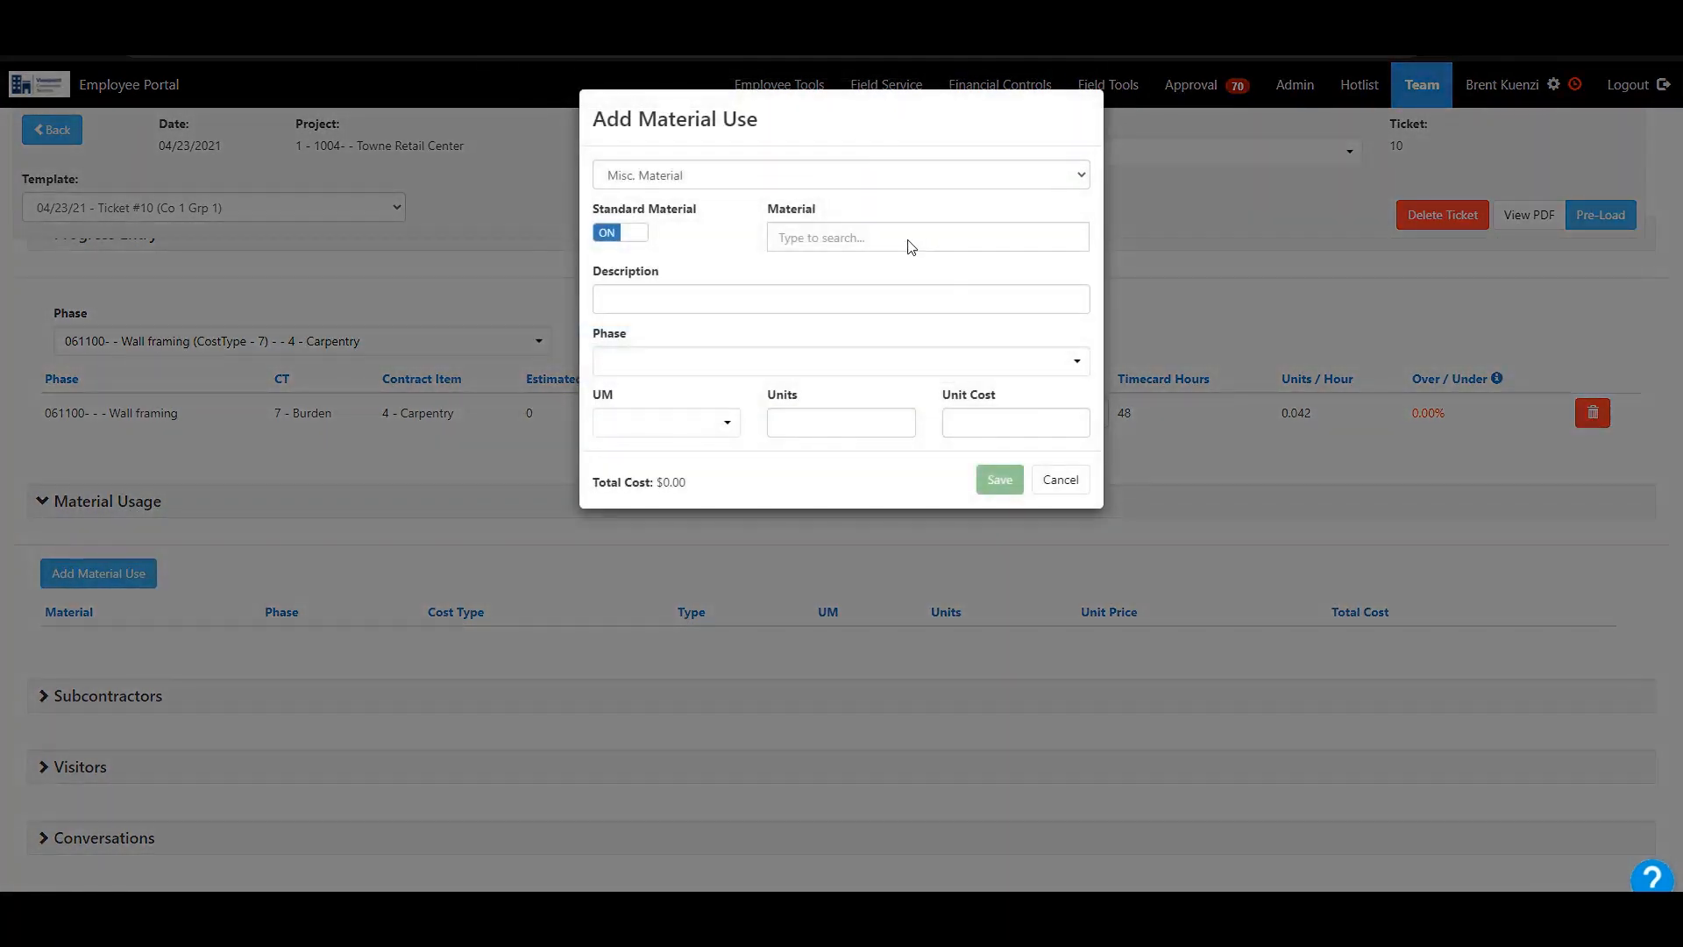
type("nails")
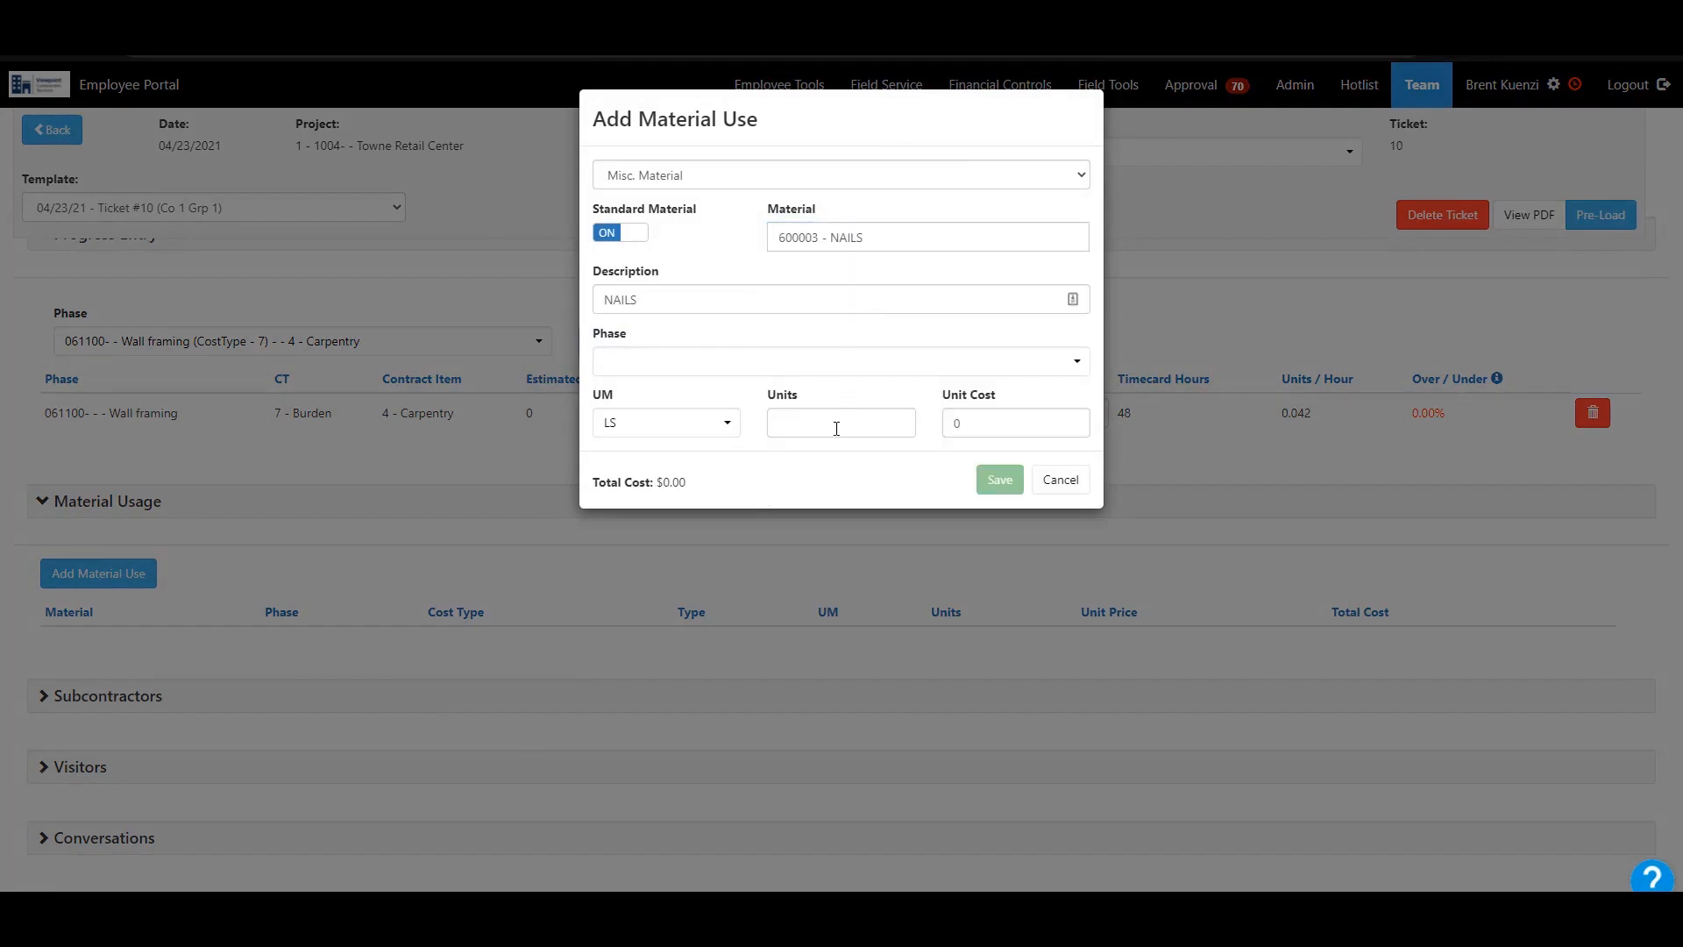
type("55")
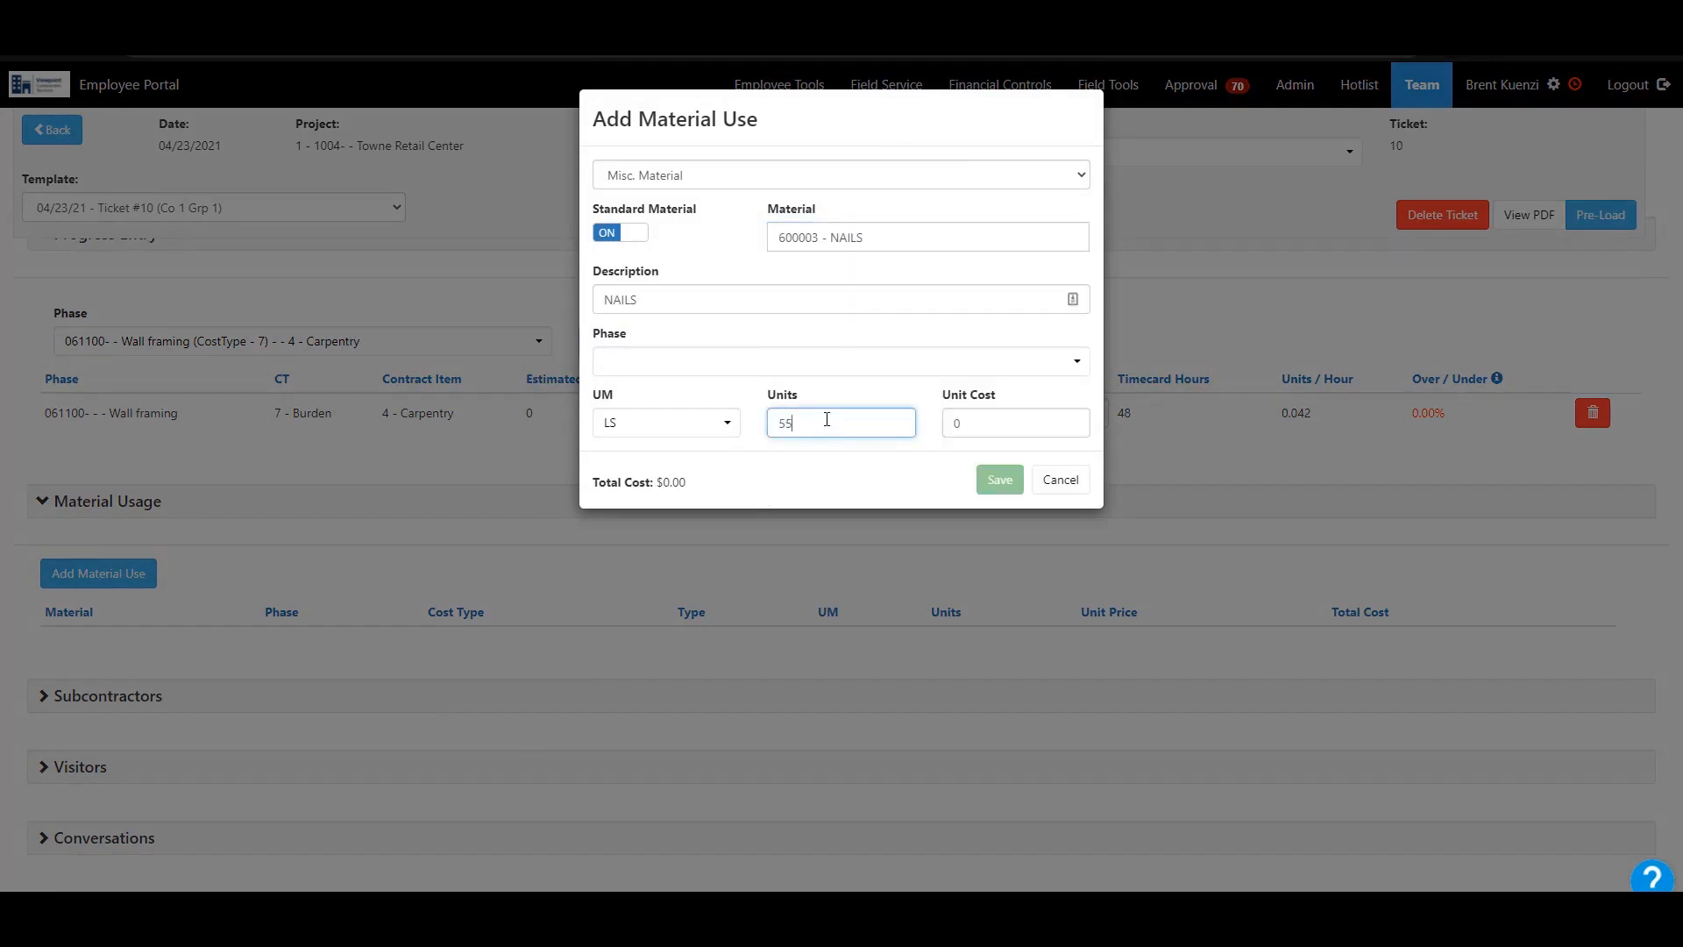
left_click(841, 361)
type("5")
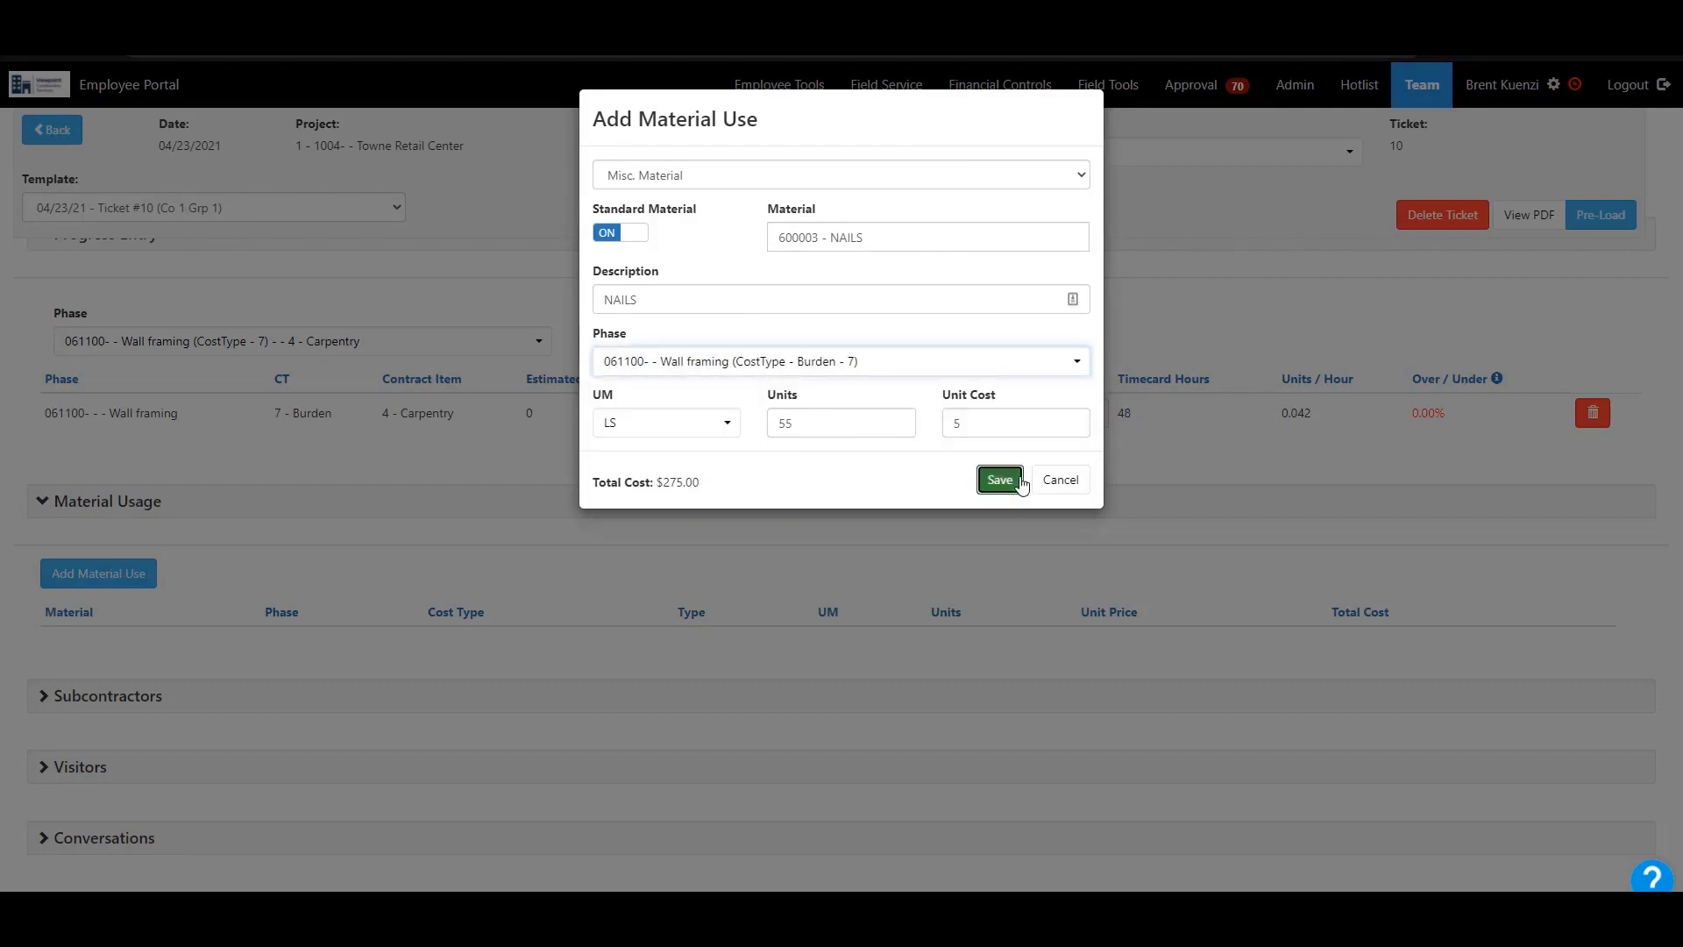
left_click(999, 478)
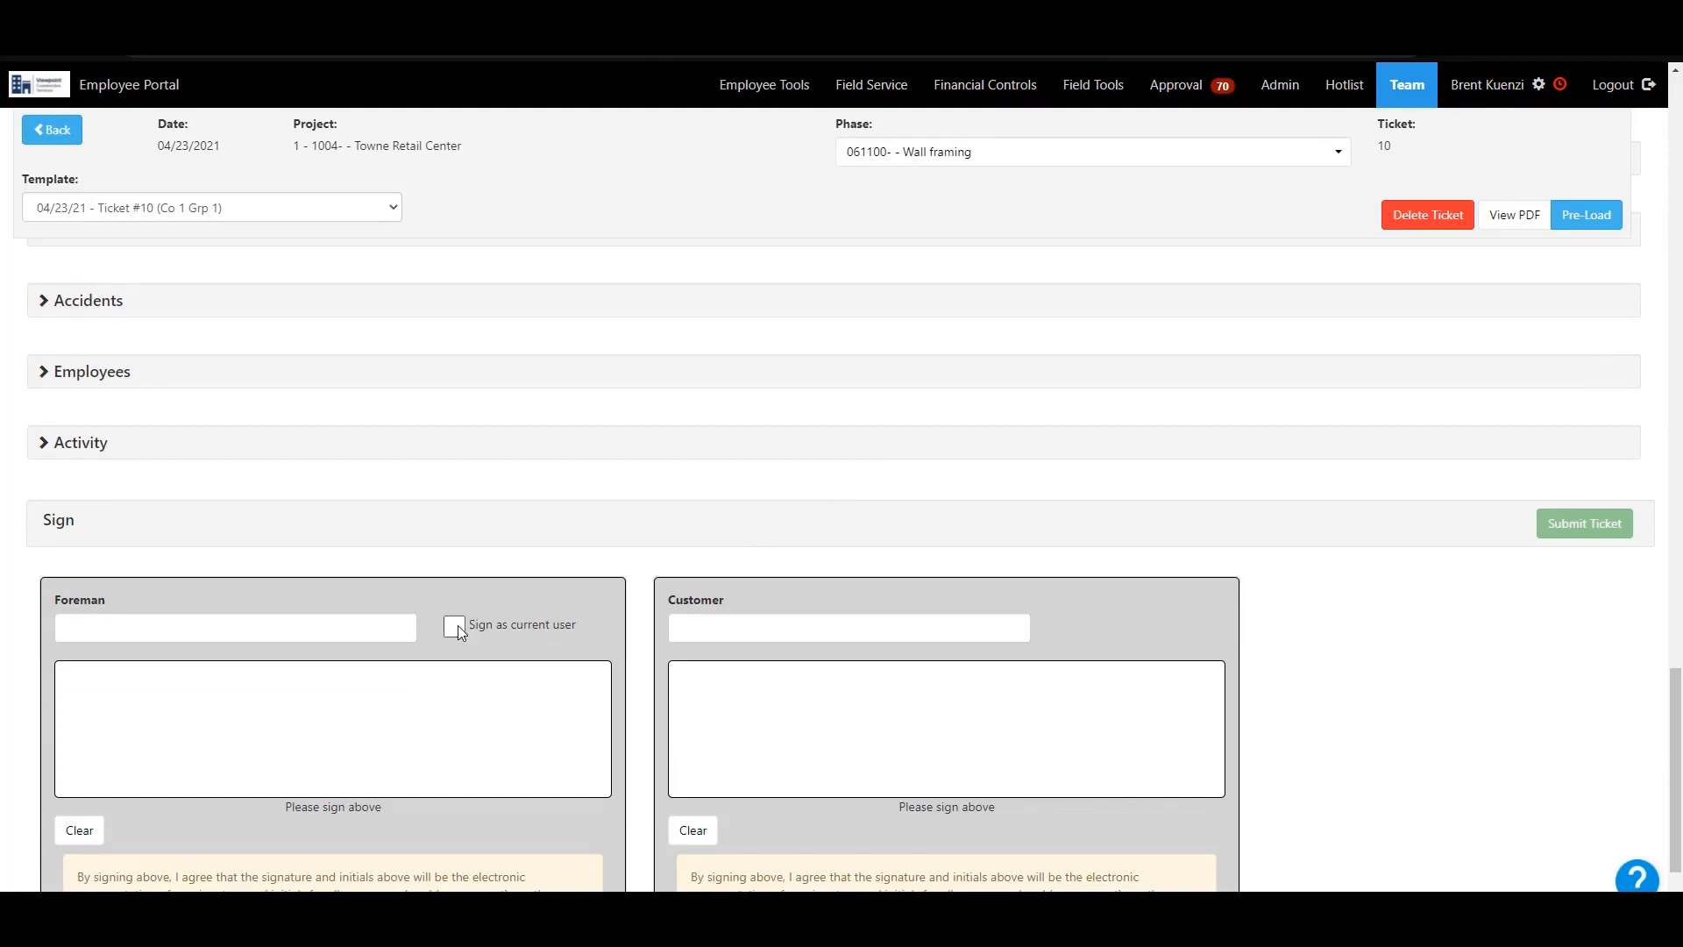
- Sign as current user for foreman and customer Mark, then submit ticket 10
left_click(452, 624)
type("Mark")
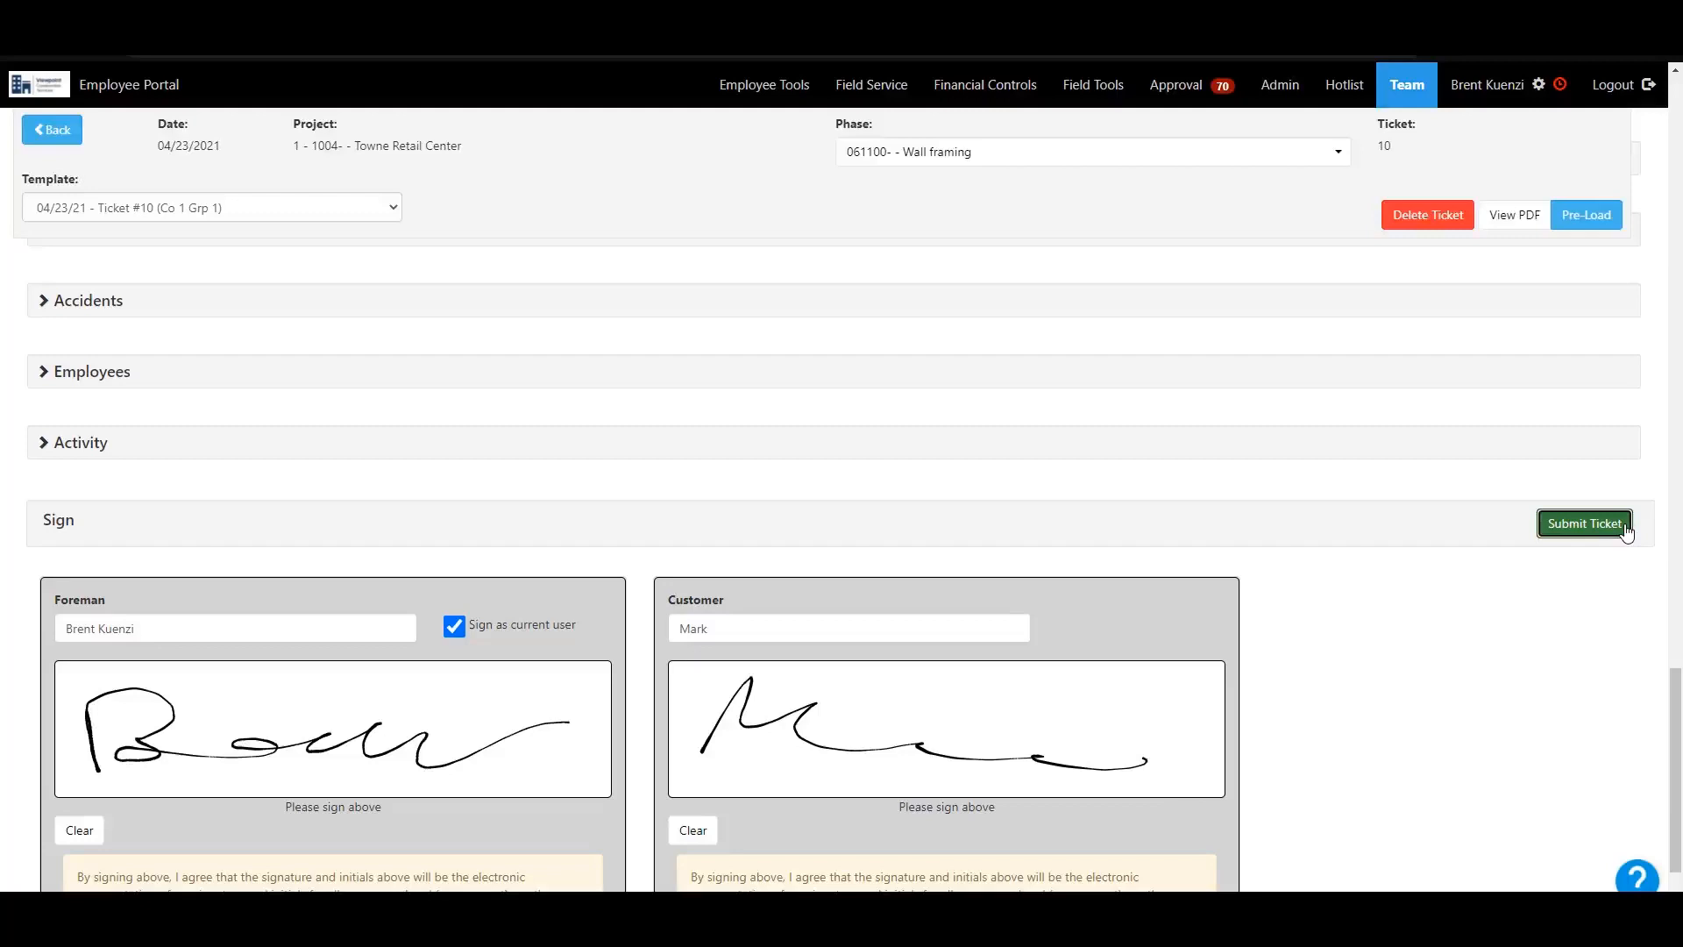
left_click(1584, 522)
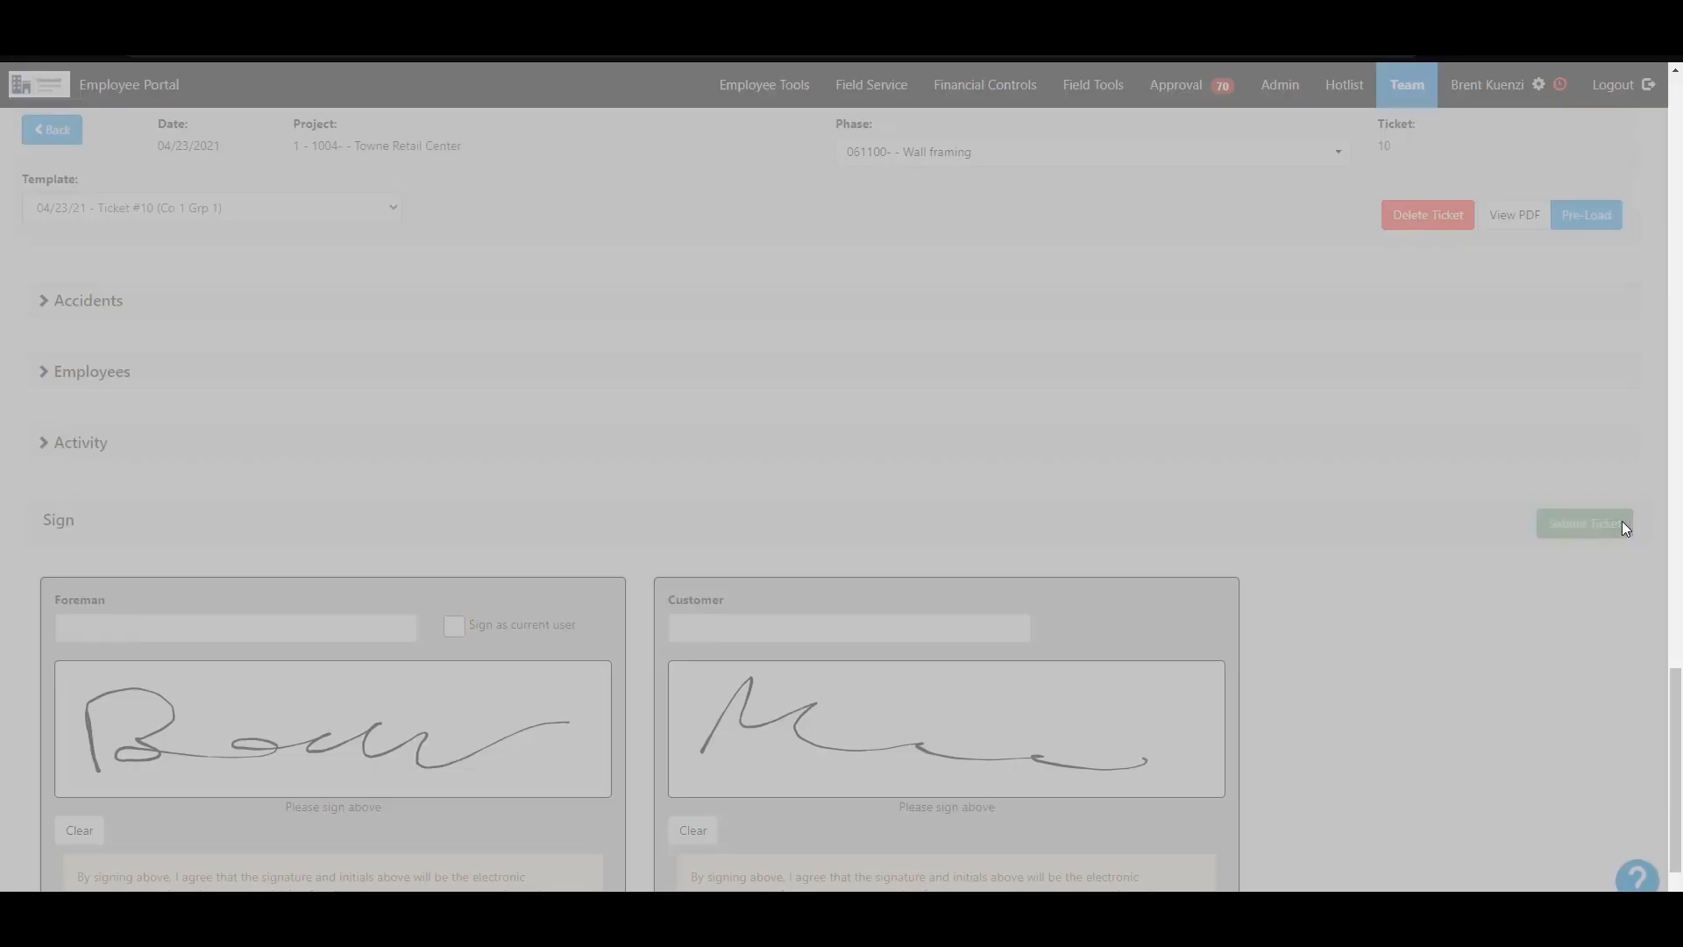
left_click(1585, 523)
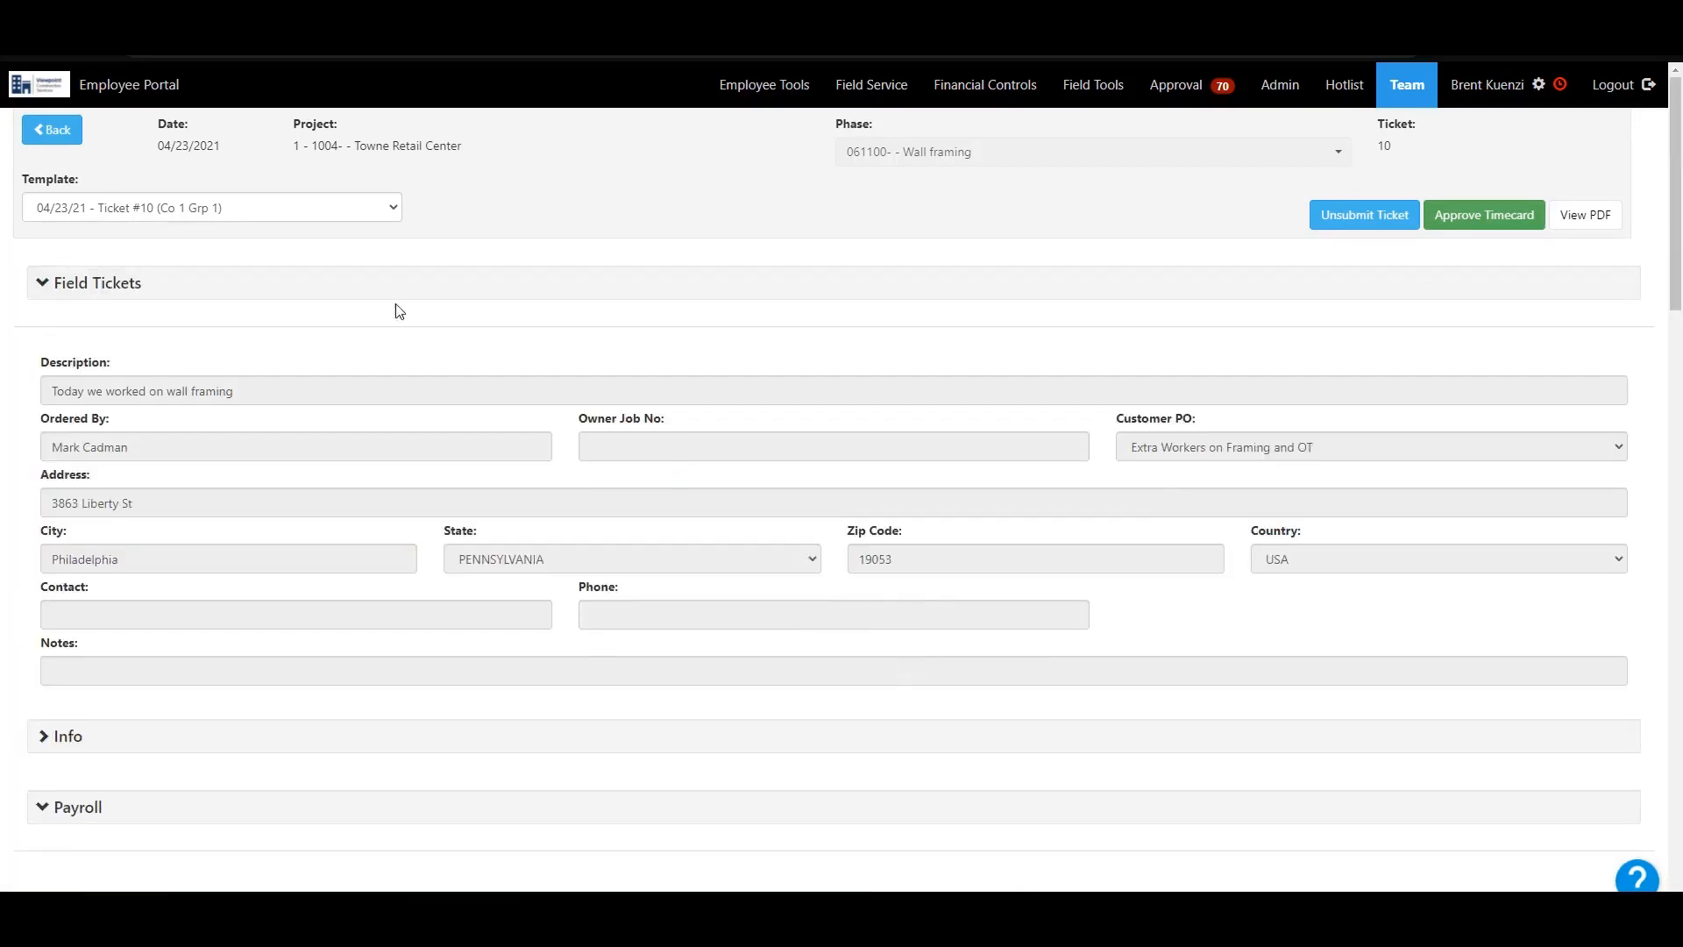
mouse_move(1486, 221)
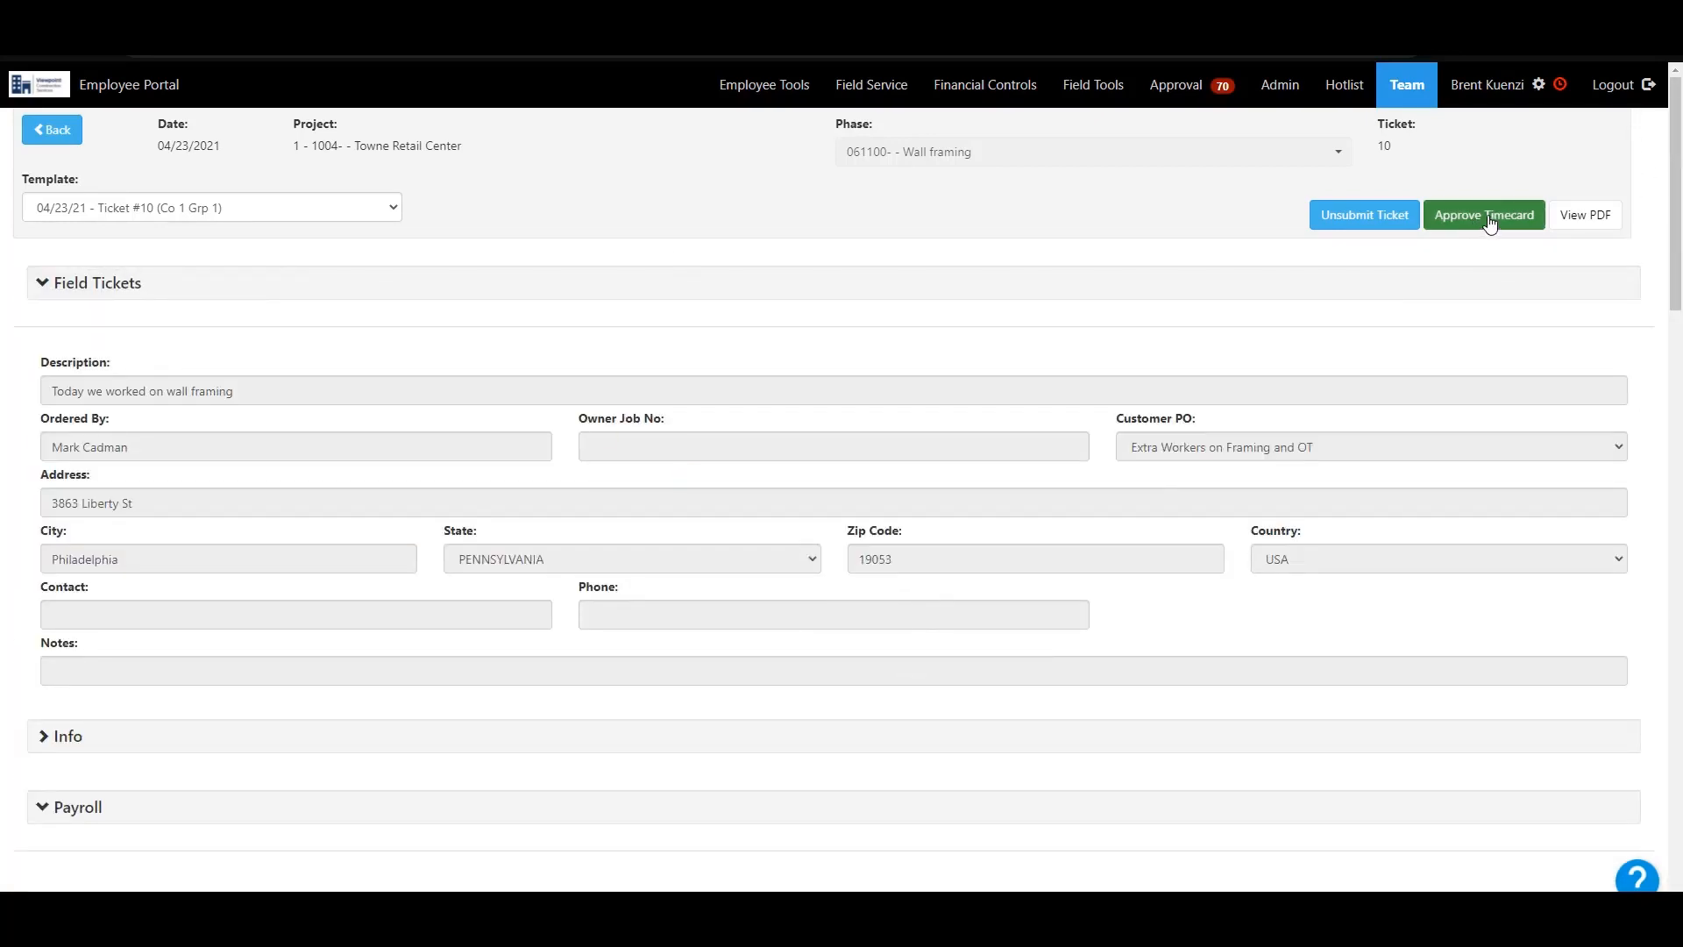
- Approve ticket 10's timecard and confirm the warning
left_click(1483, 214)
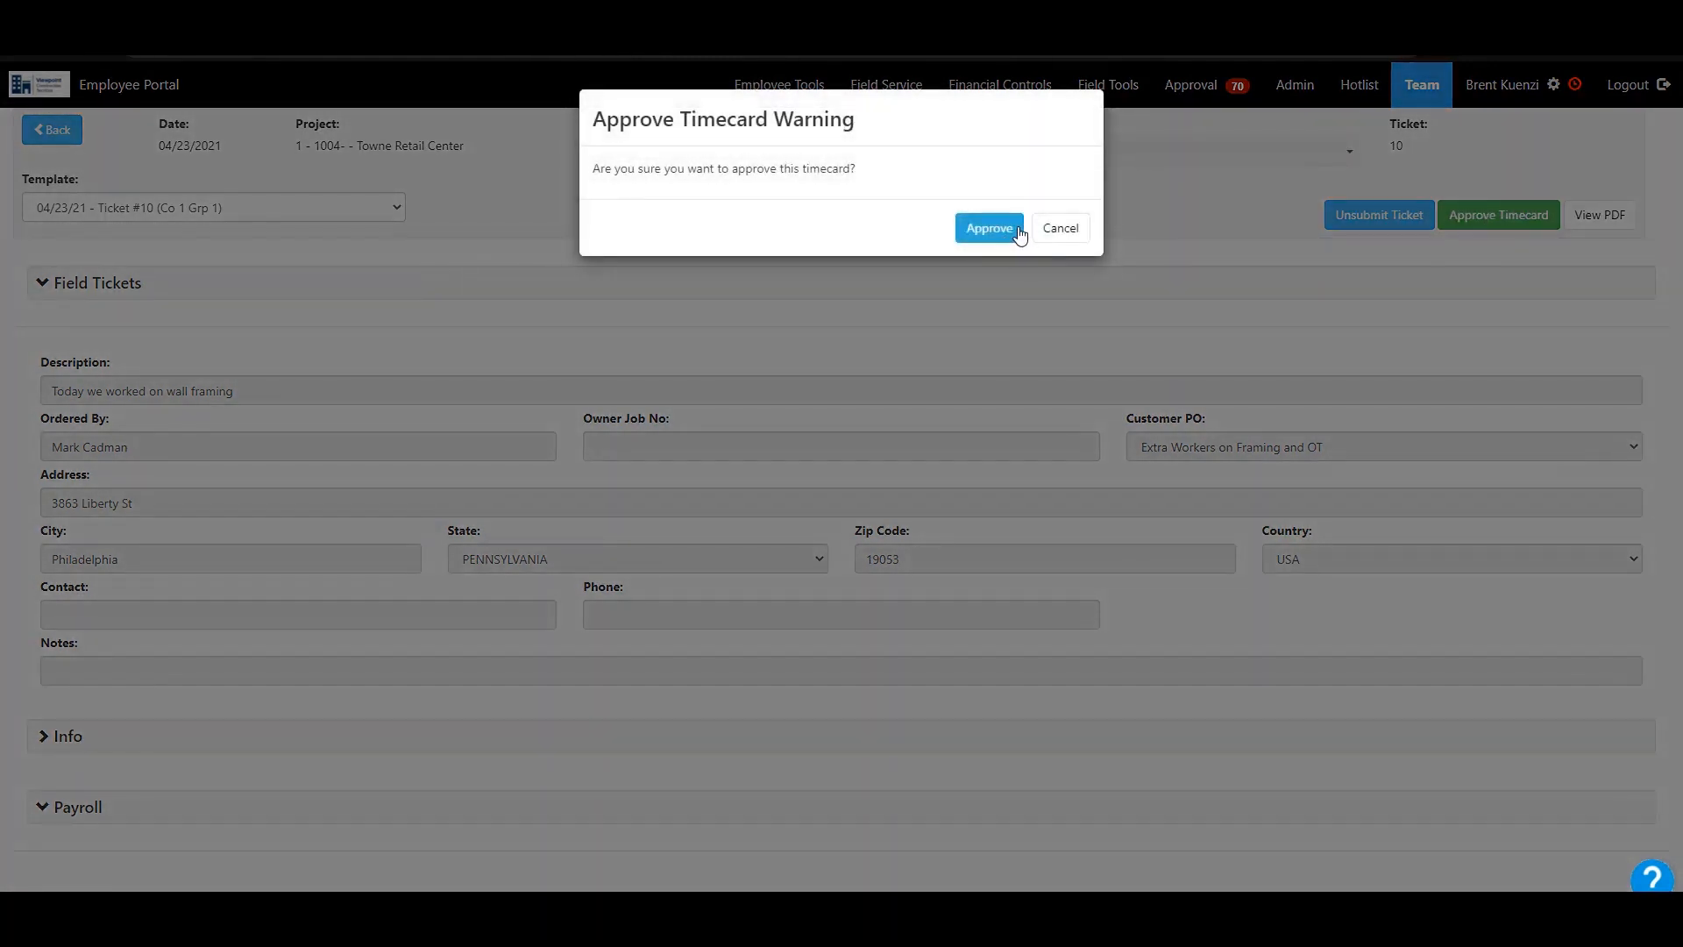
left_click(989, 228)
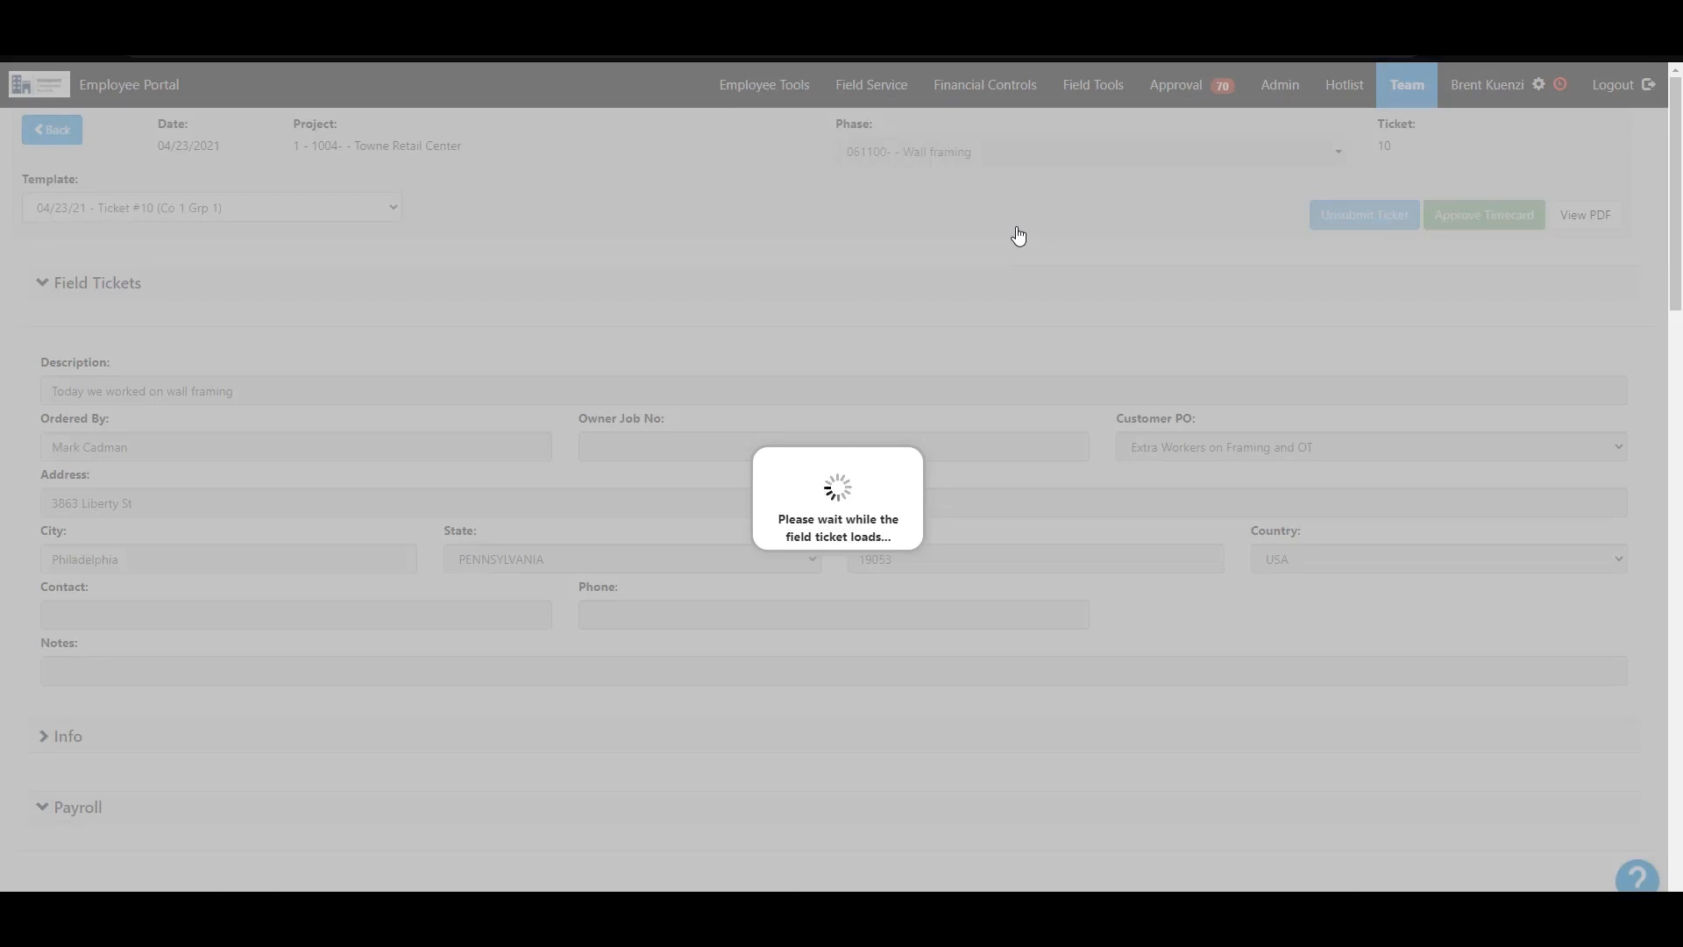
left_click(1483, 214)
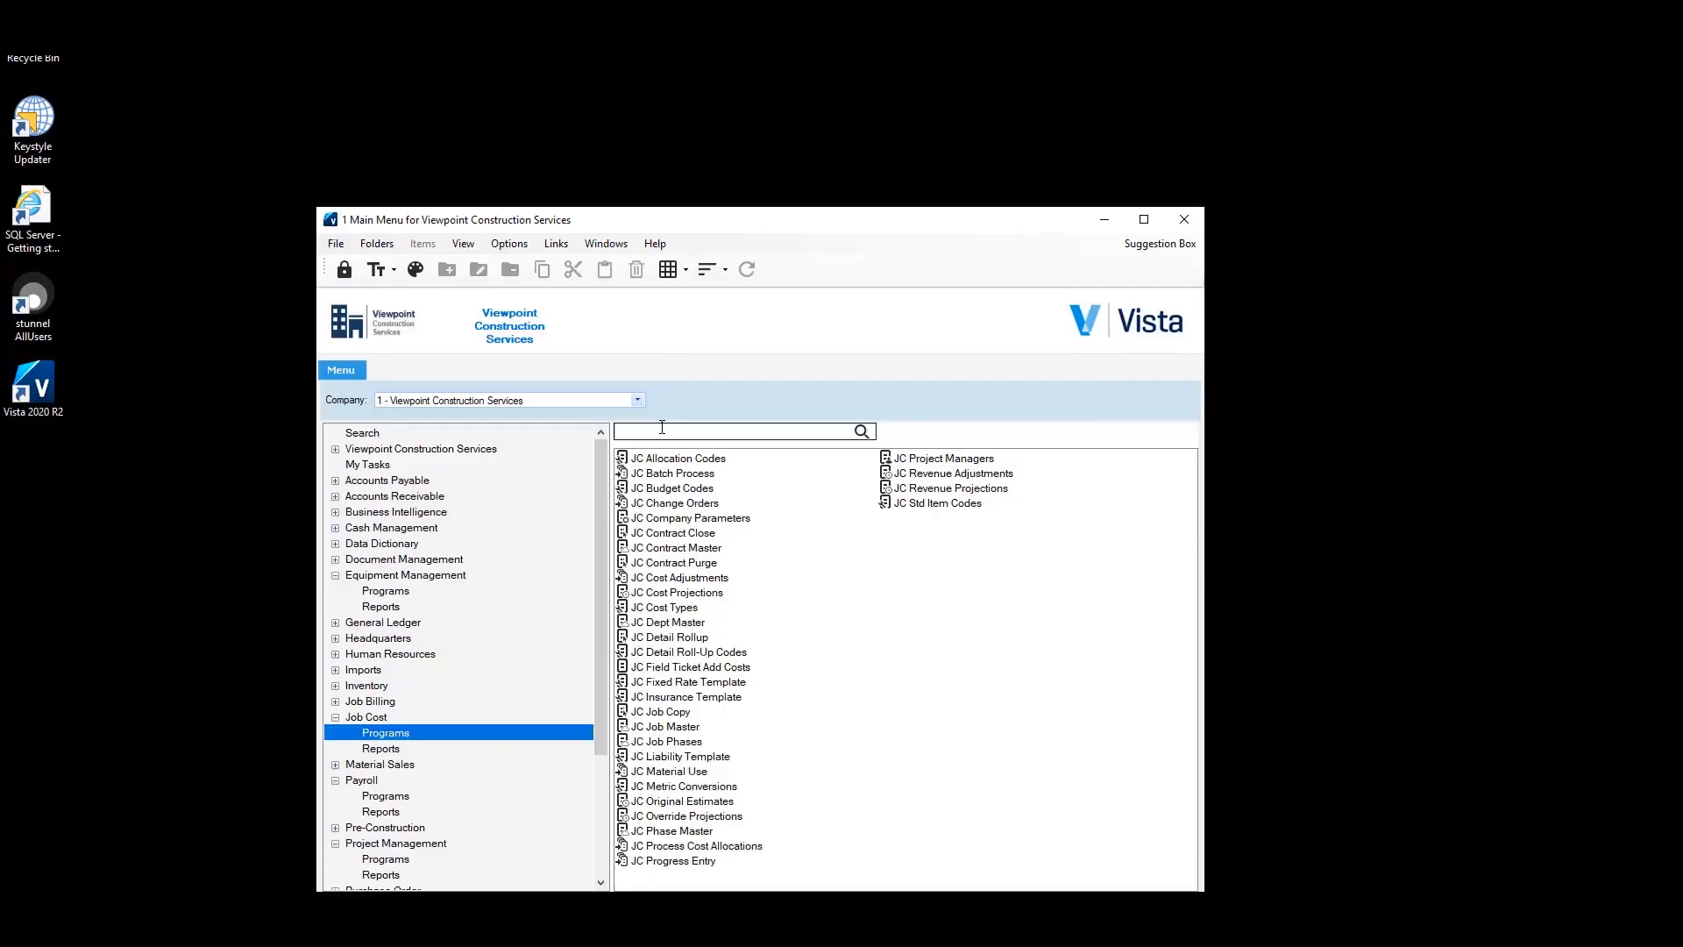
- Launch JC Contract Master, load contract 1004 Towne Retail Center, and open field ticket 10
type("contr")
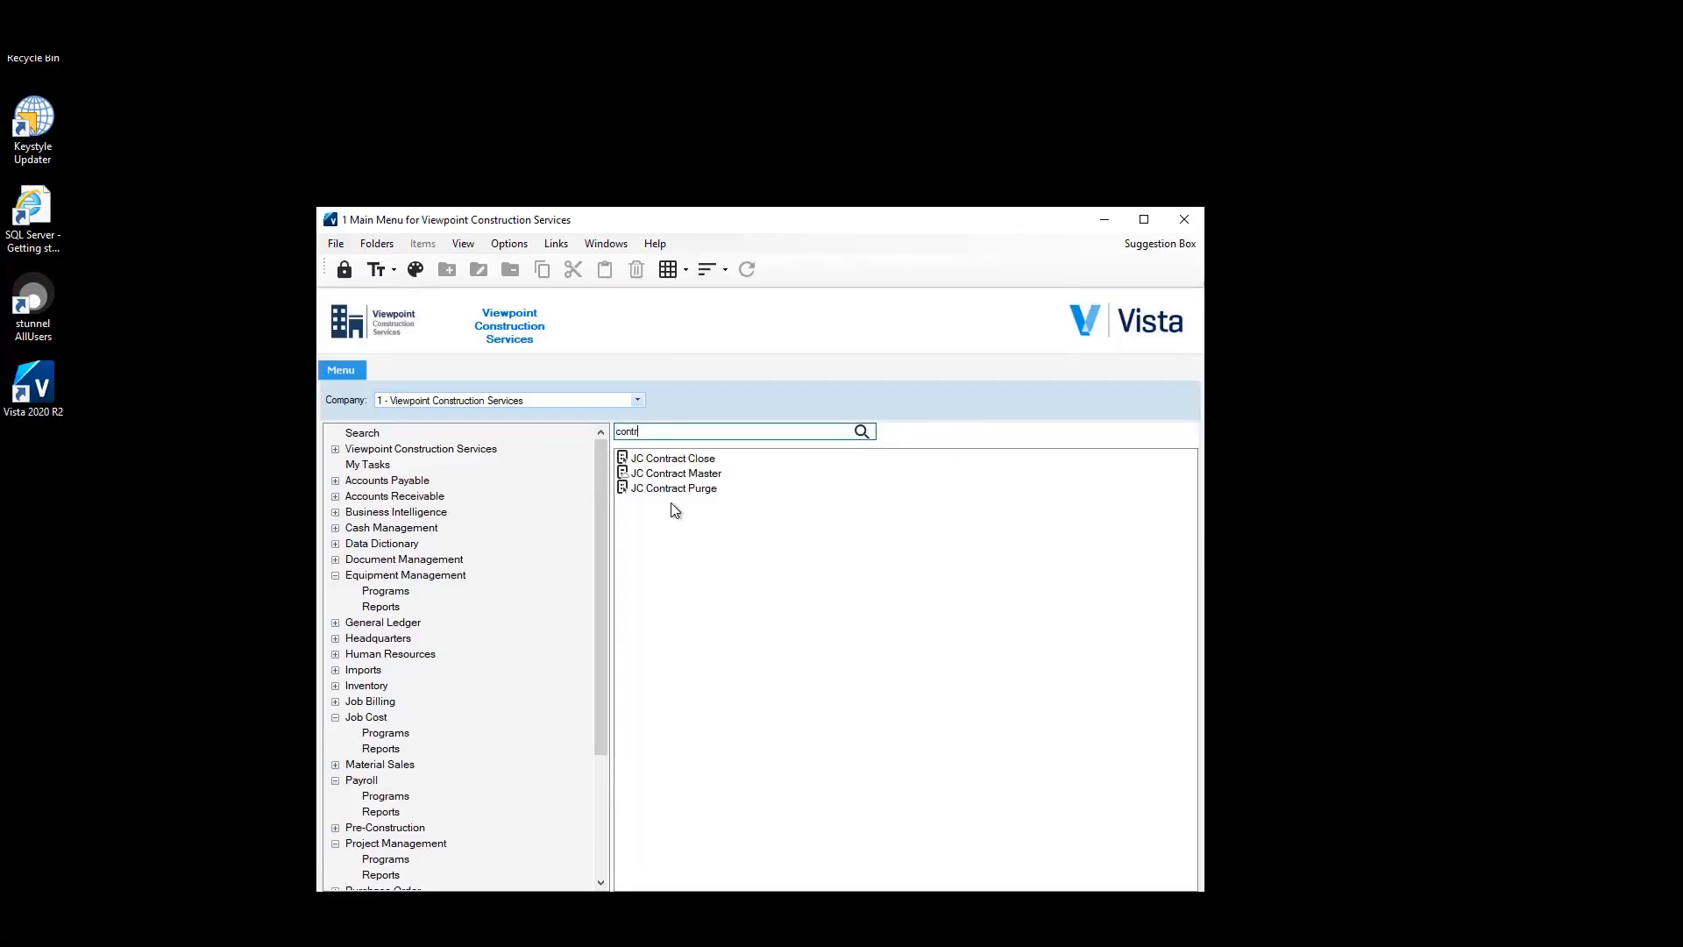
left_click(670, 473)
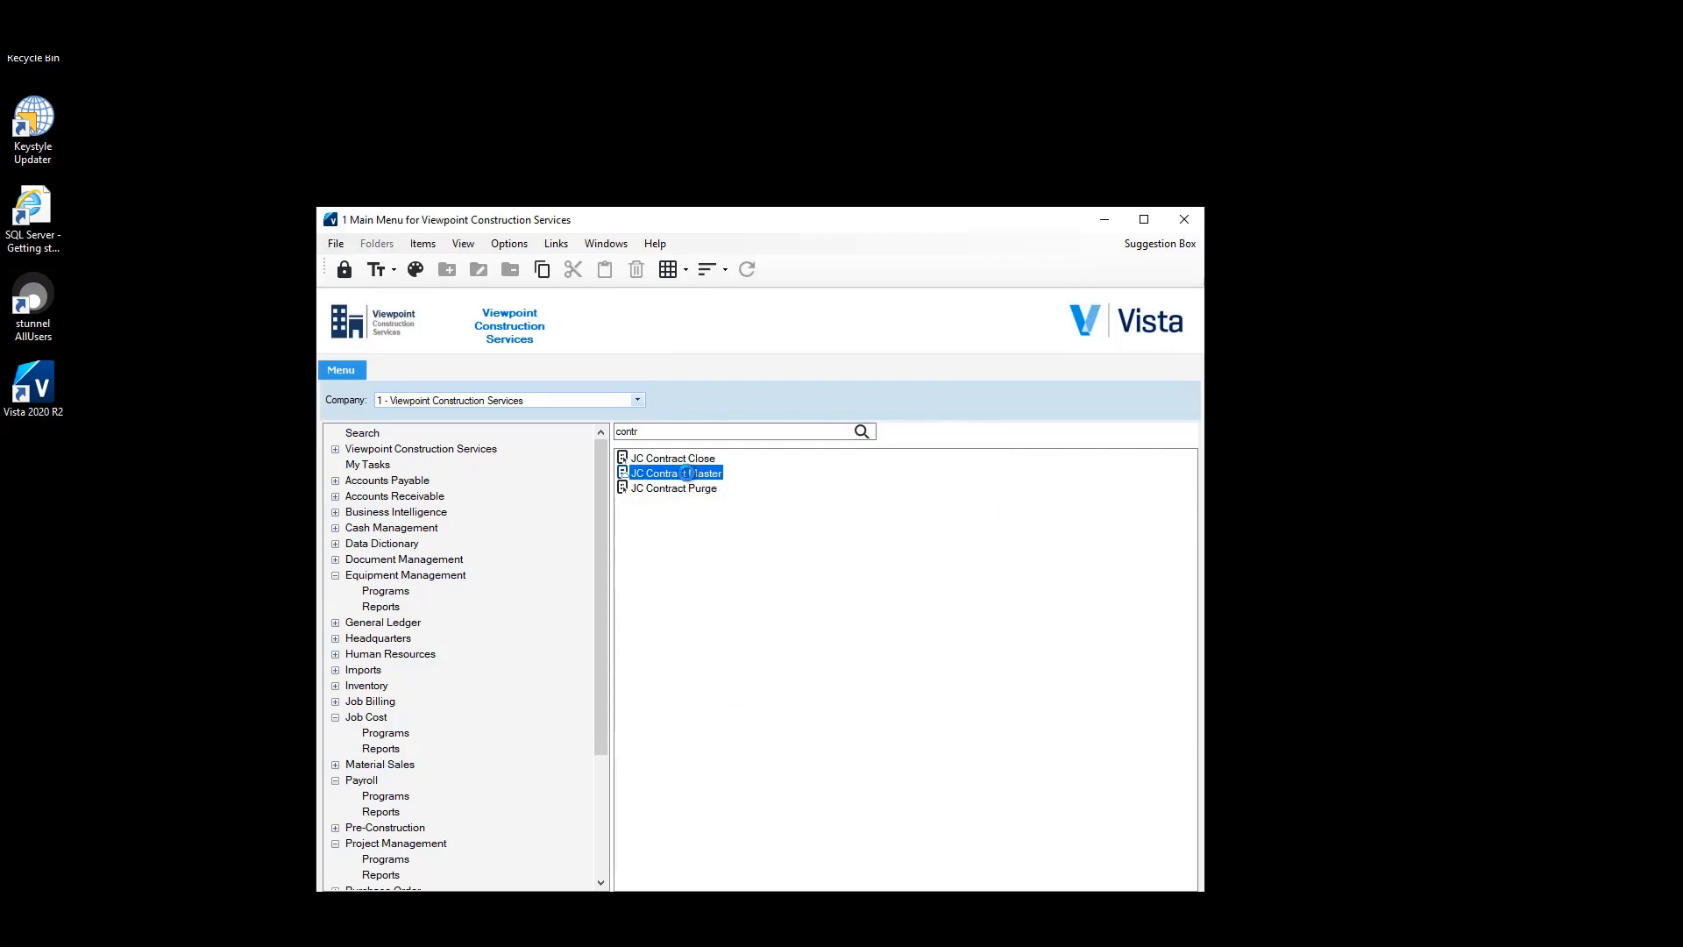
double_click(669, 473)
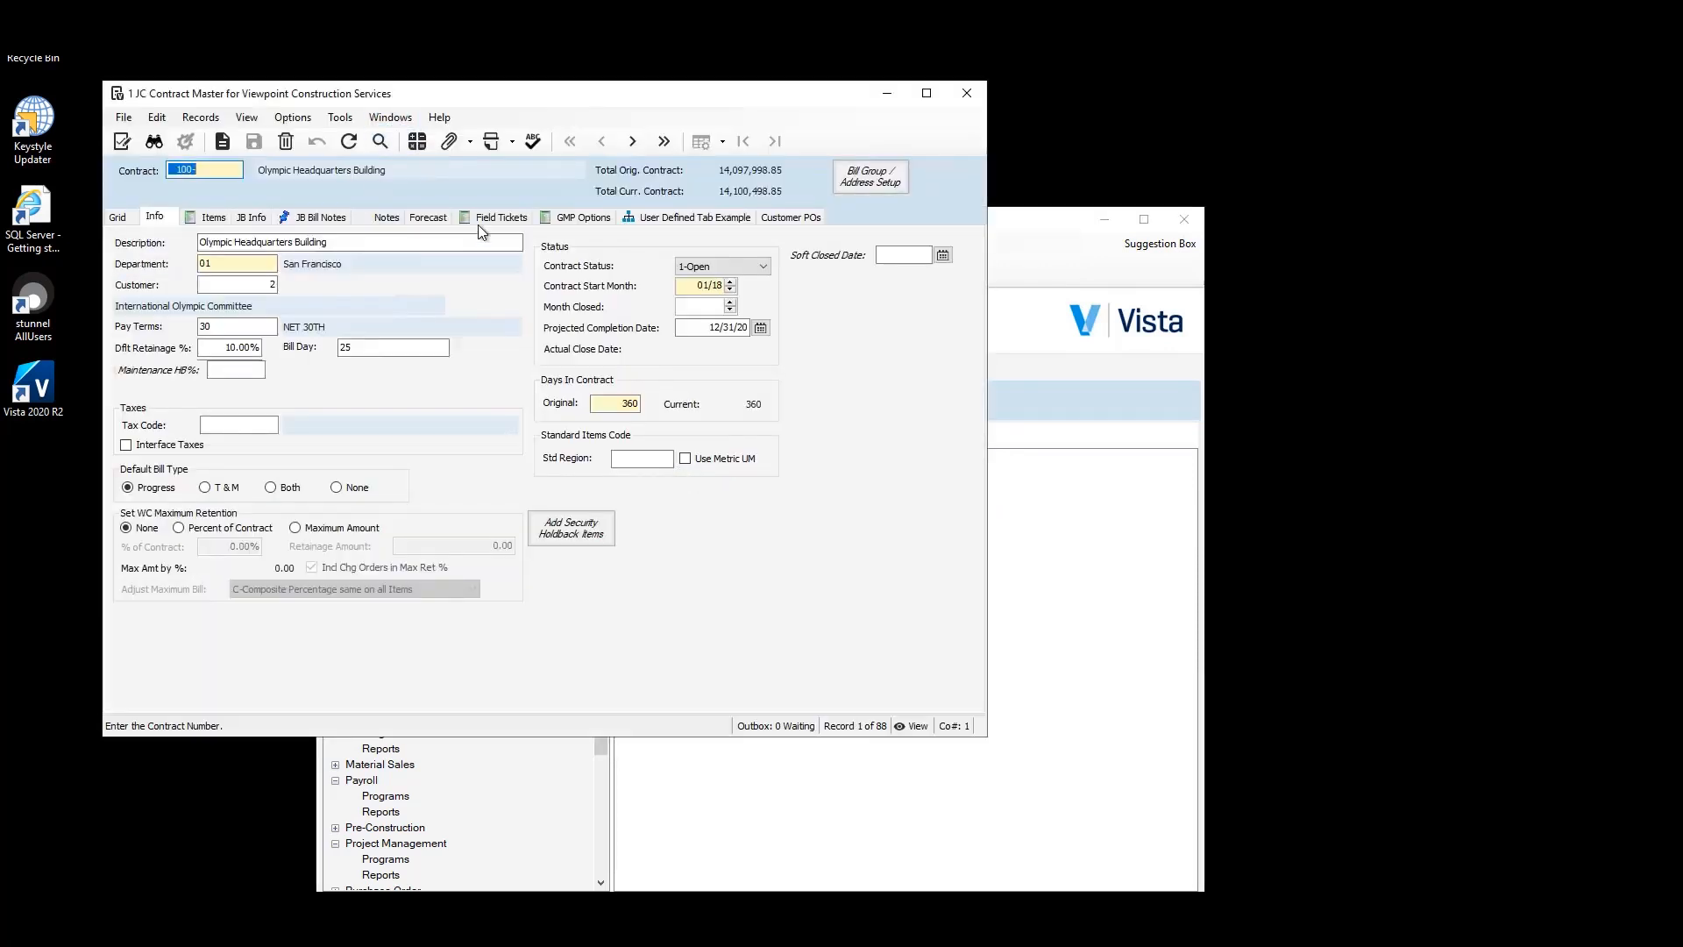
left_click(498, 218)
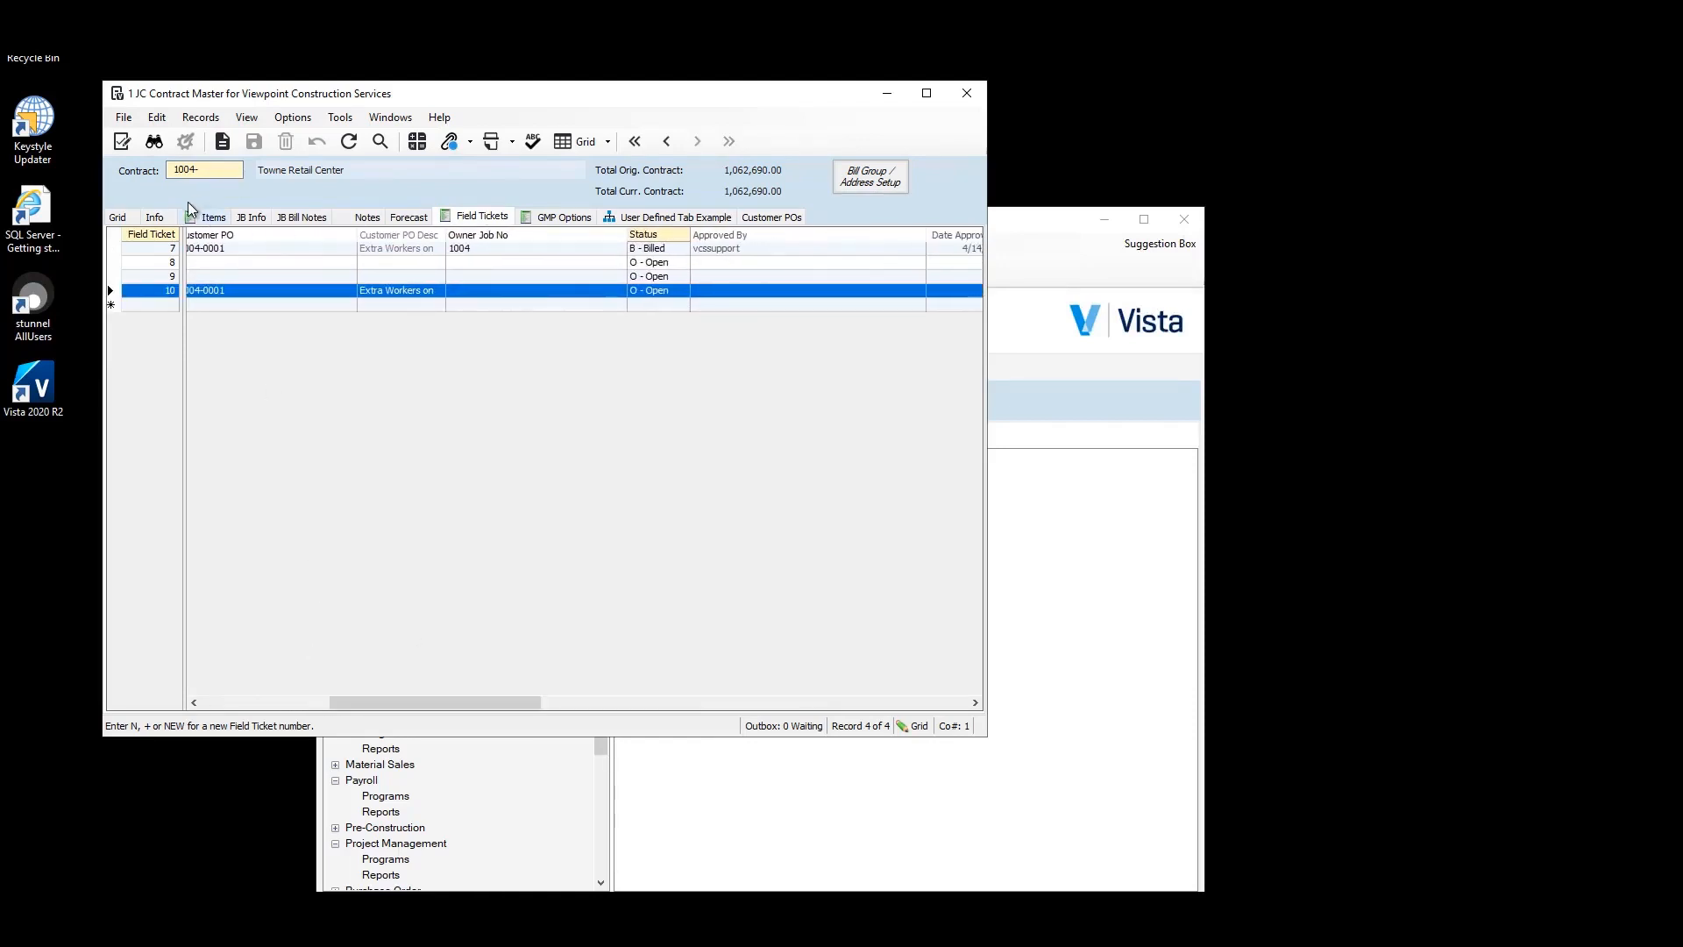
left_click(244, 300)
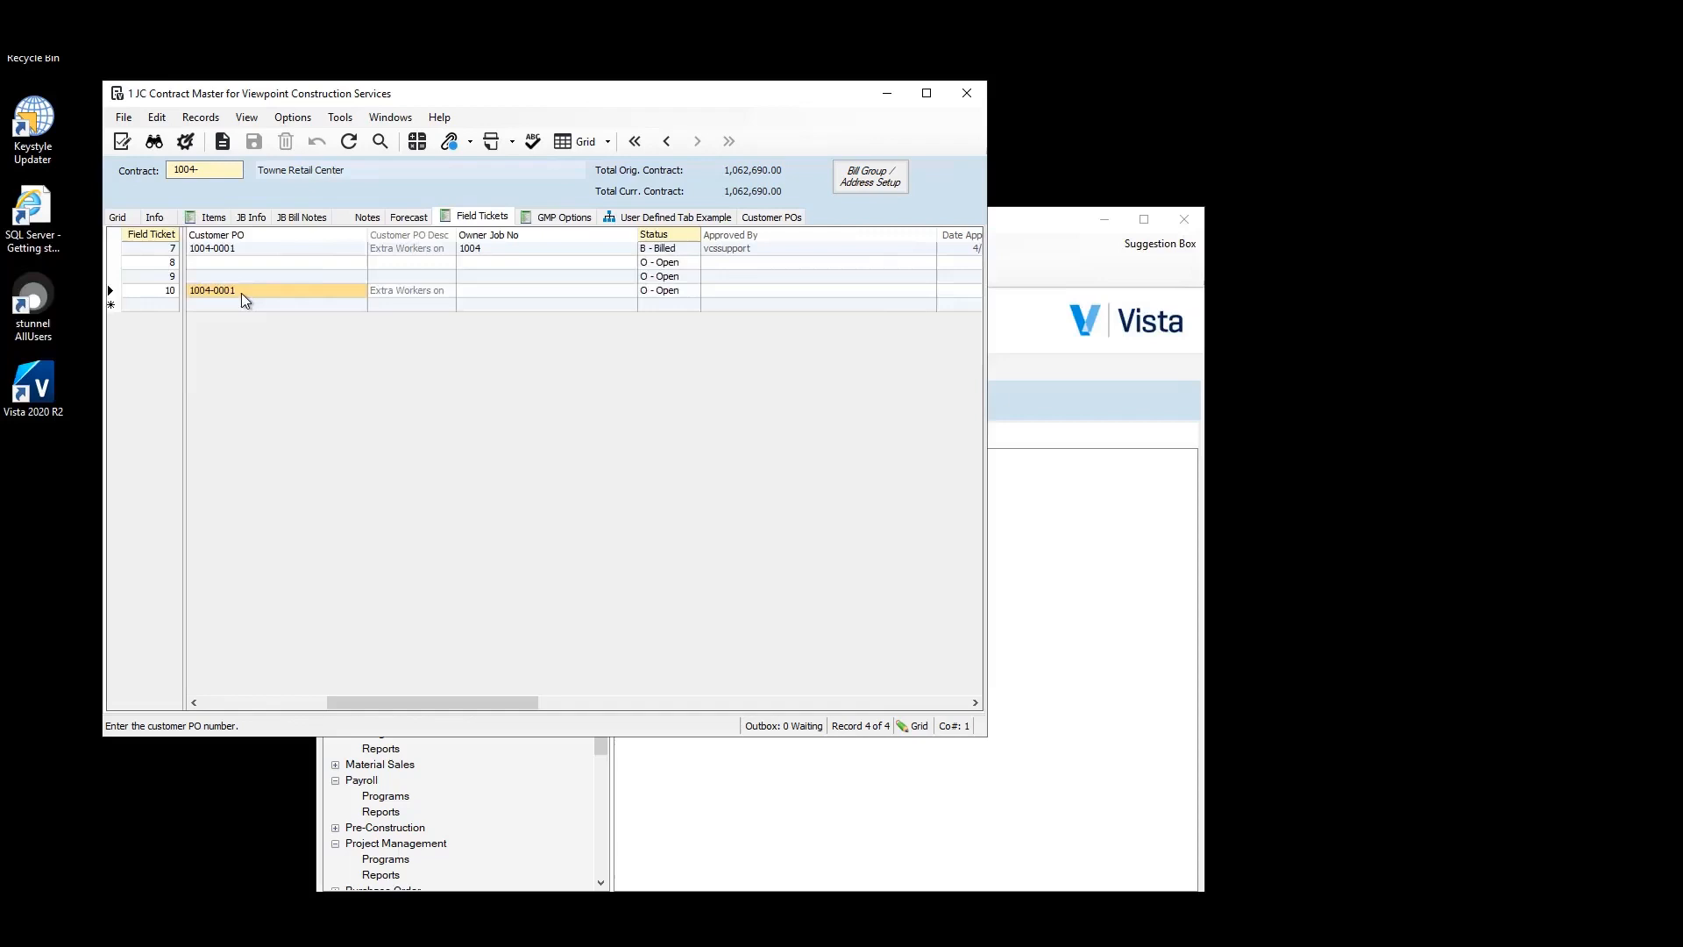
double_click(243, 291)
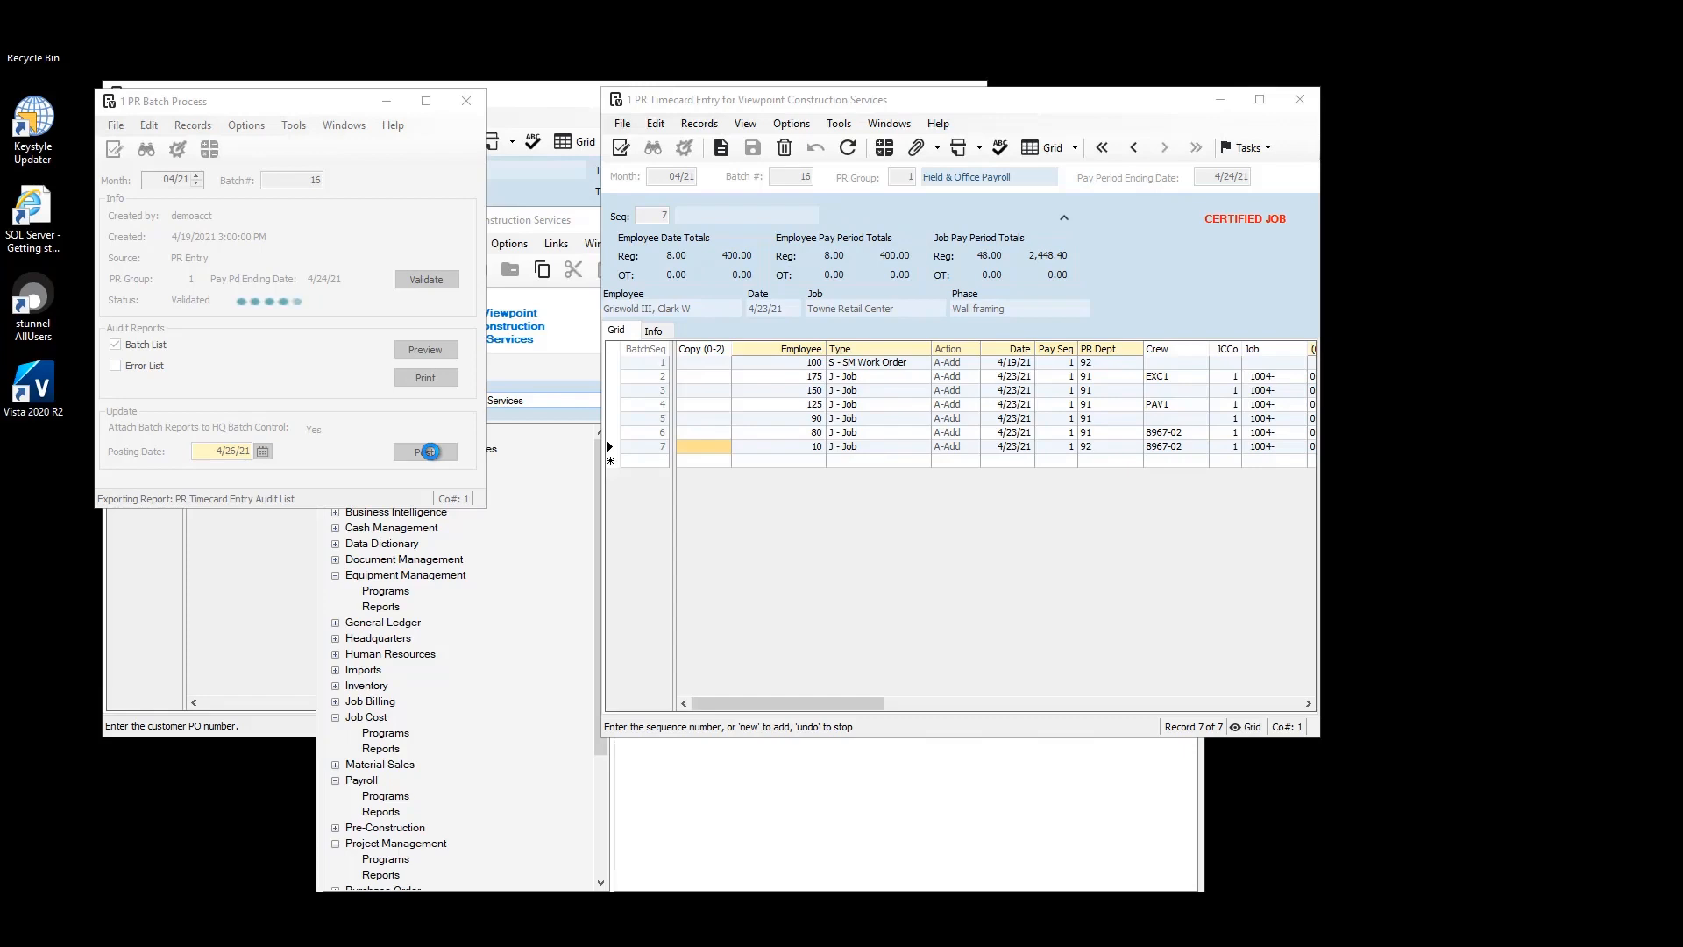
- Post PR timecard batch 16, then post the PR Ledger Update to job cost
left_click(426, 453)
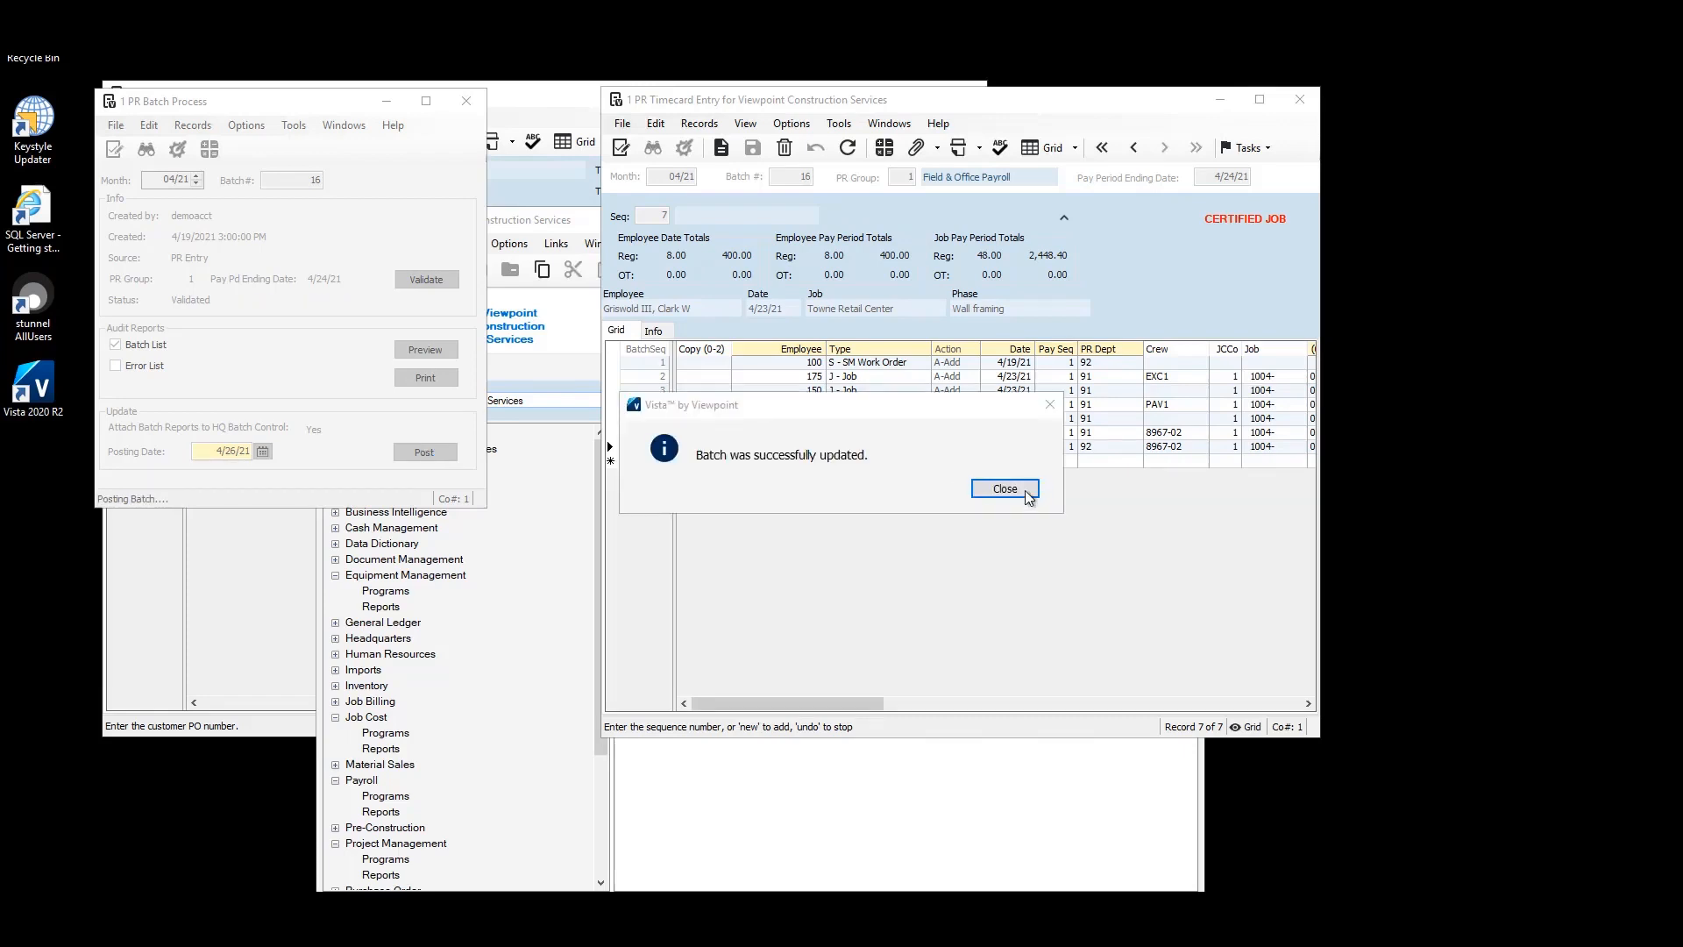
left_click(1005, 487)
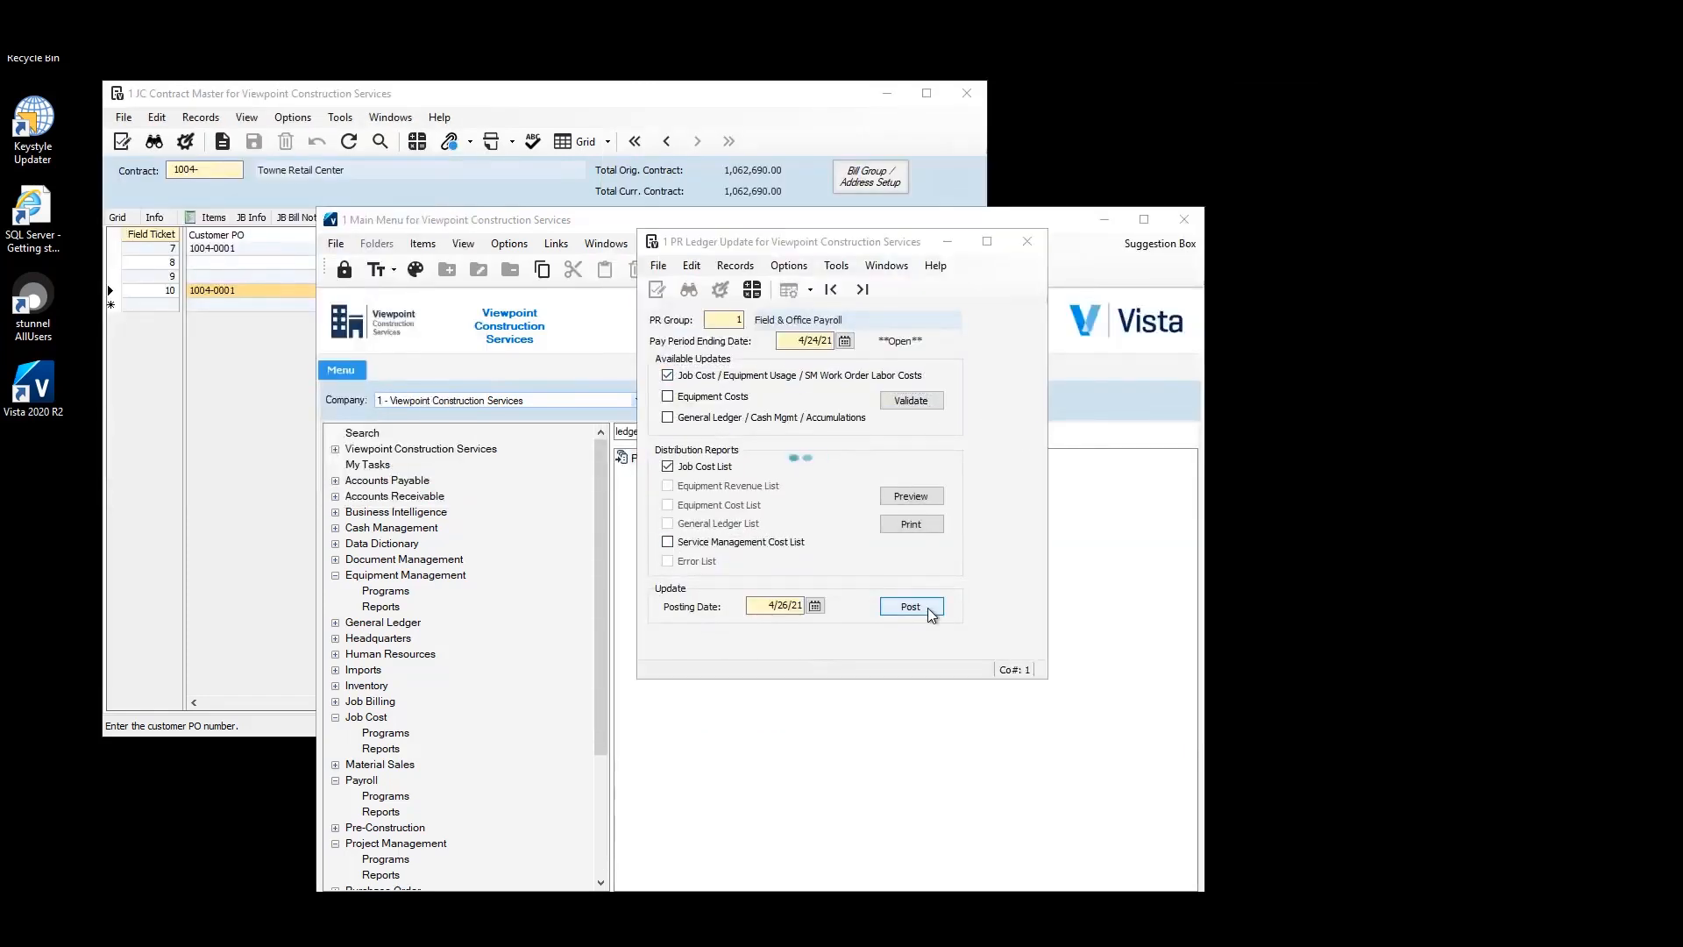
left_click(911, 606)
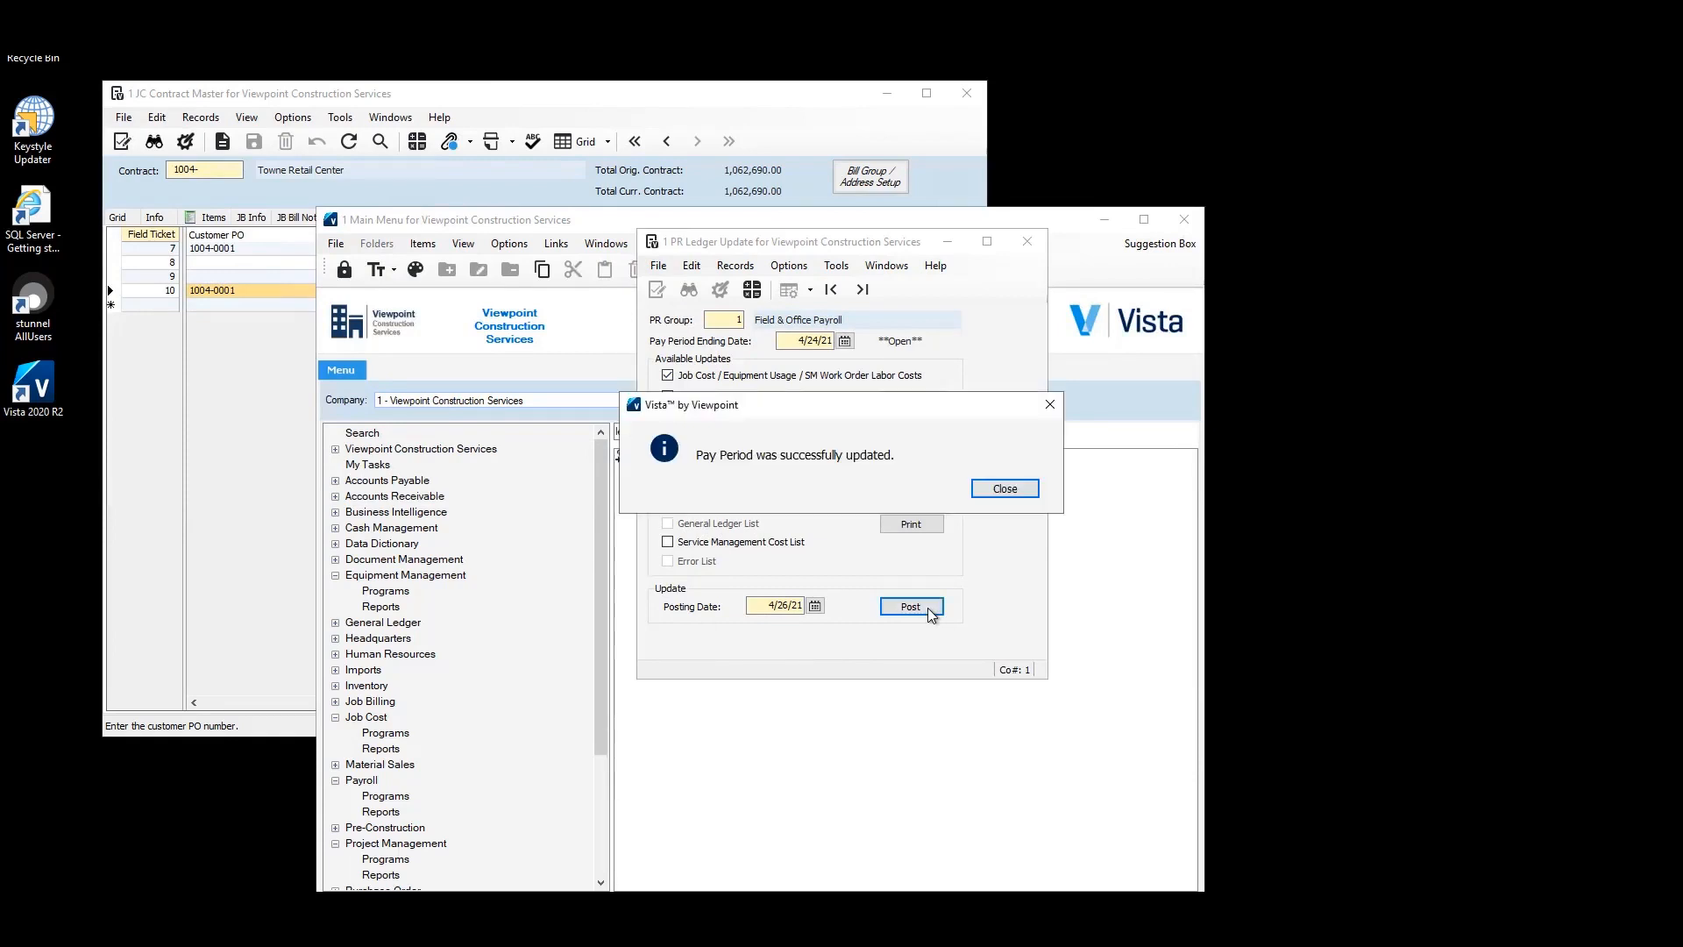
left_click(1002, 487)
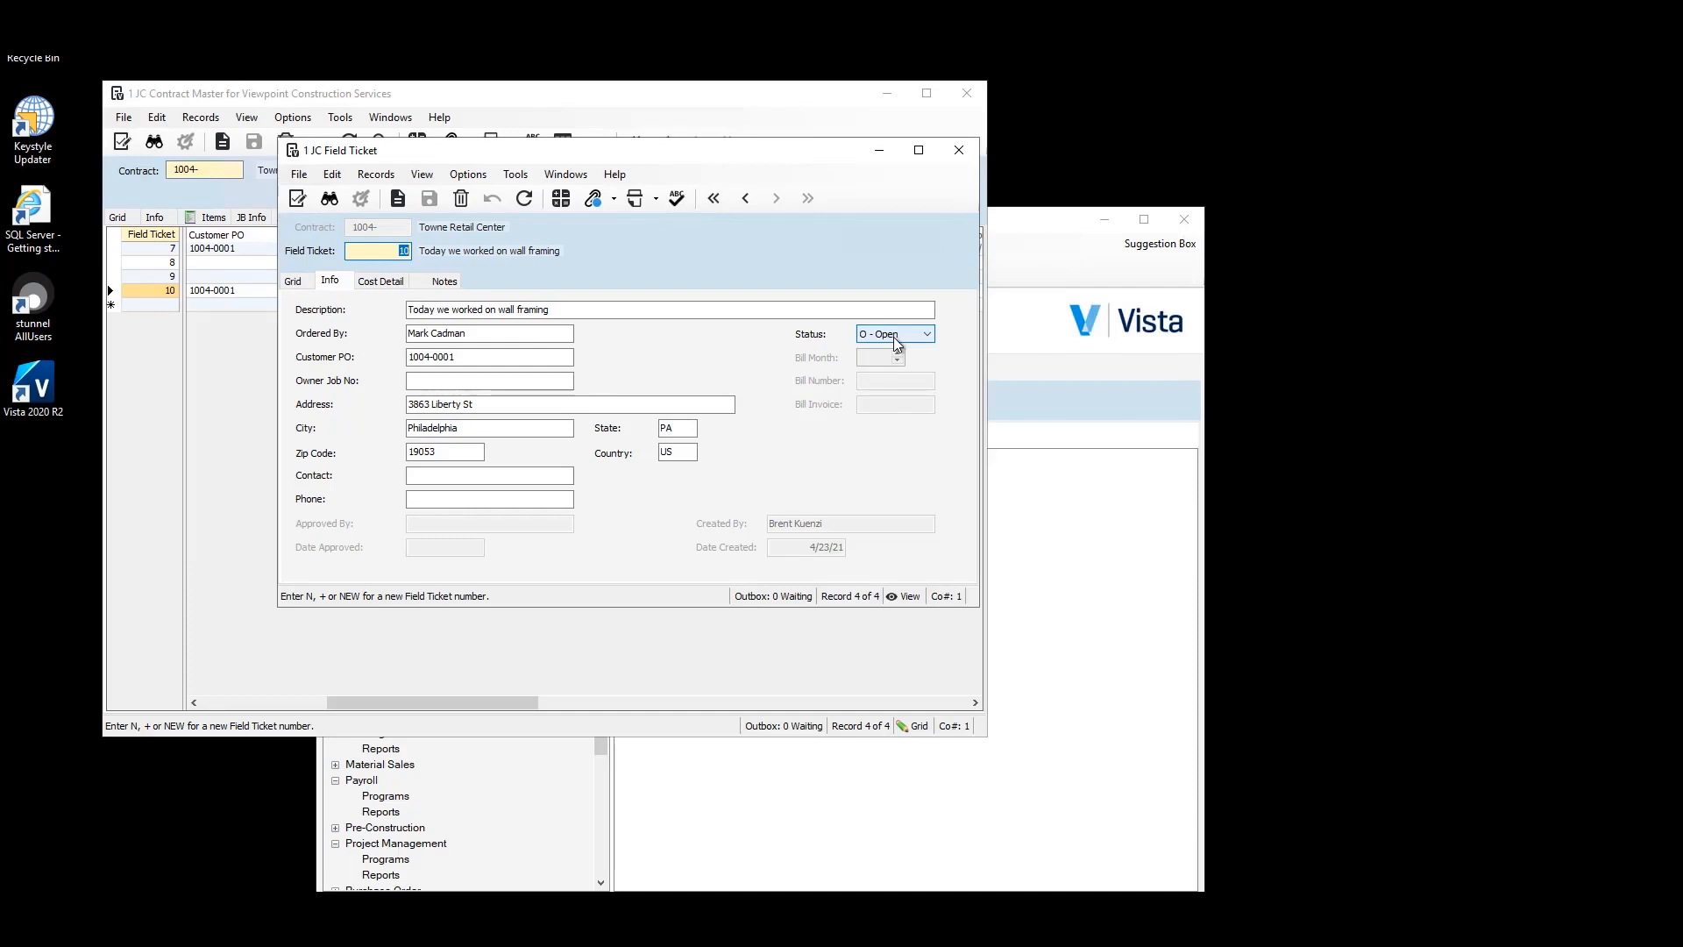
- Set ticket 10's status to A - Approved and save the record
left_click(922, 333)
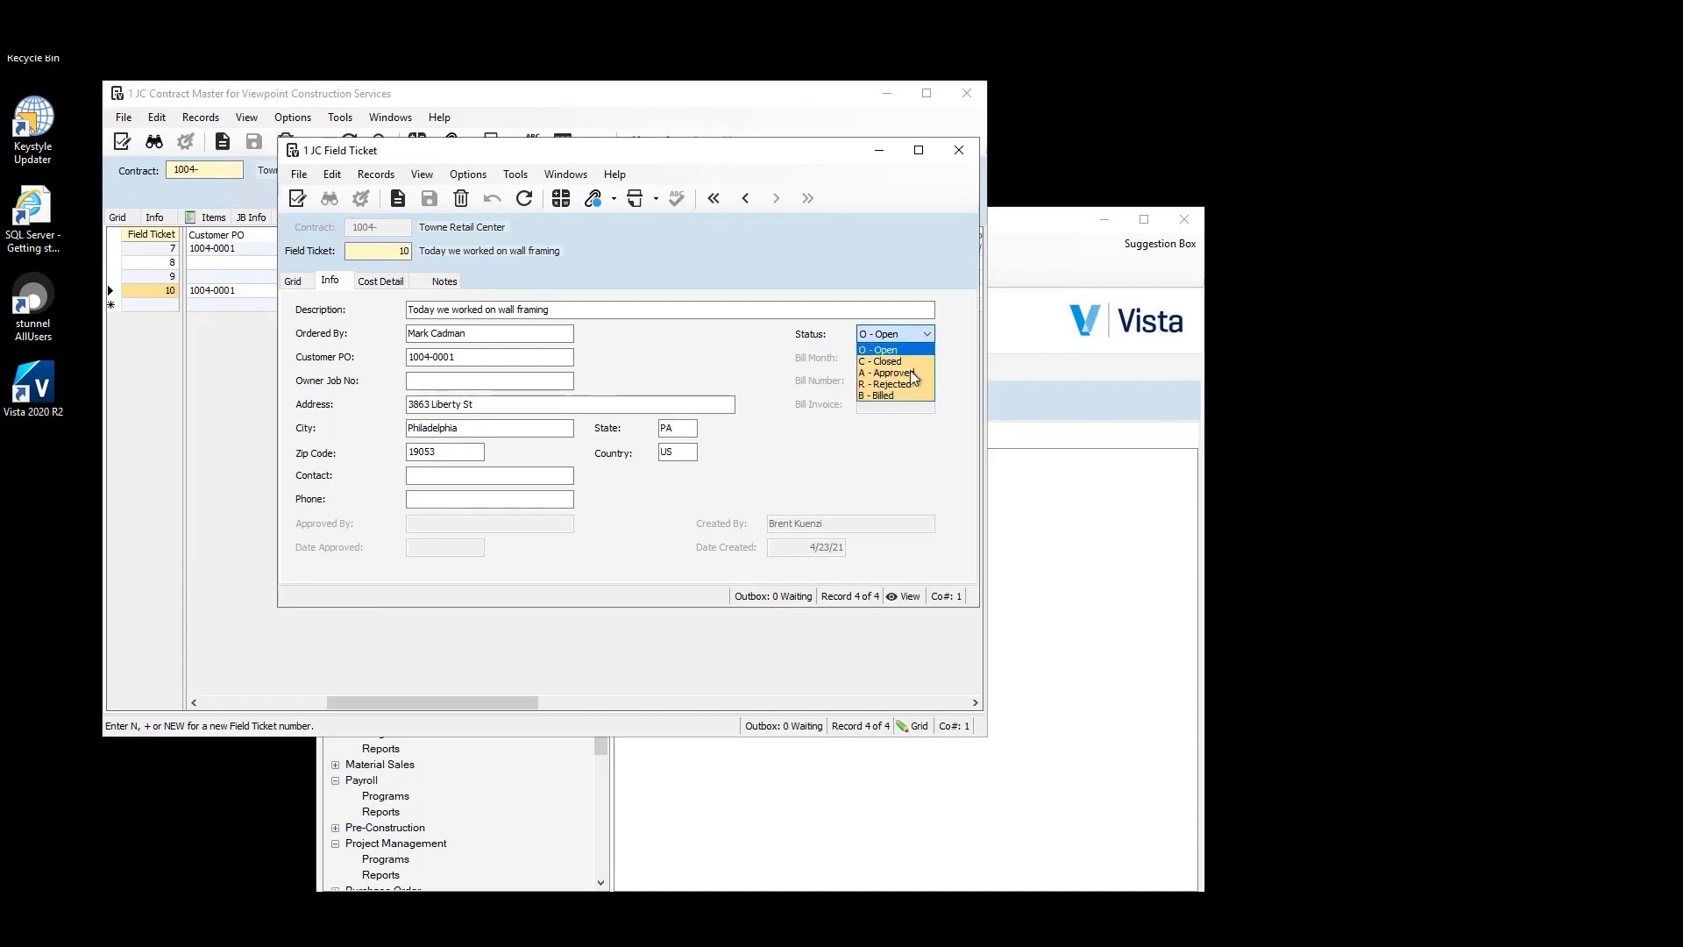
left_click(890, 372)
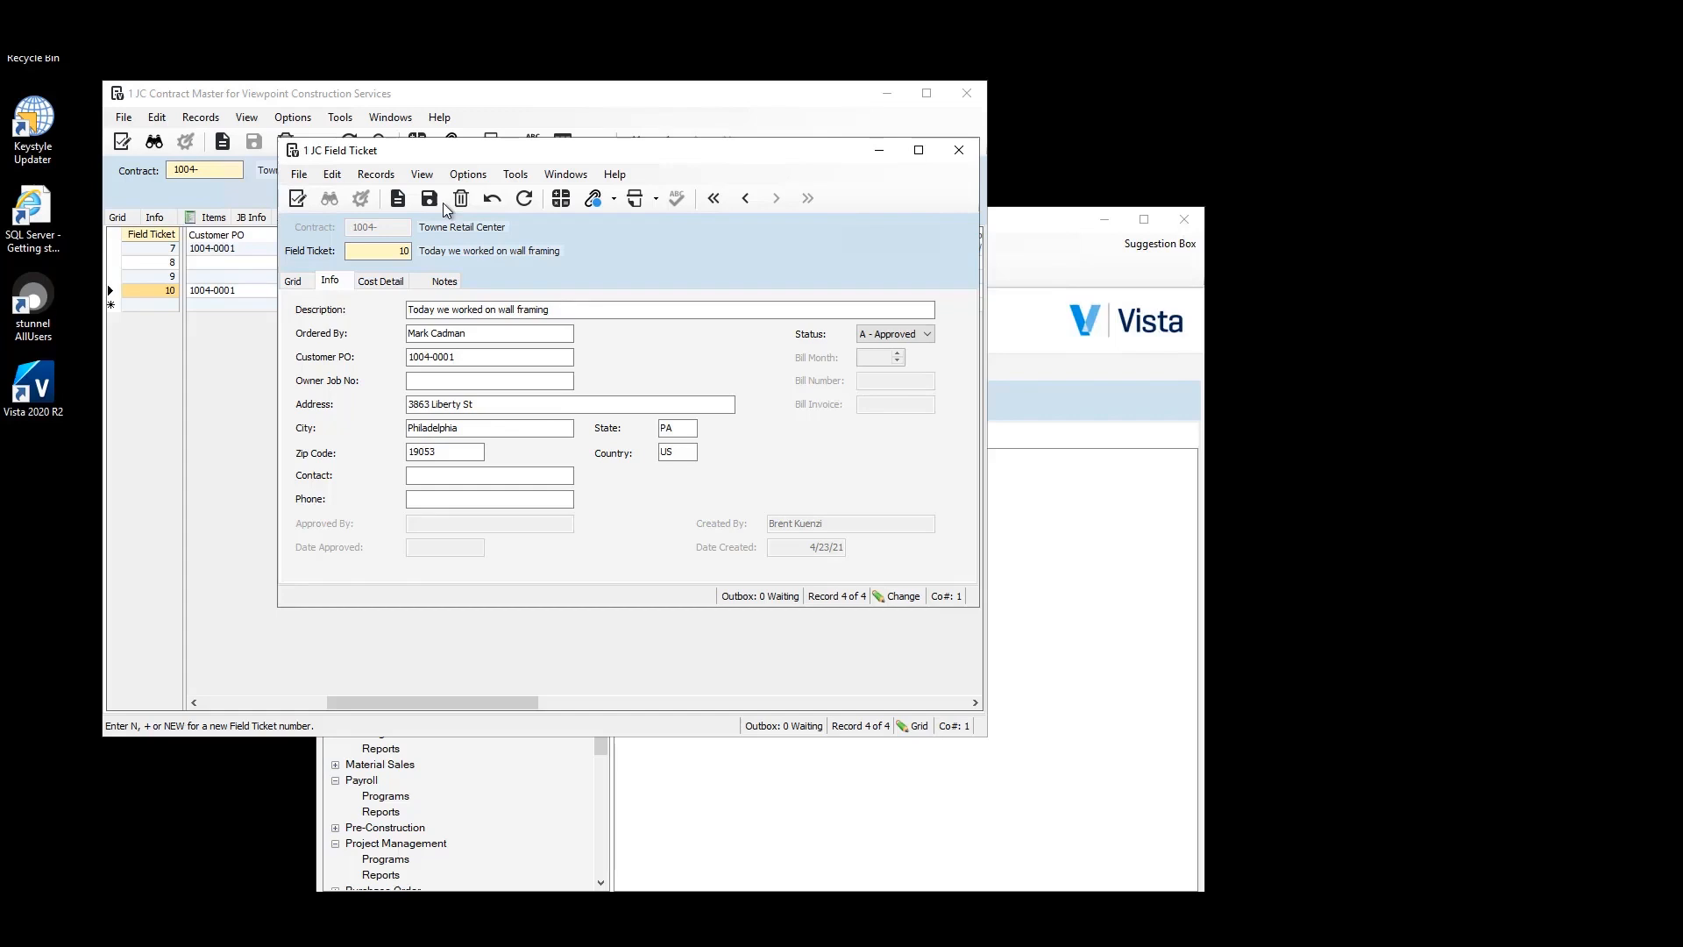
left_click(428, 196)
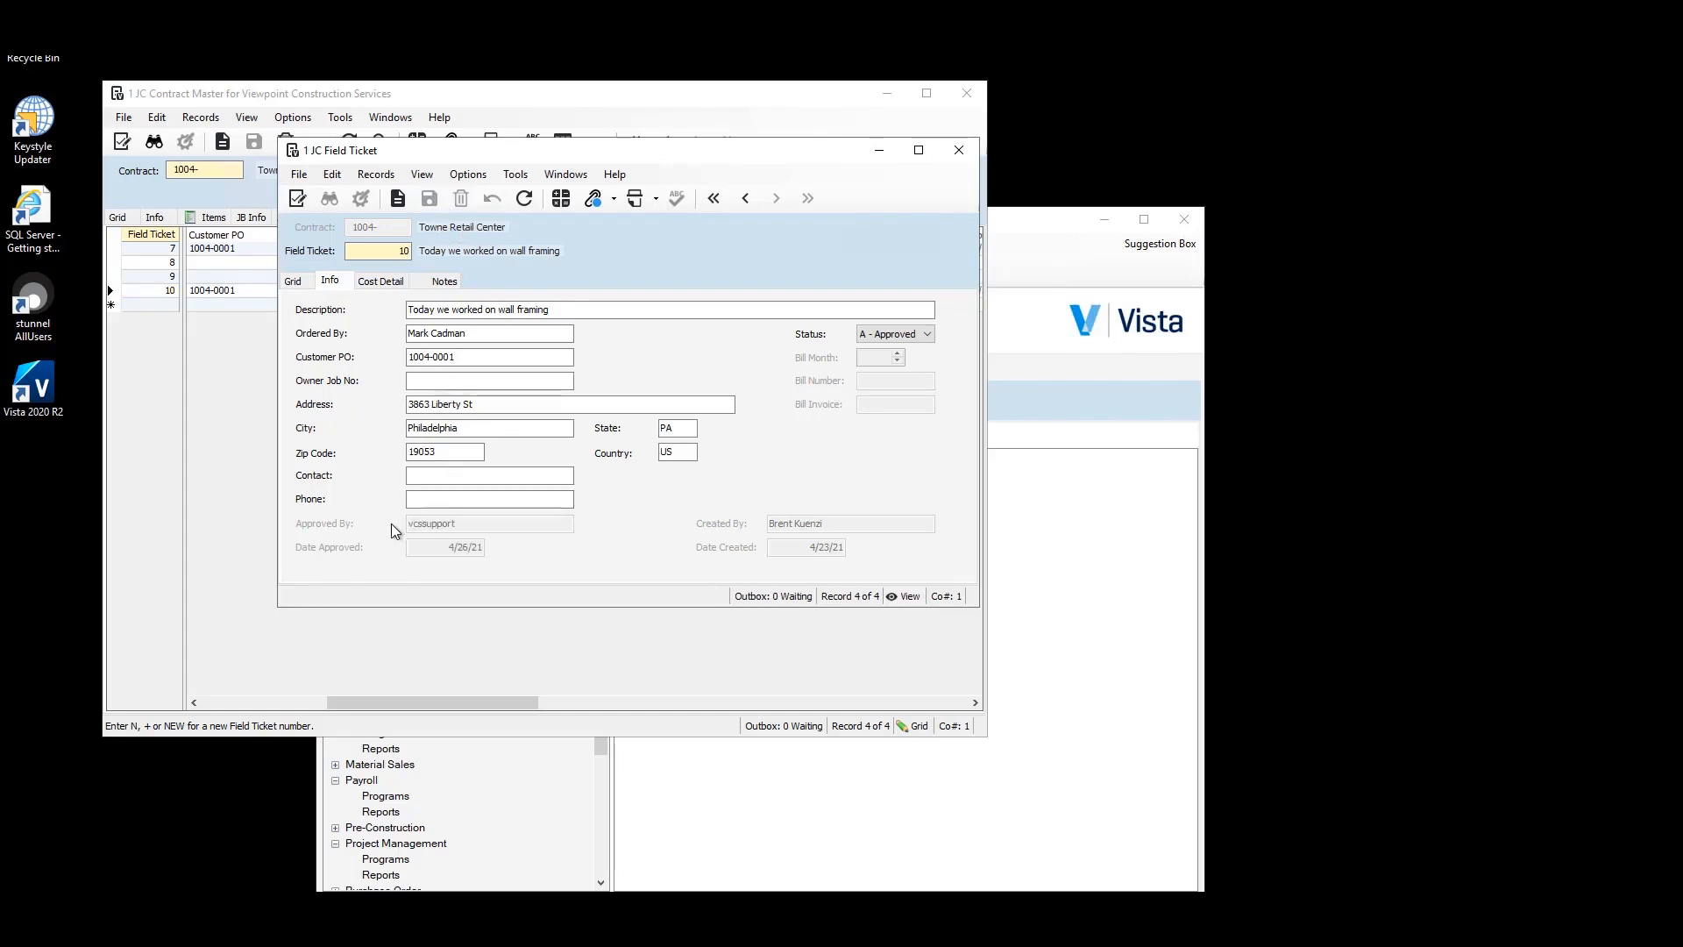
mouse_move(698, 209)
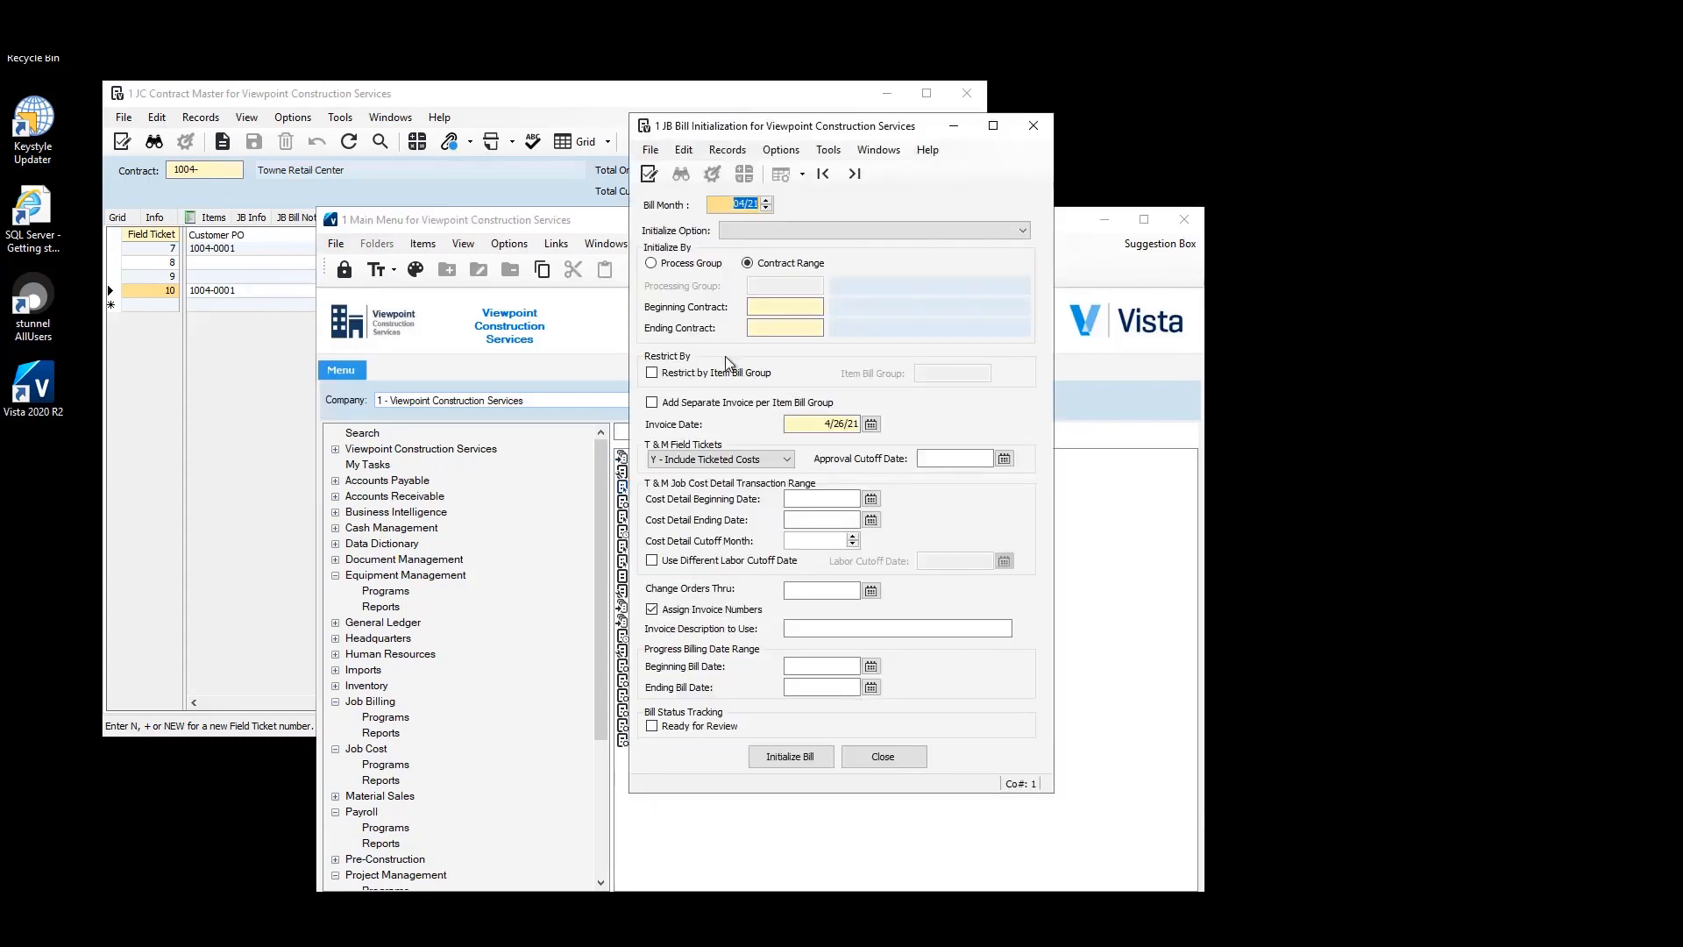
- Set up T&M initialization for contract 1004 with invoice date, approval cutoff 4/27/21 and 'O - Ticketed Costs Only'
left_click(1020, 230)
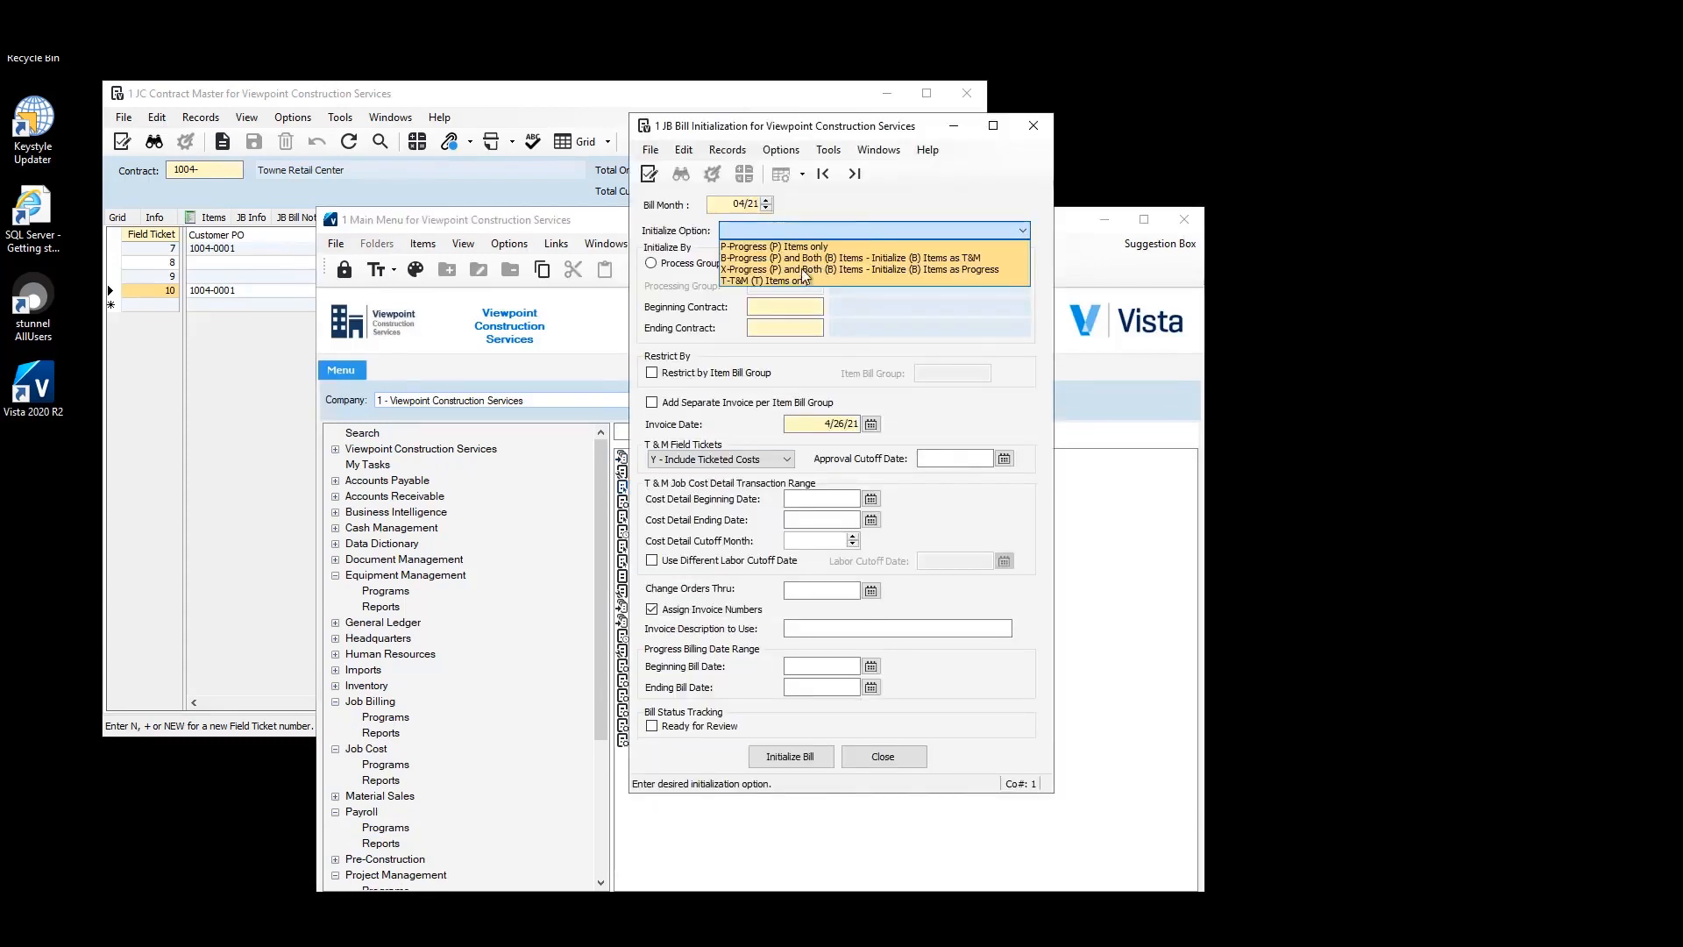
left_click(778, 281)
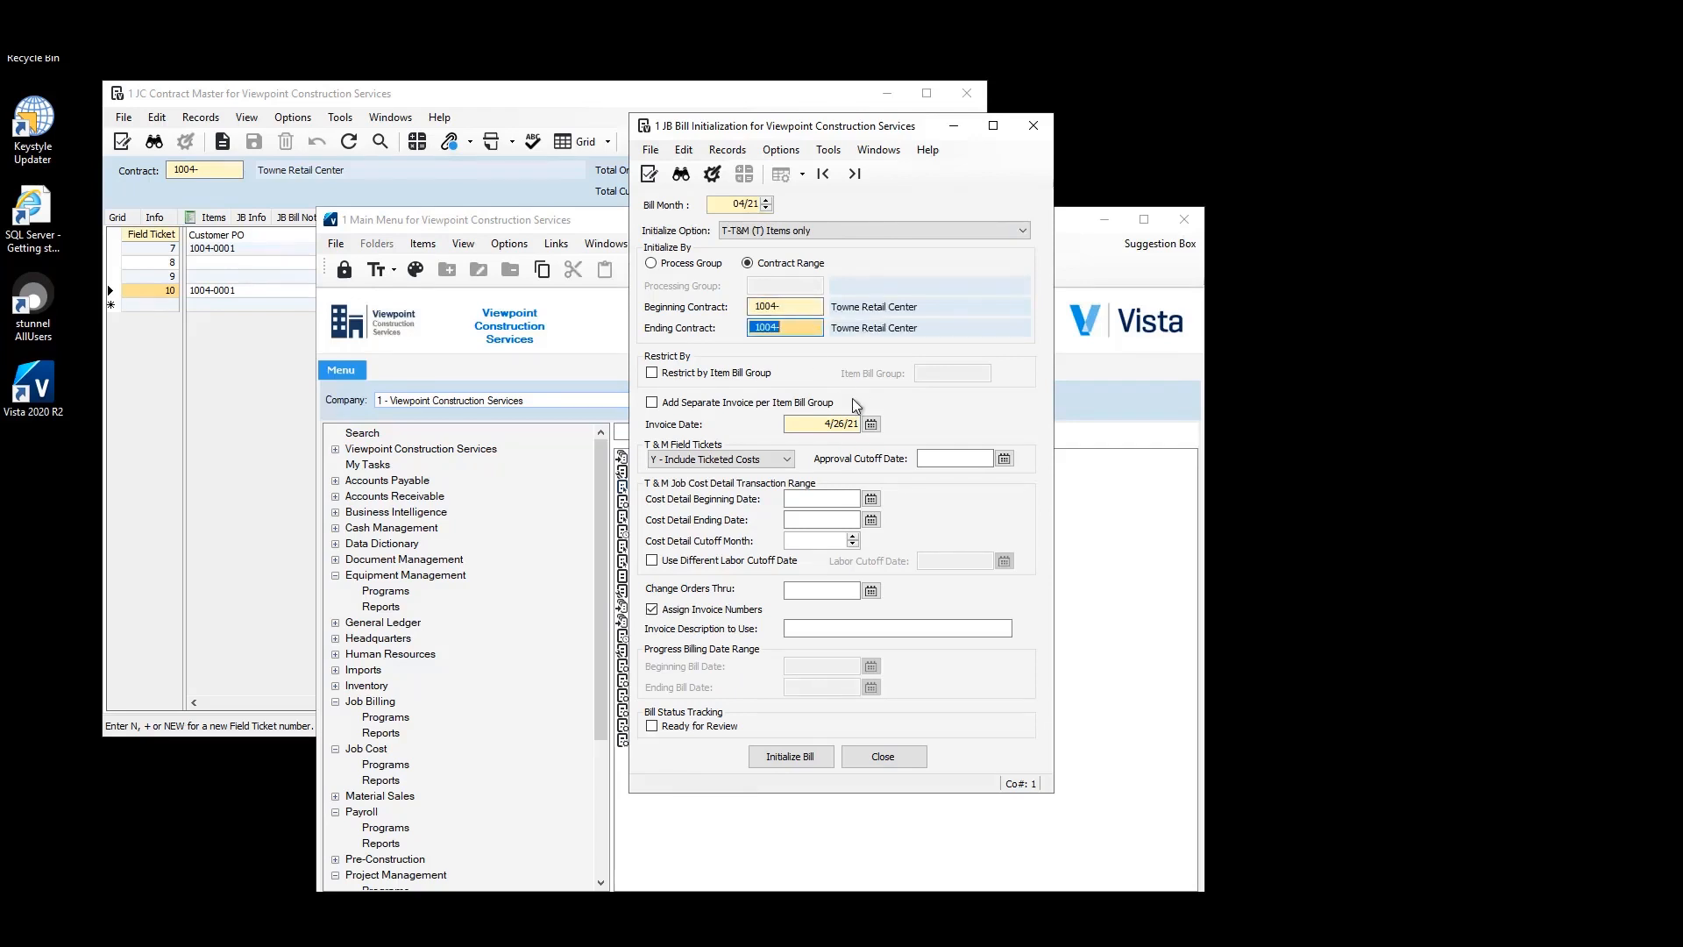
mouse_move(863, 441)
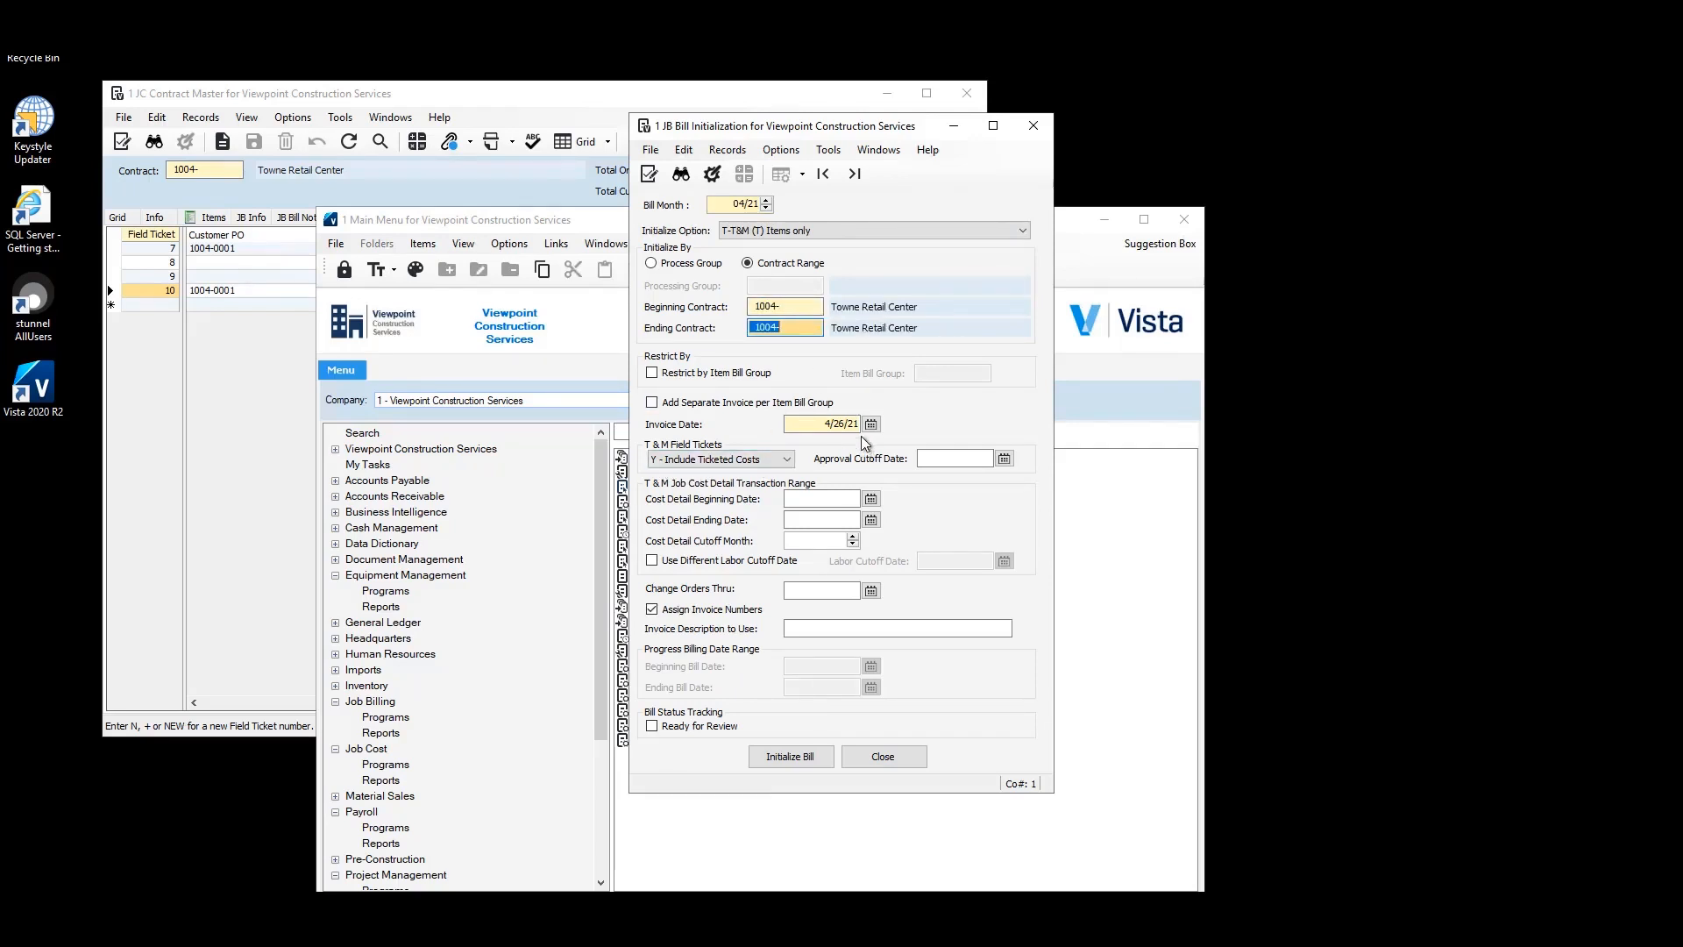
left_click(869, 422)
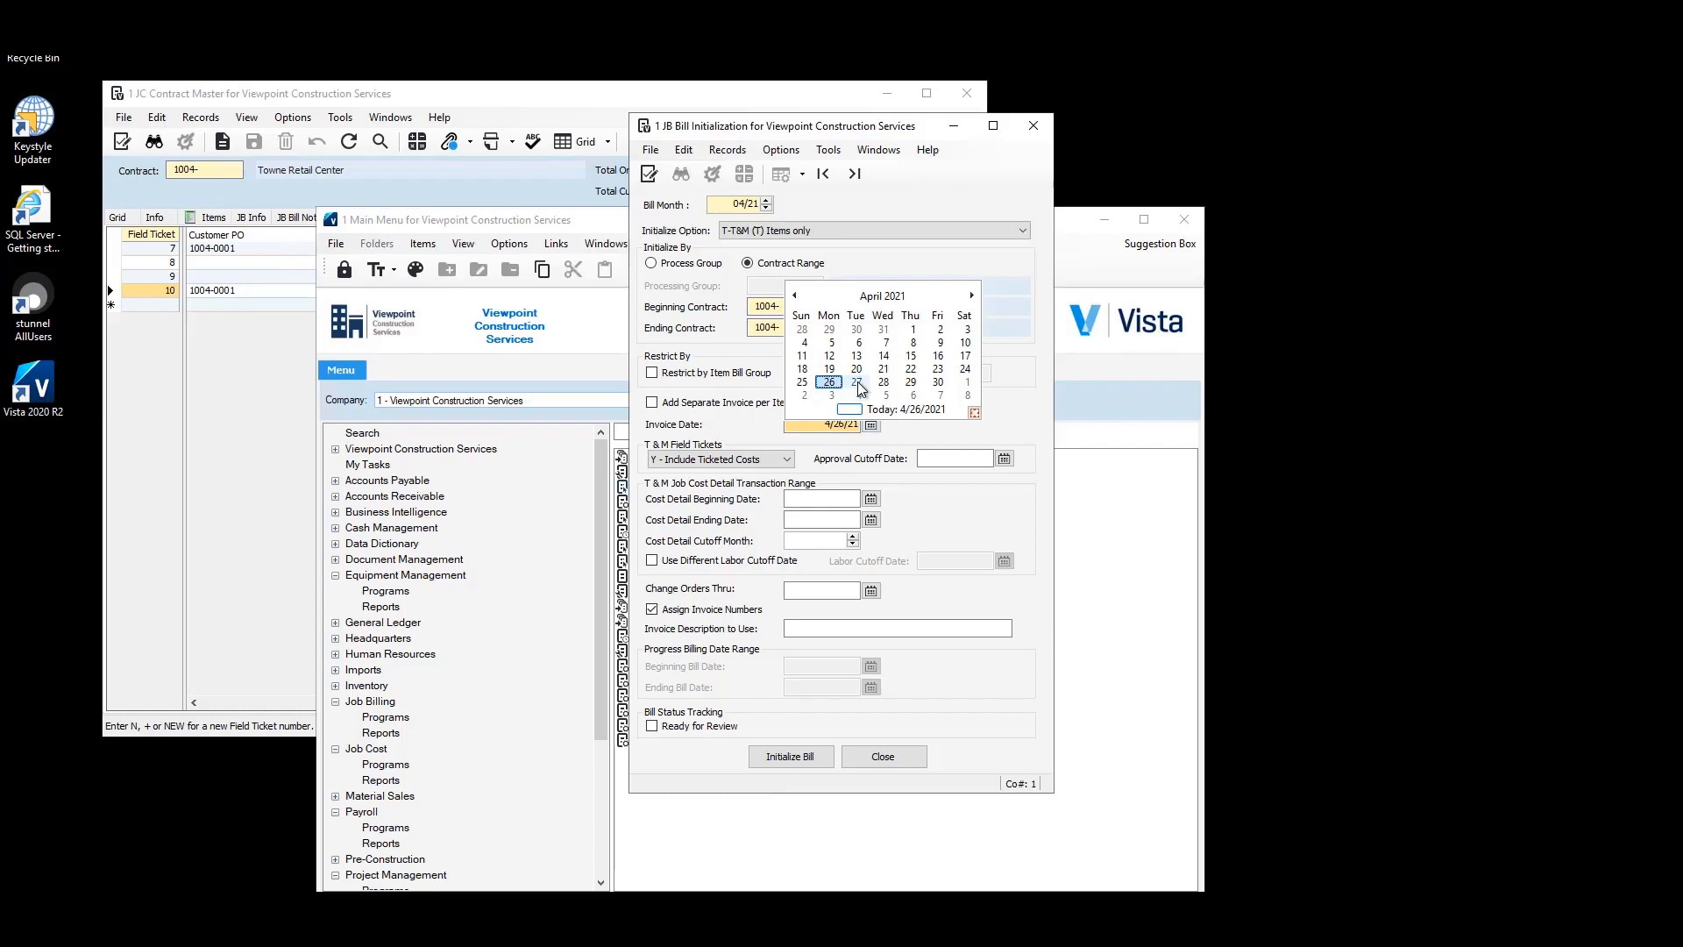
mouse_move(1009, 452)
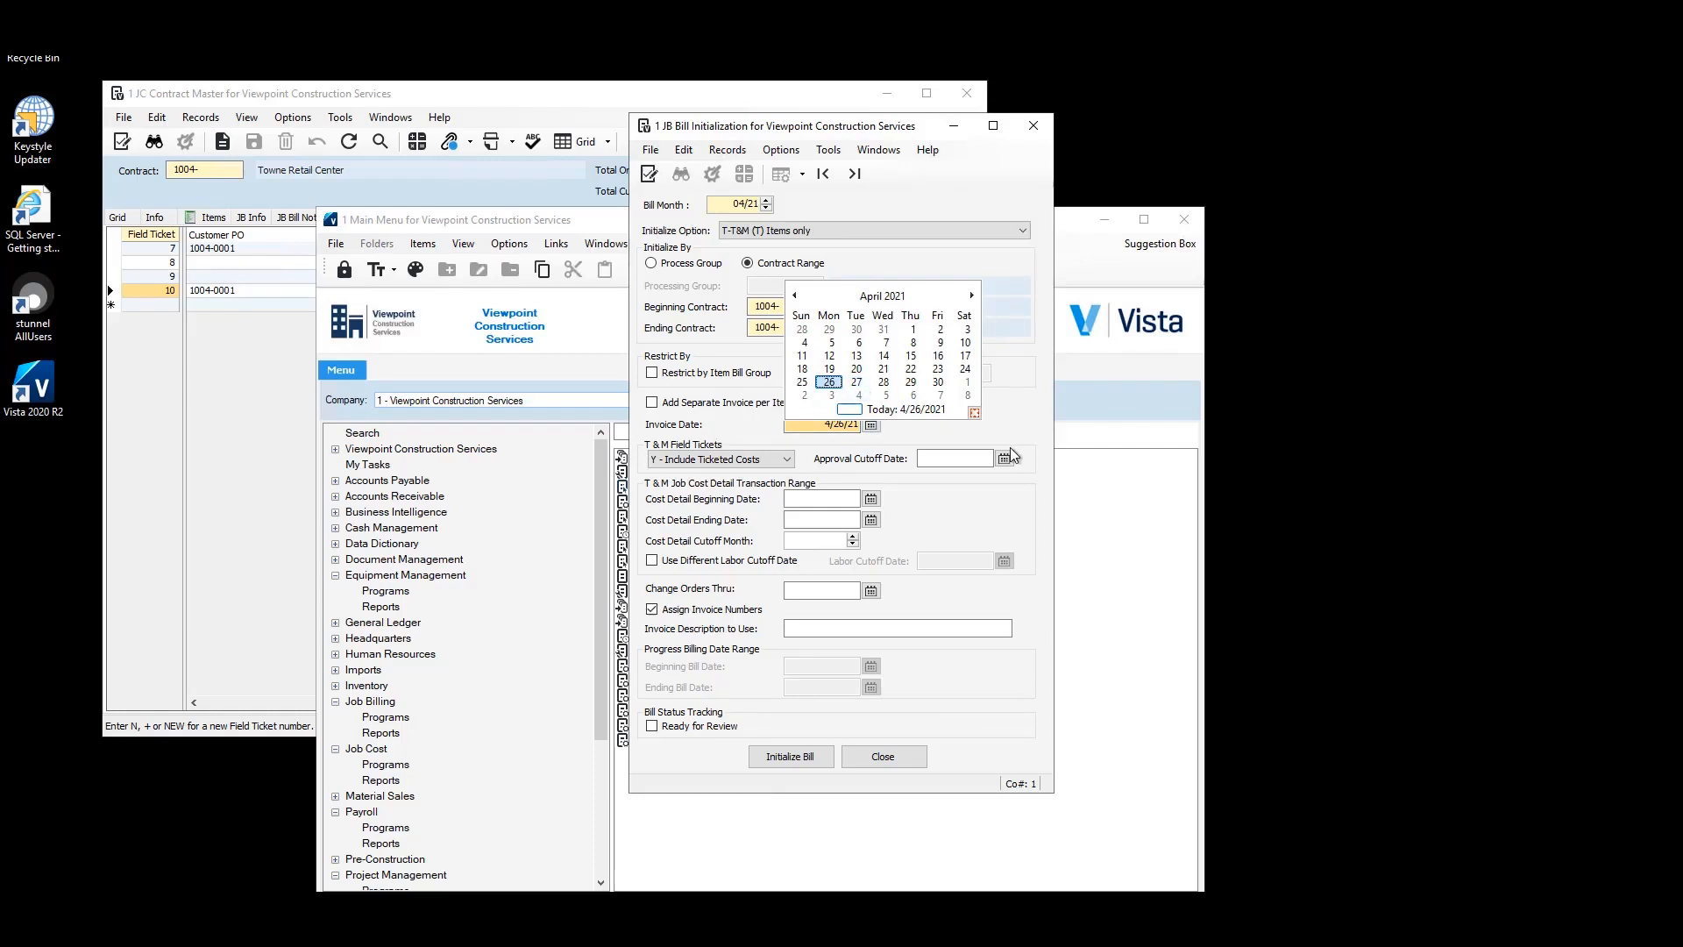
left_click(856, 383)
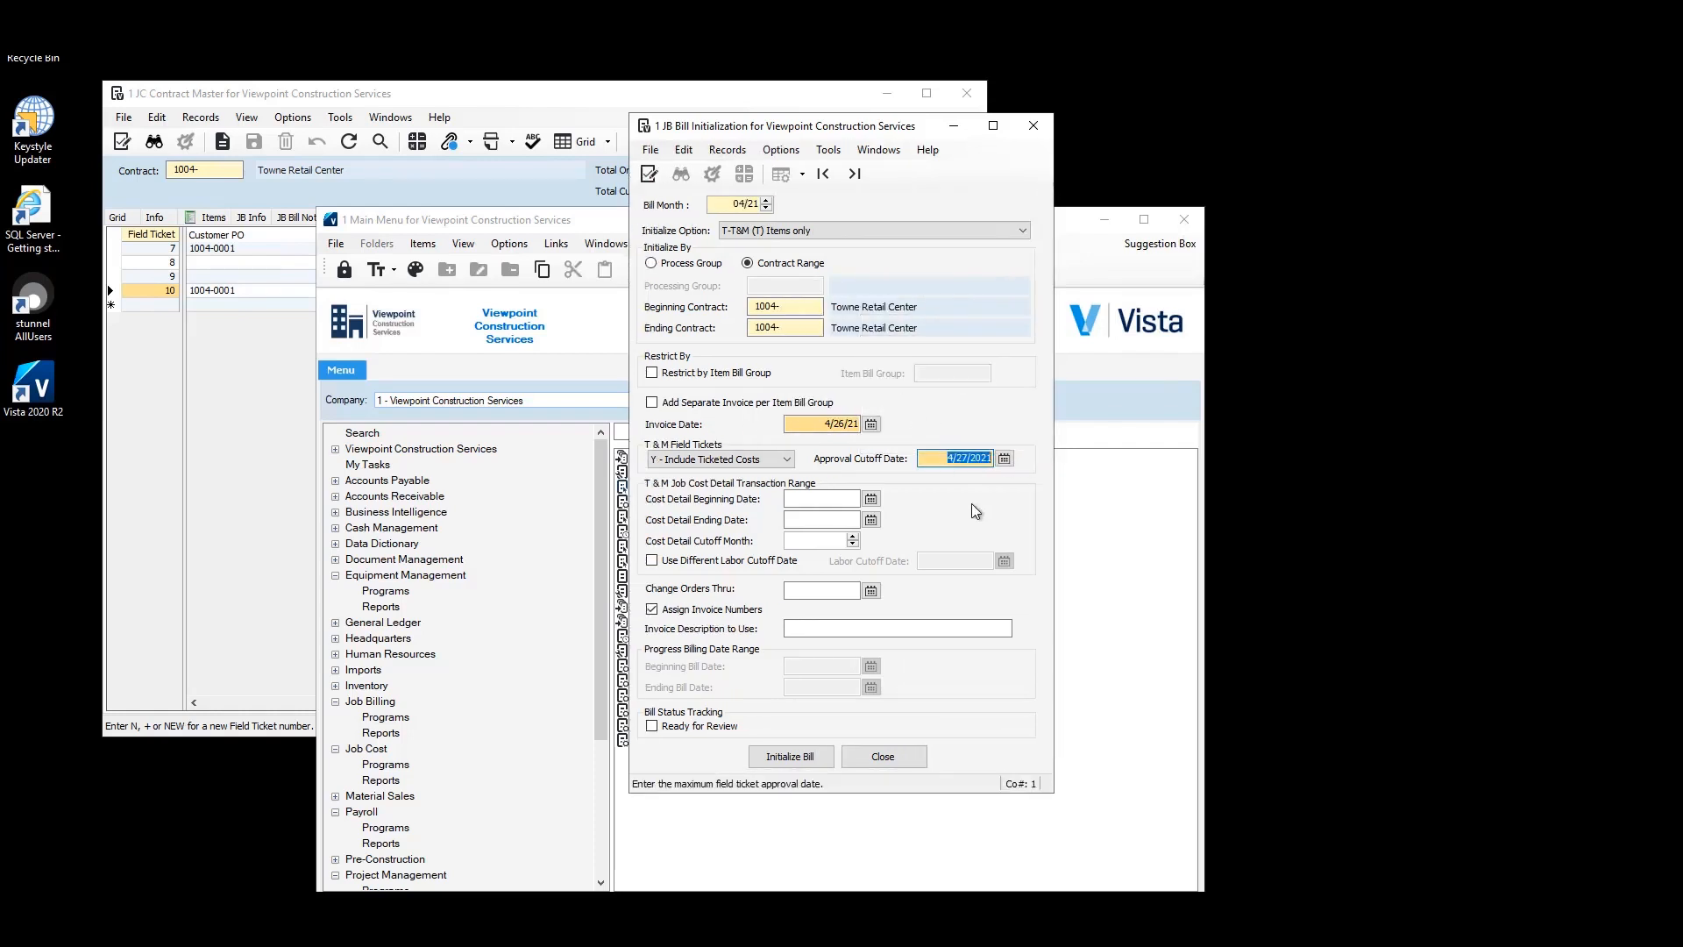
mouse_move(792, 474)
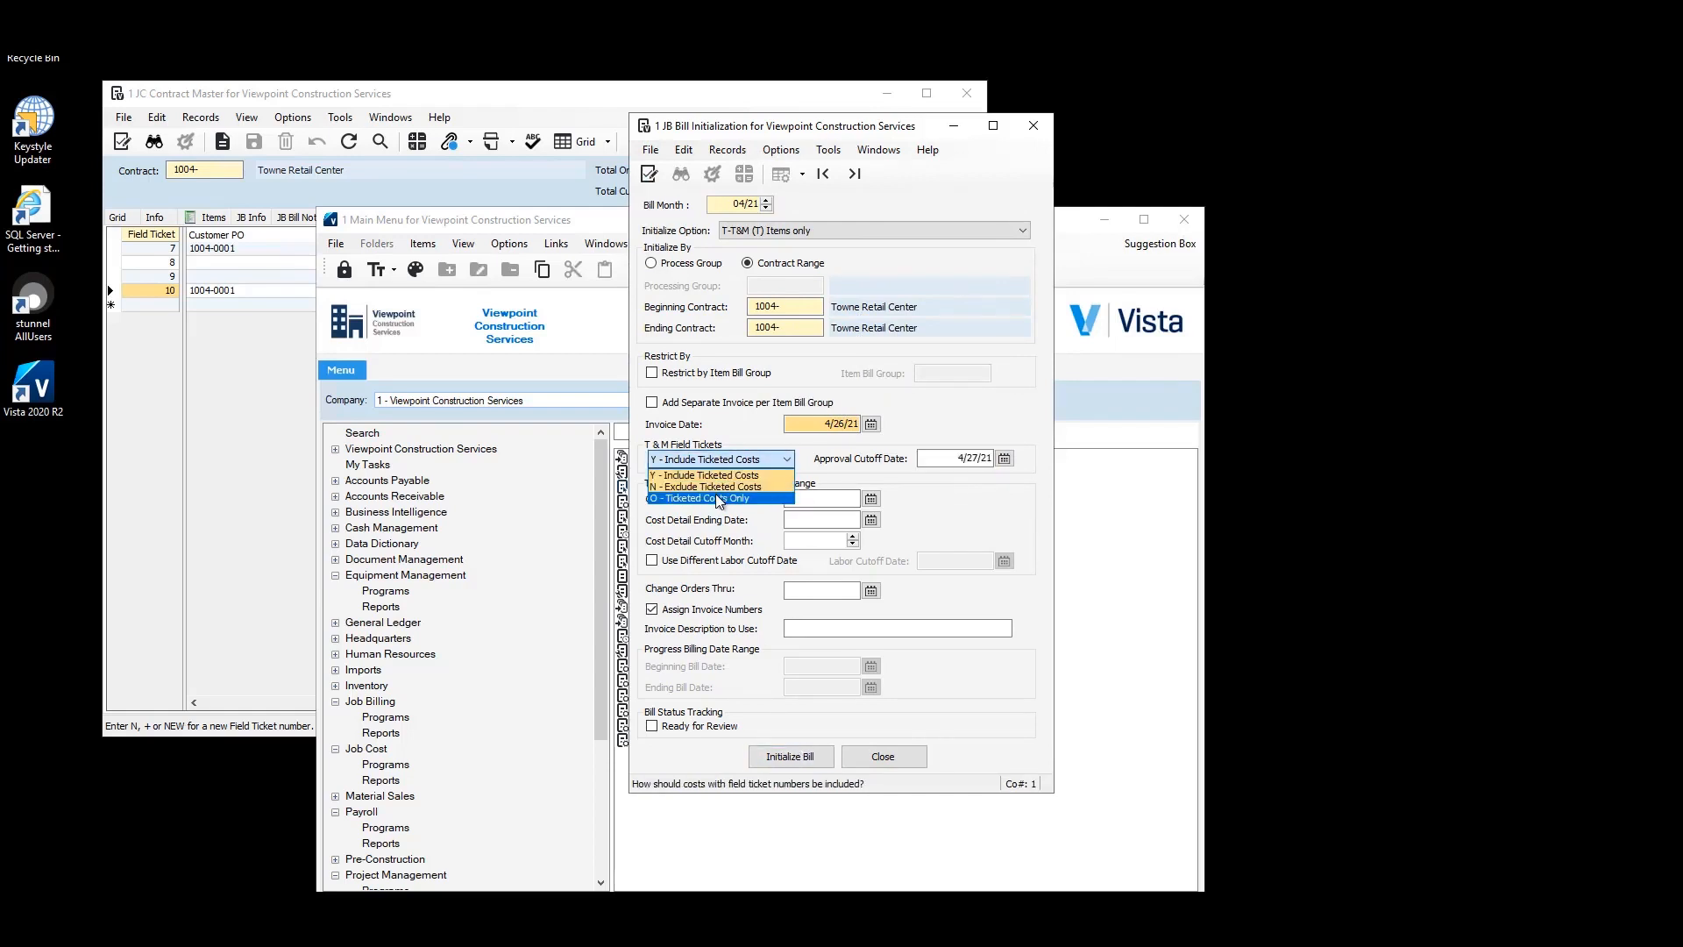
left_click(706, 498)
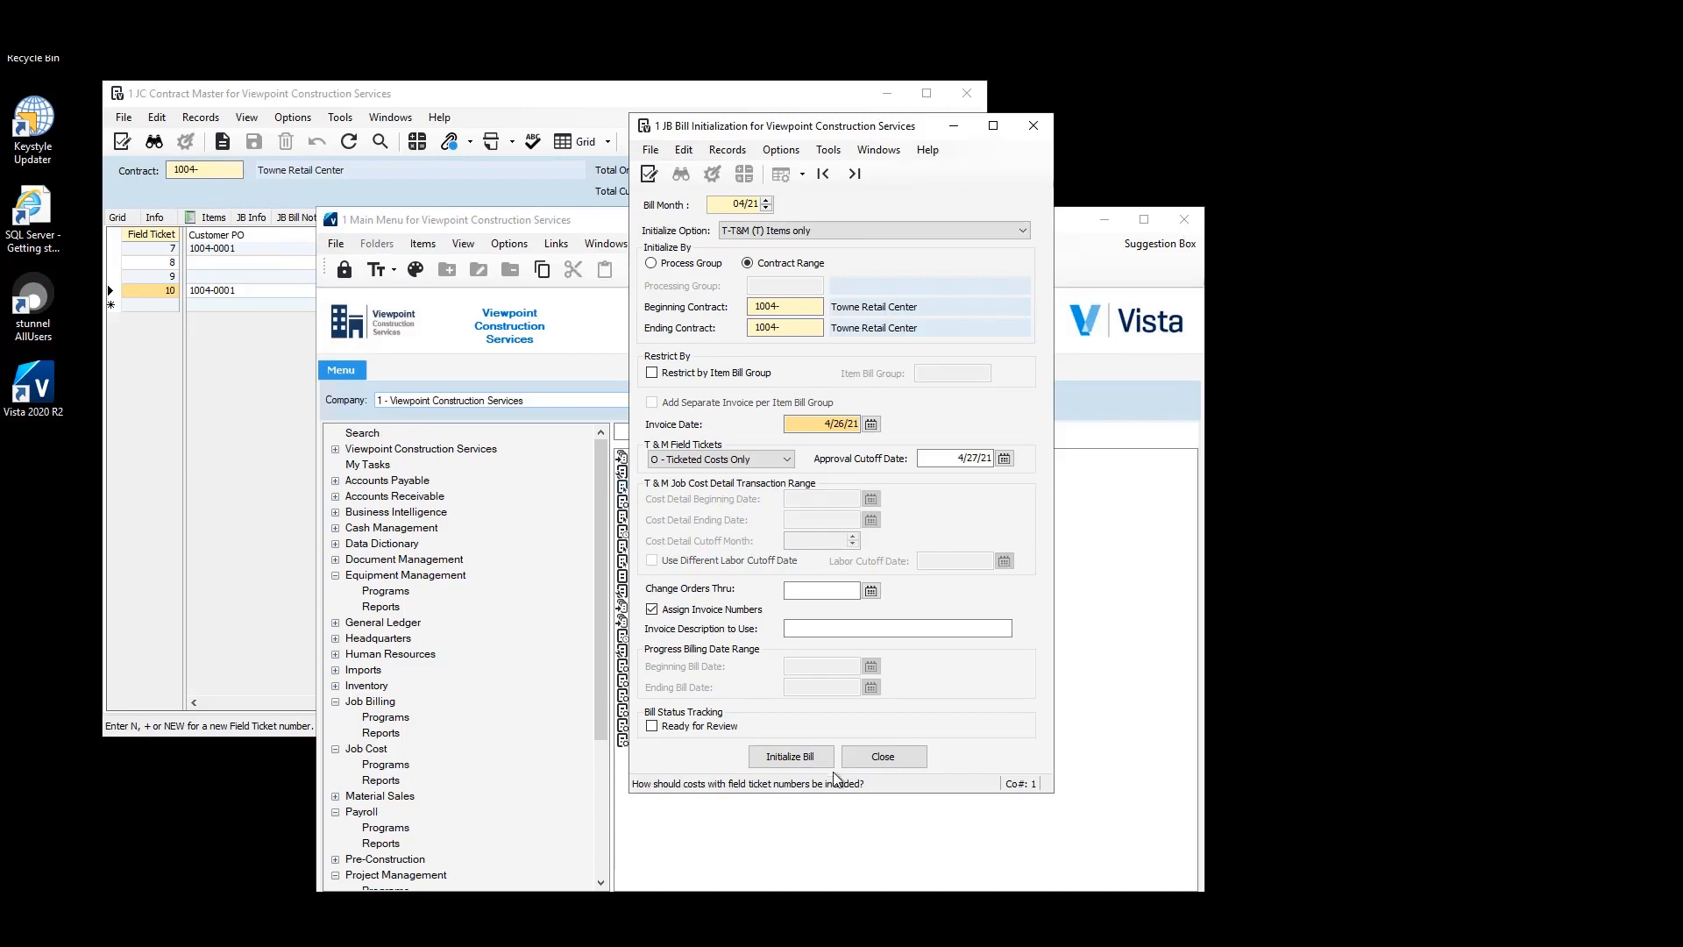
- Initialize the bill and dismiss the bills-initialized message
left_click(790, 757)
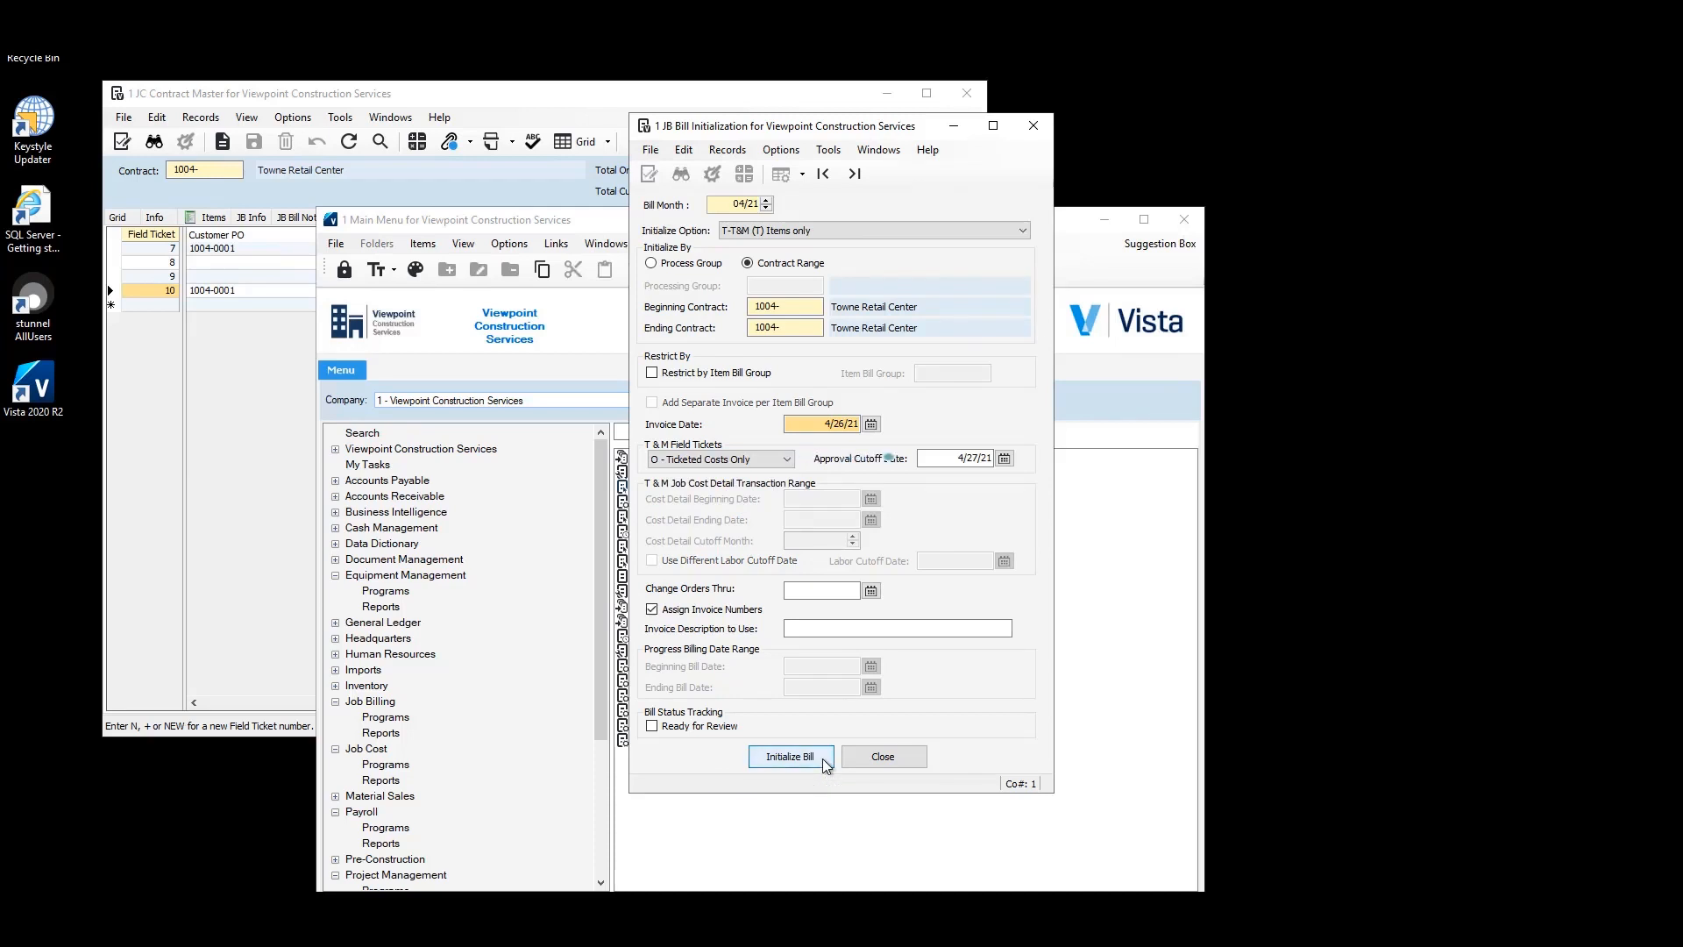
left_click(790, 758)
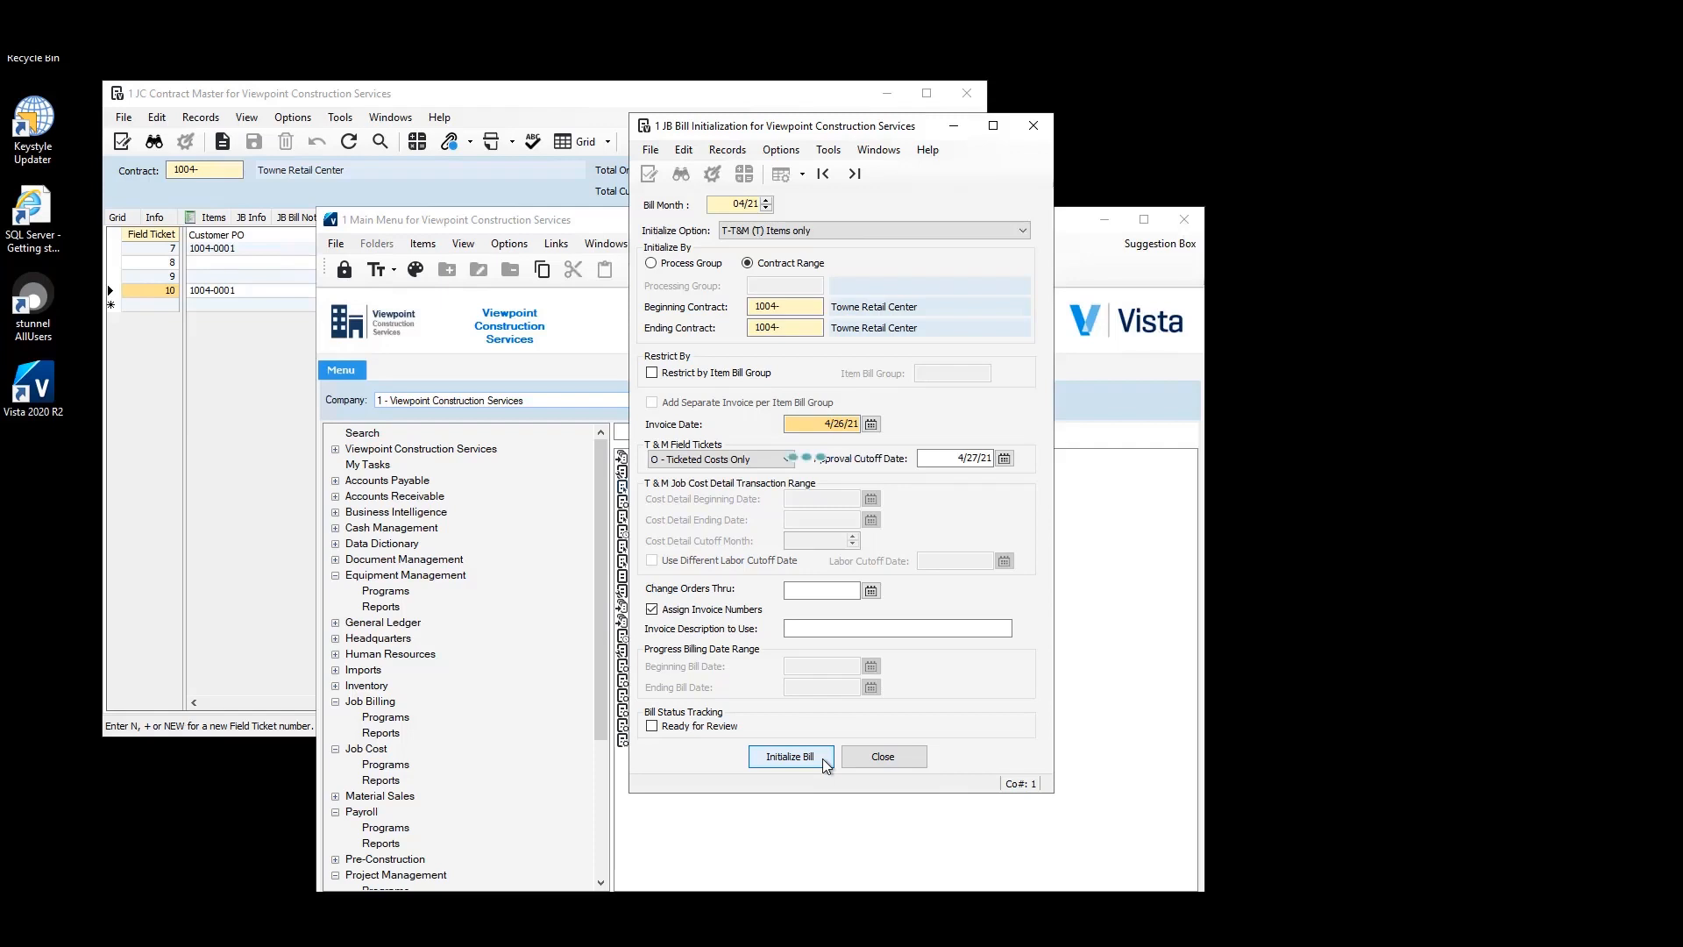
left_click(790, 758)
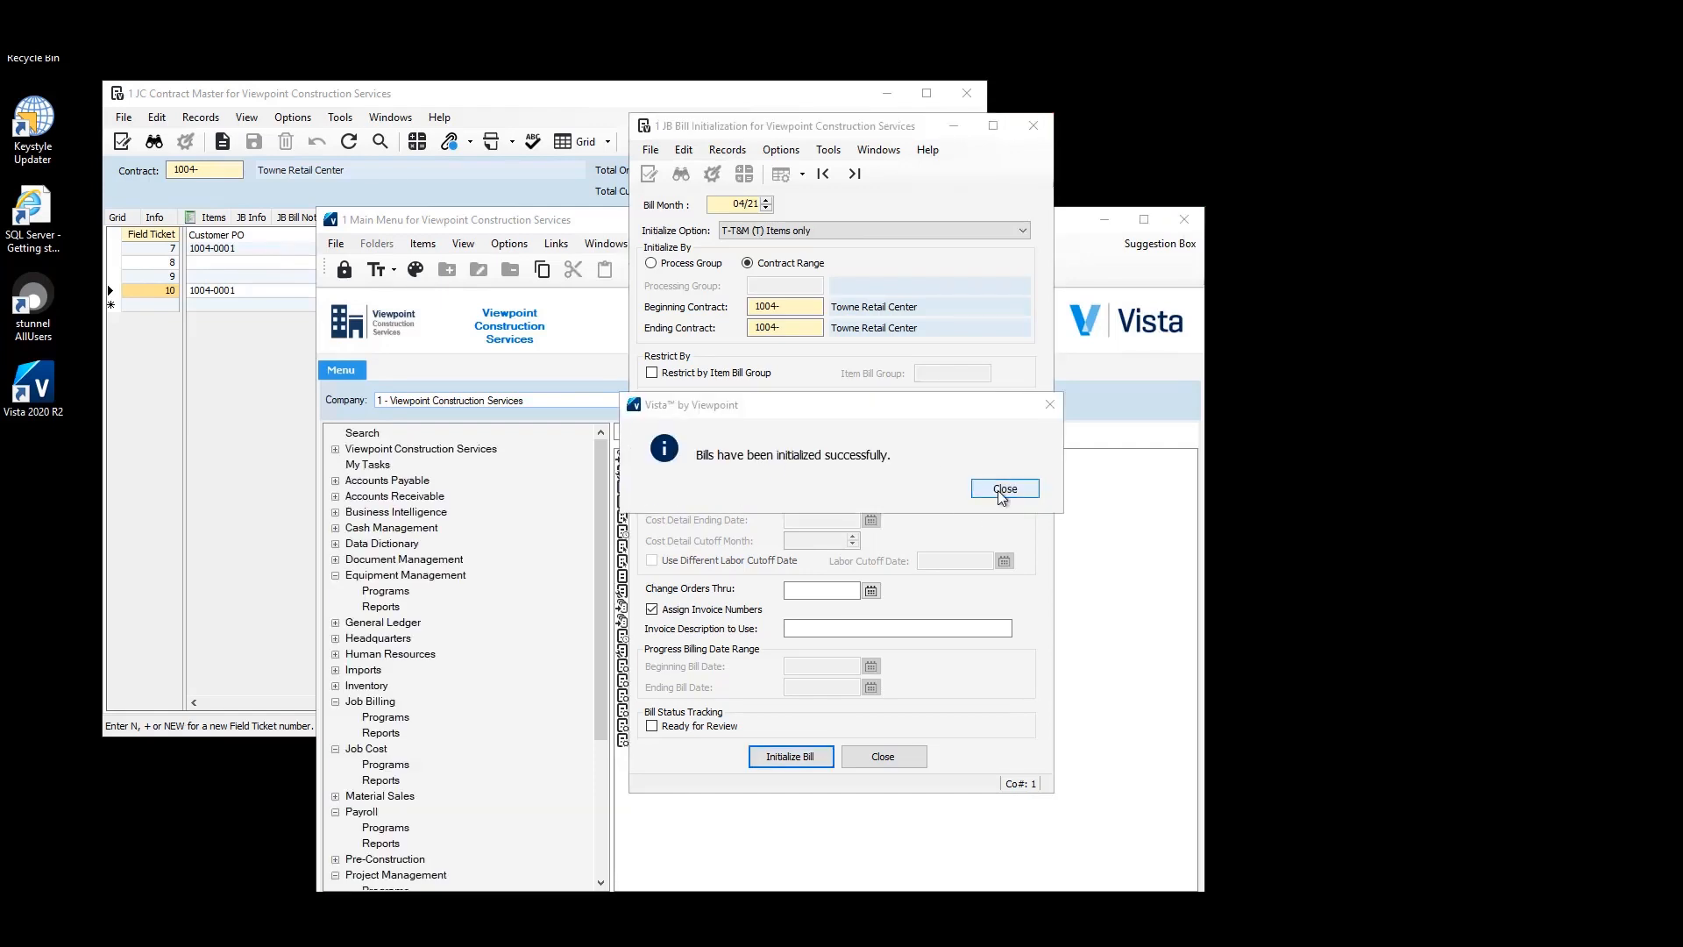
left_click(1004, 487)
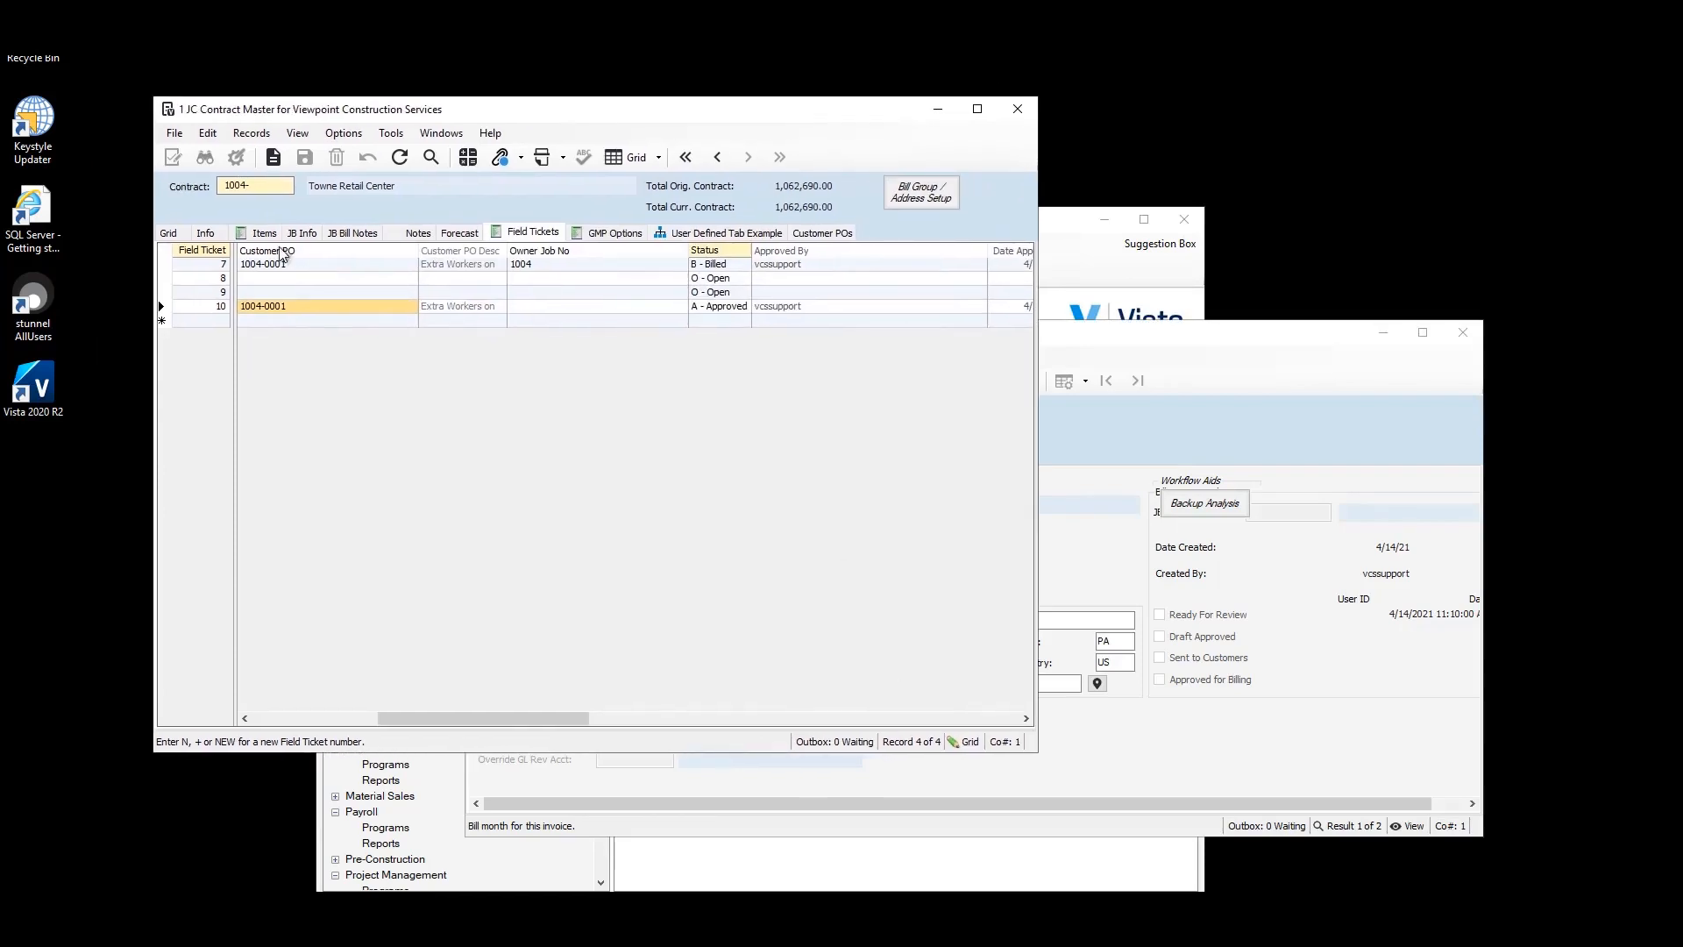
- Check field ticket 10 shows Billed on invoice 100215, then step to the next bill record
left_click(399, 158)
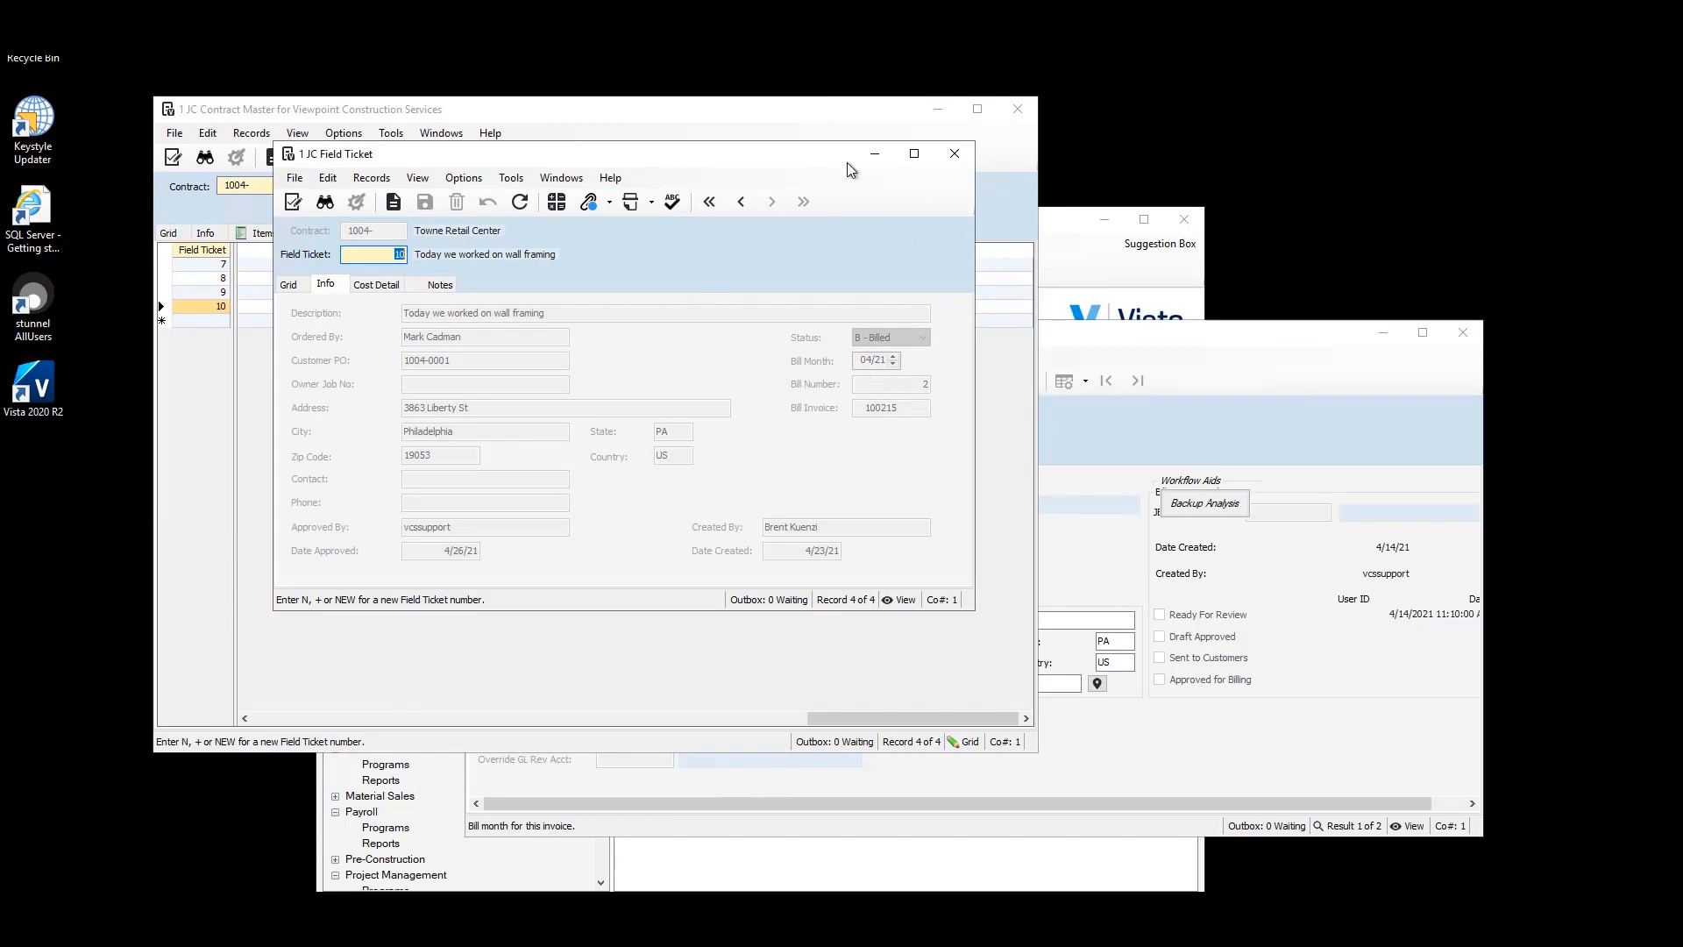
left_click(954, 154)
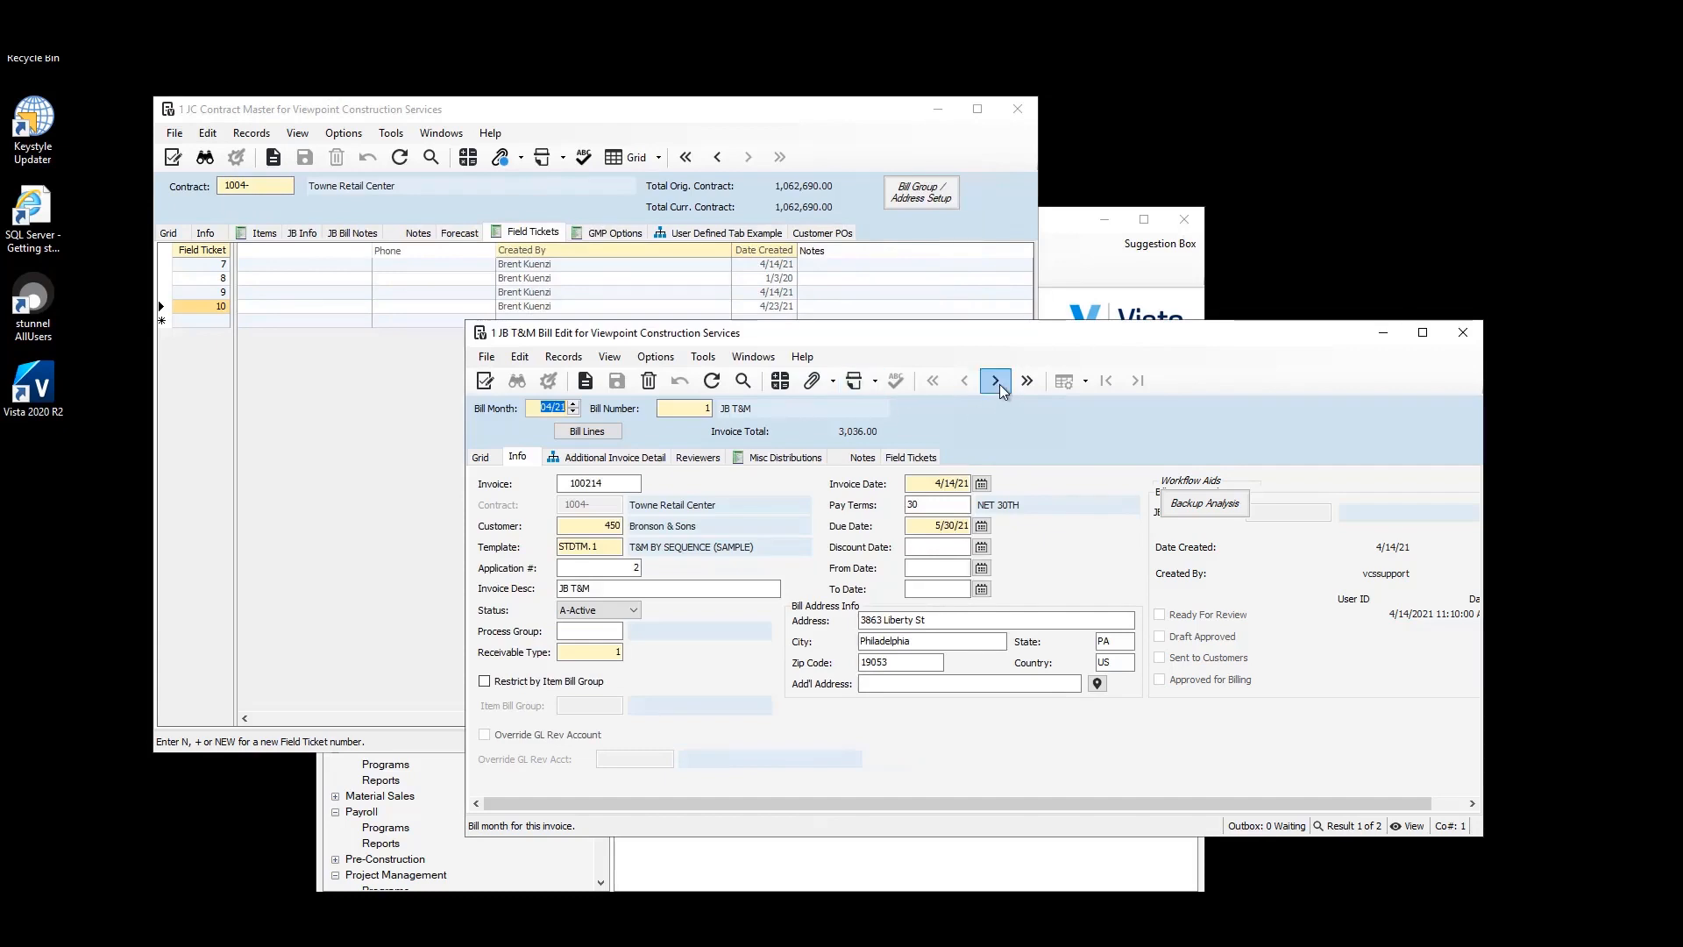
left_click(994, 380)
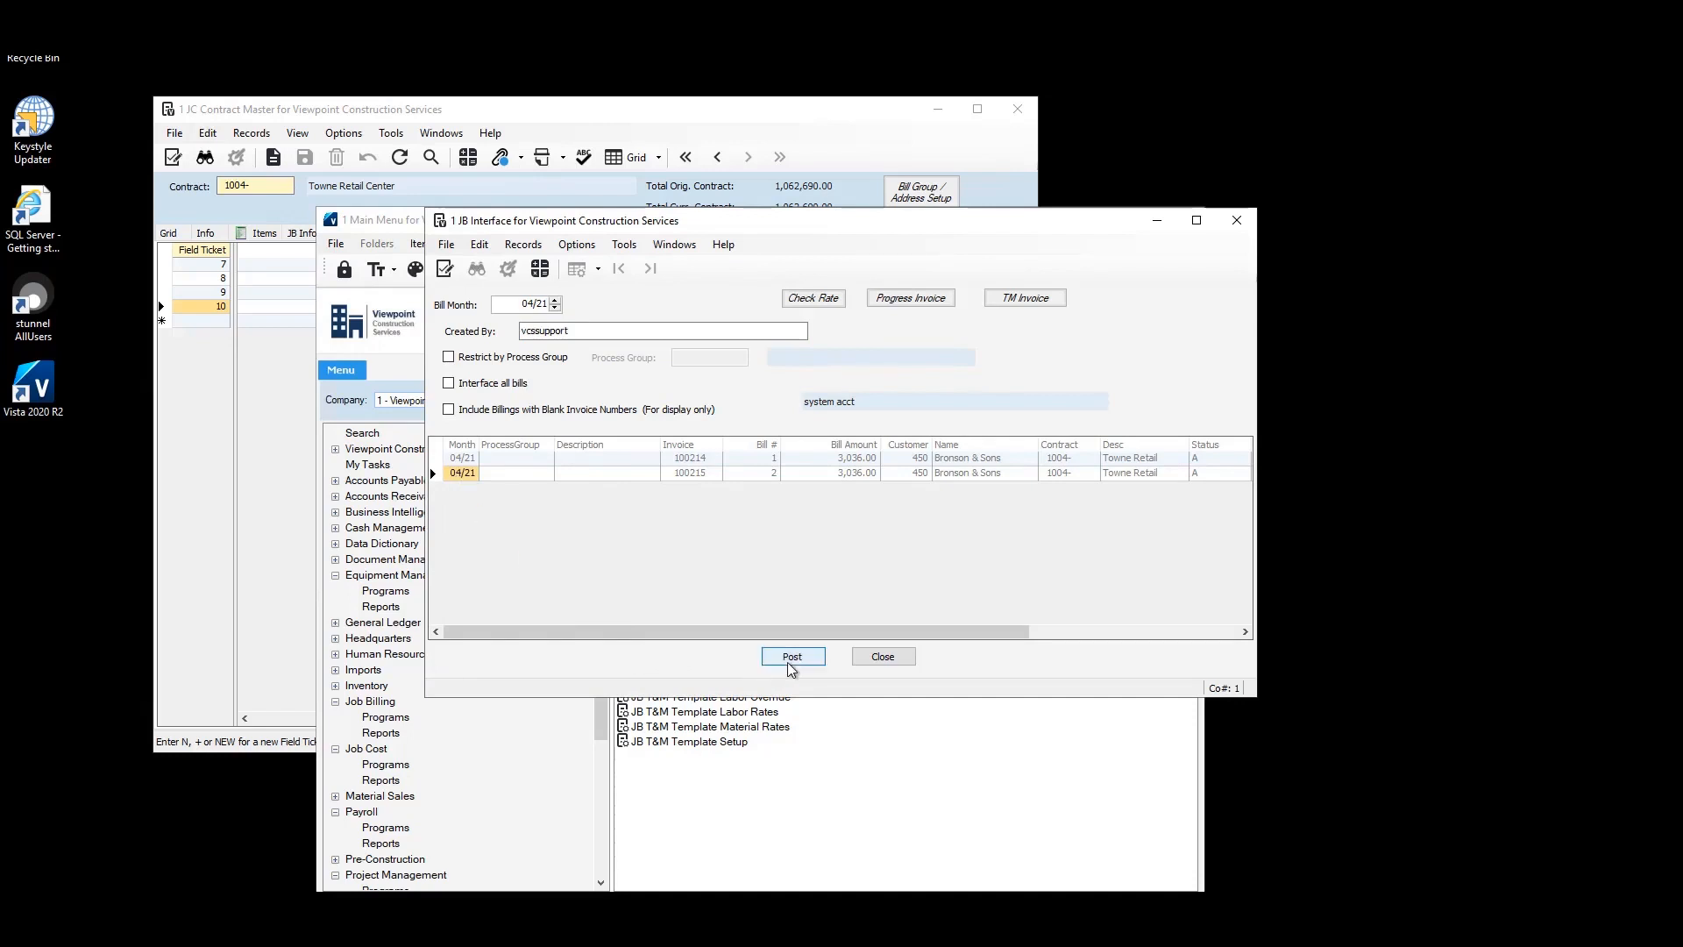
- Interface bills 100214 and 100215, then validate and post JB batch 20 for 04/21
left_click(793, 655)
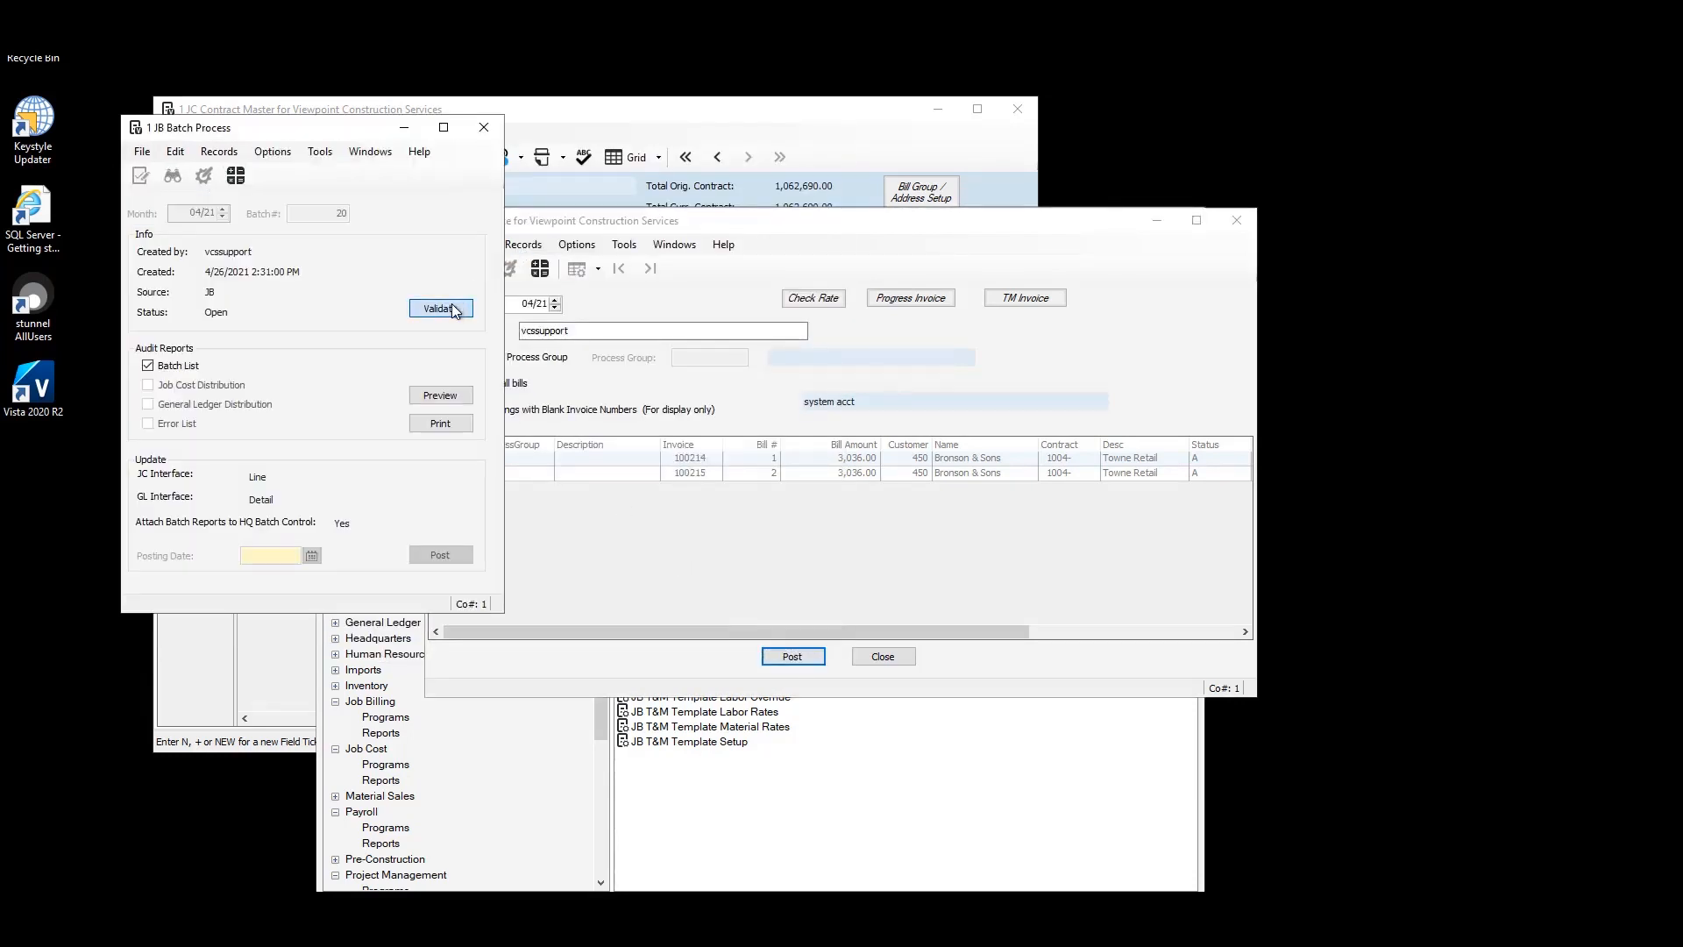
left_click(440, 307)
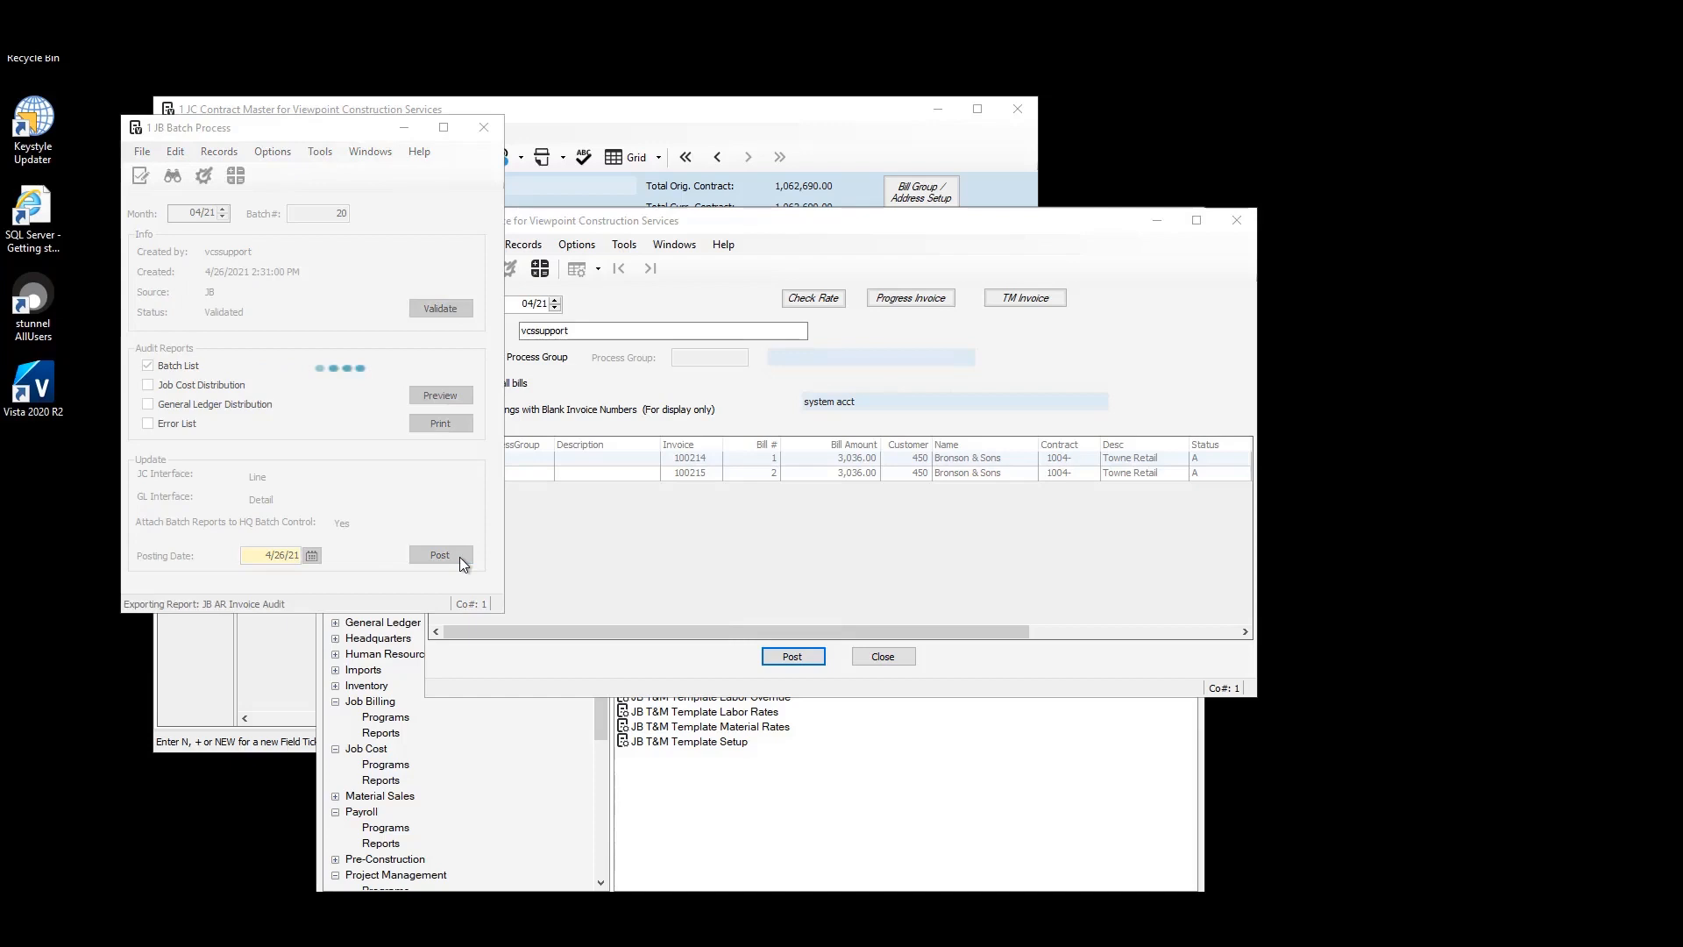
left_click(440, 554)
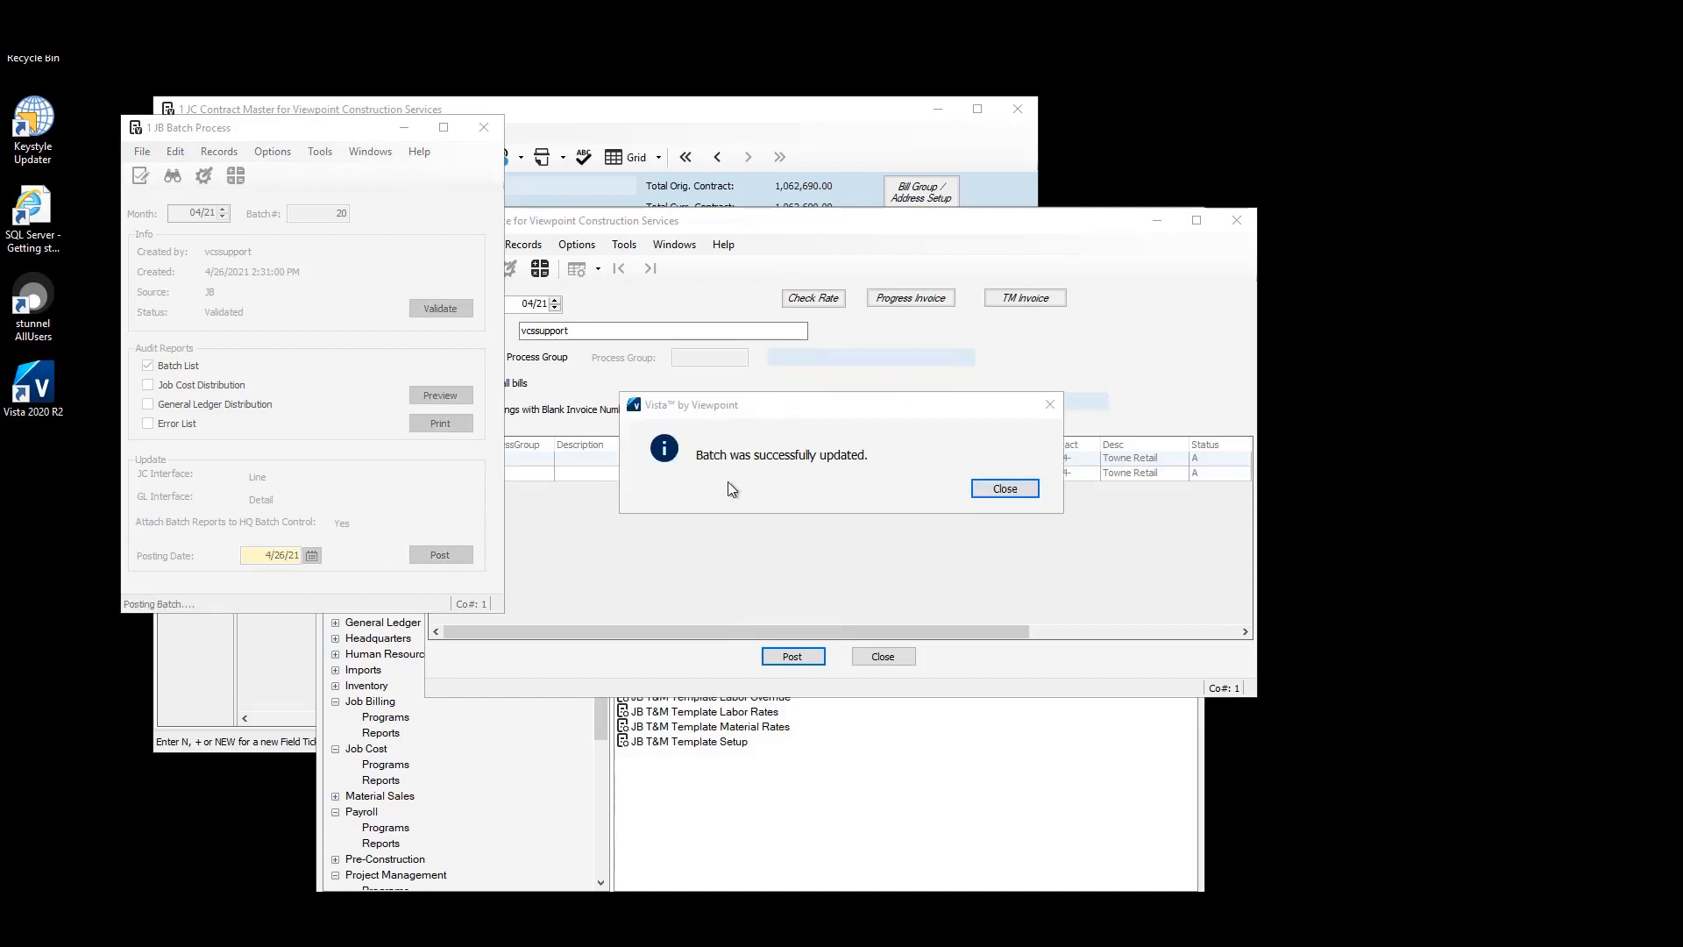
left_click(1005, 487)
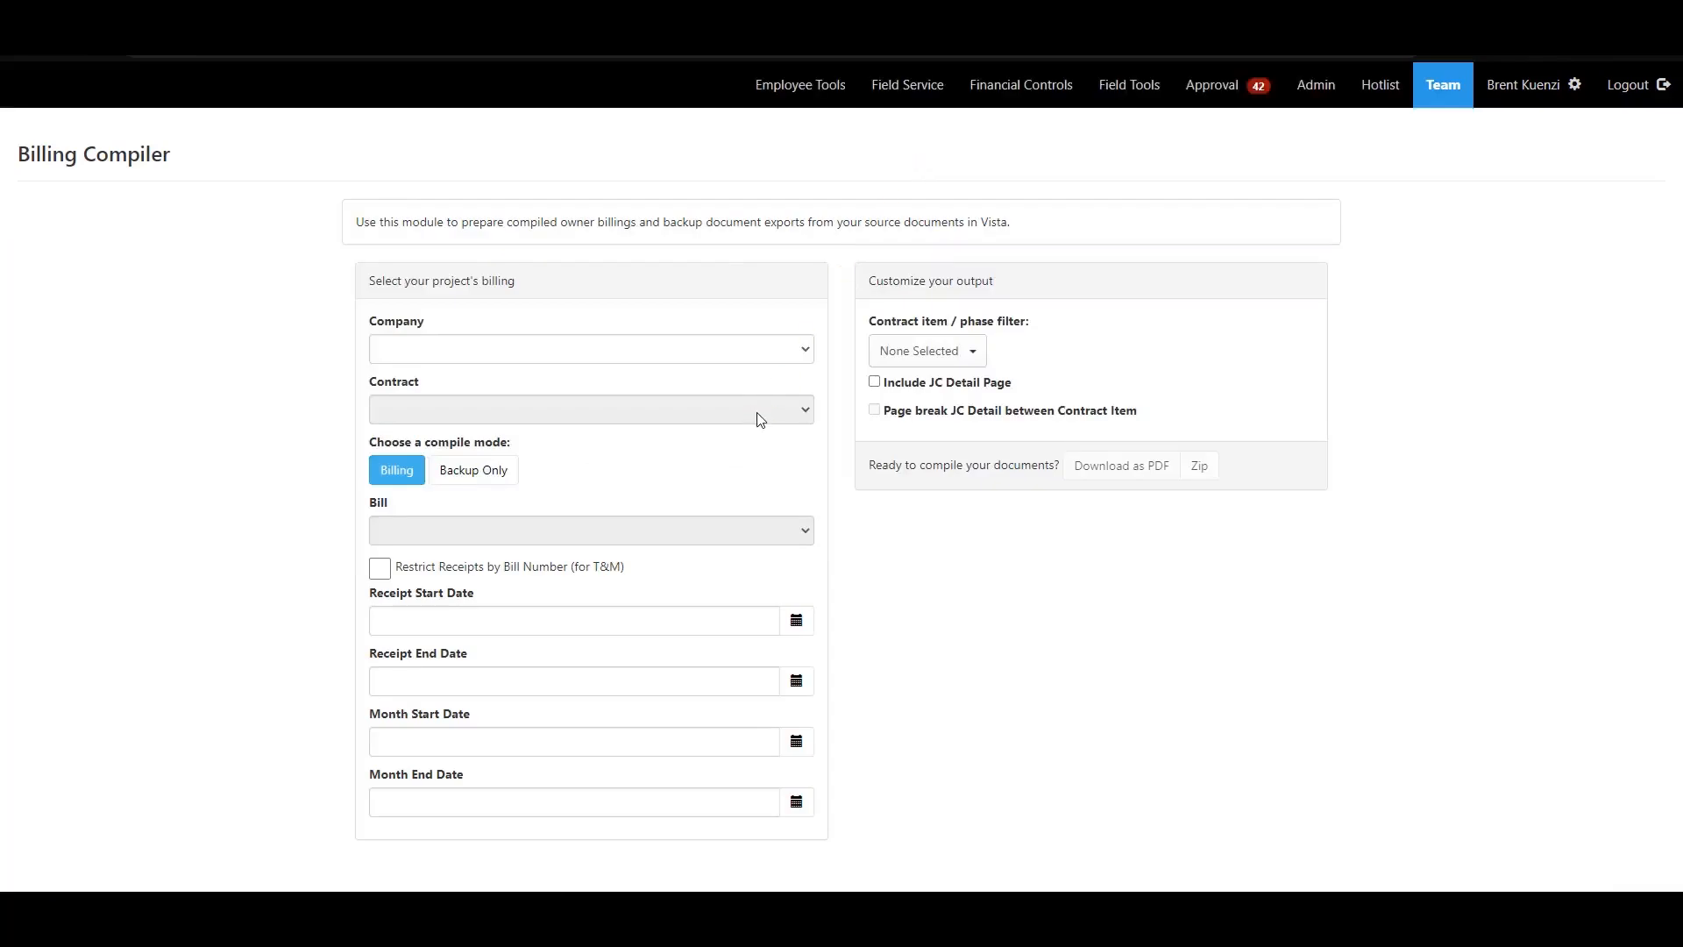
- Select bill '04/01/21 - Invoice # 100215' and include the JC detail page
left_click(589, 529)
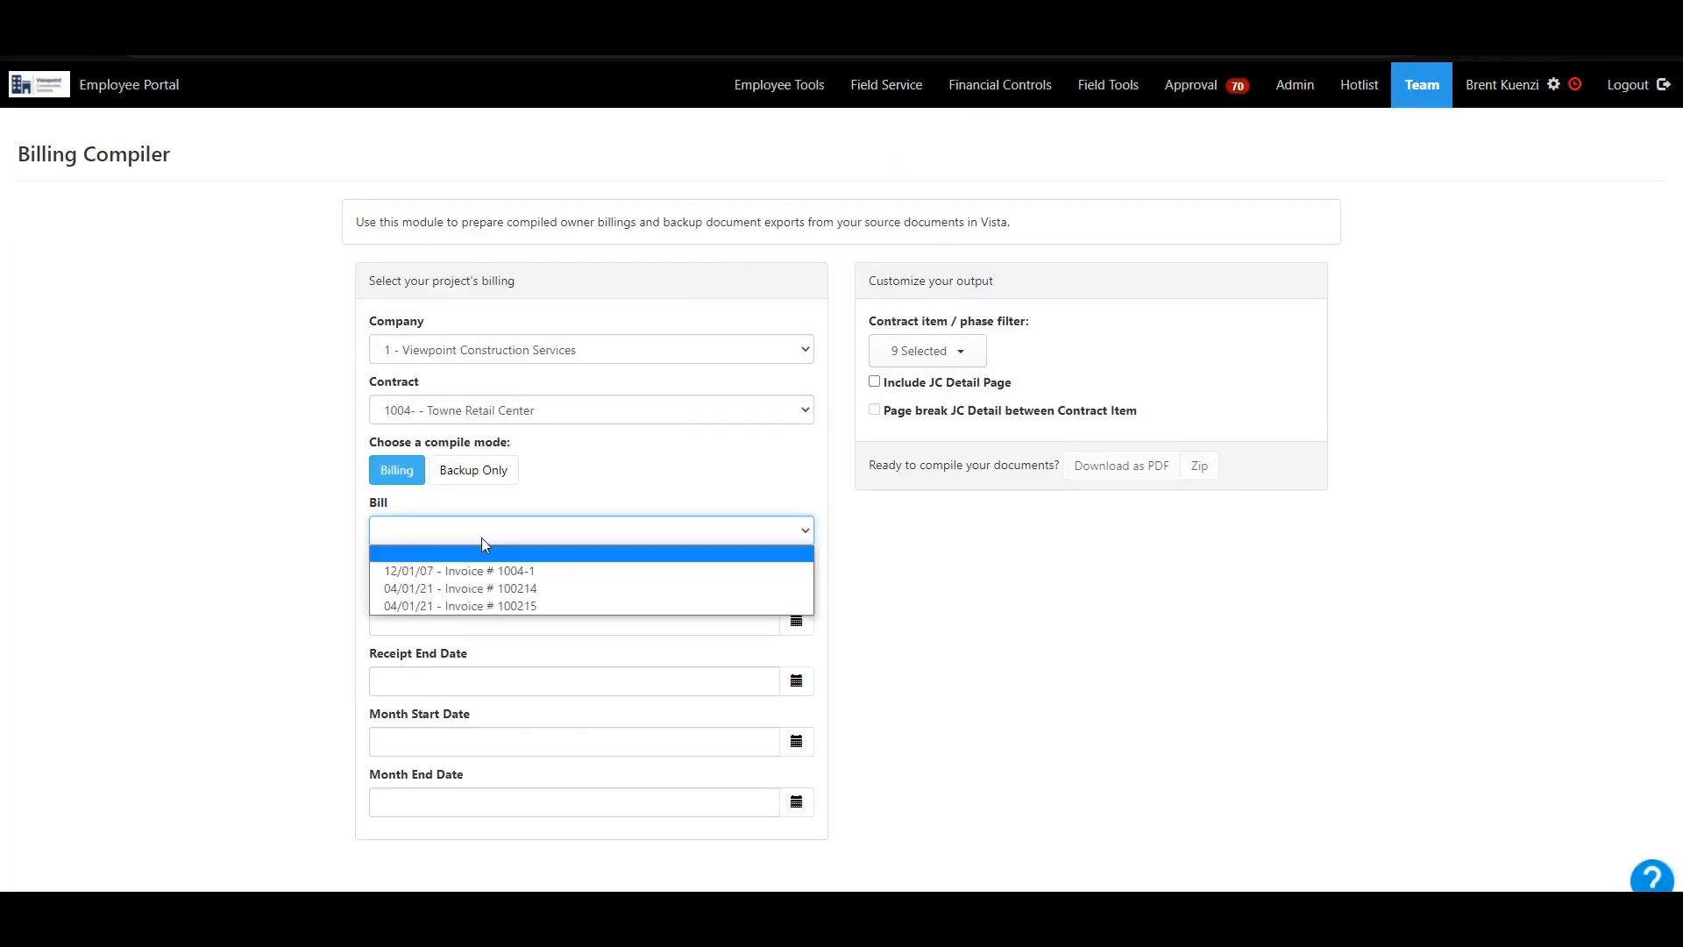
left_click(459, 605)
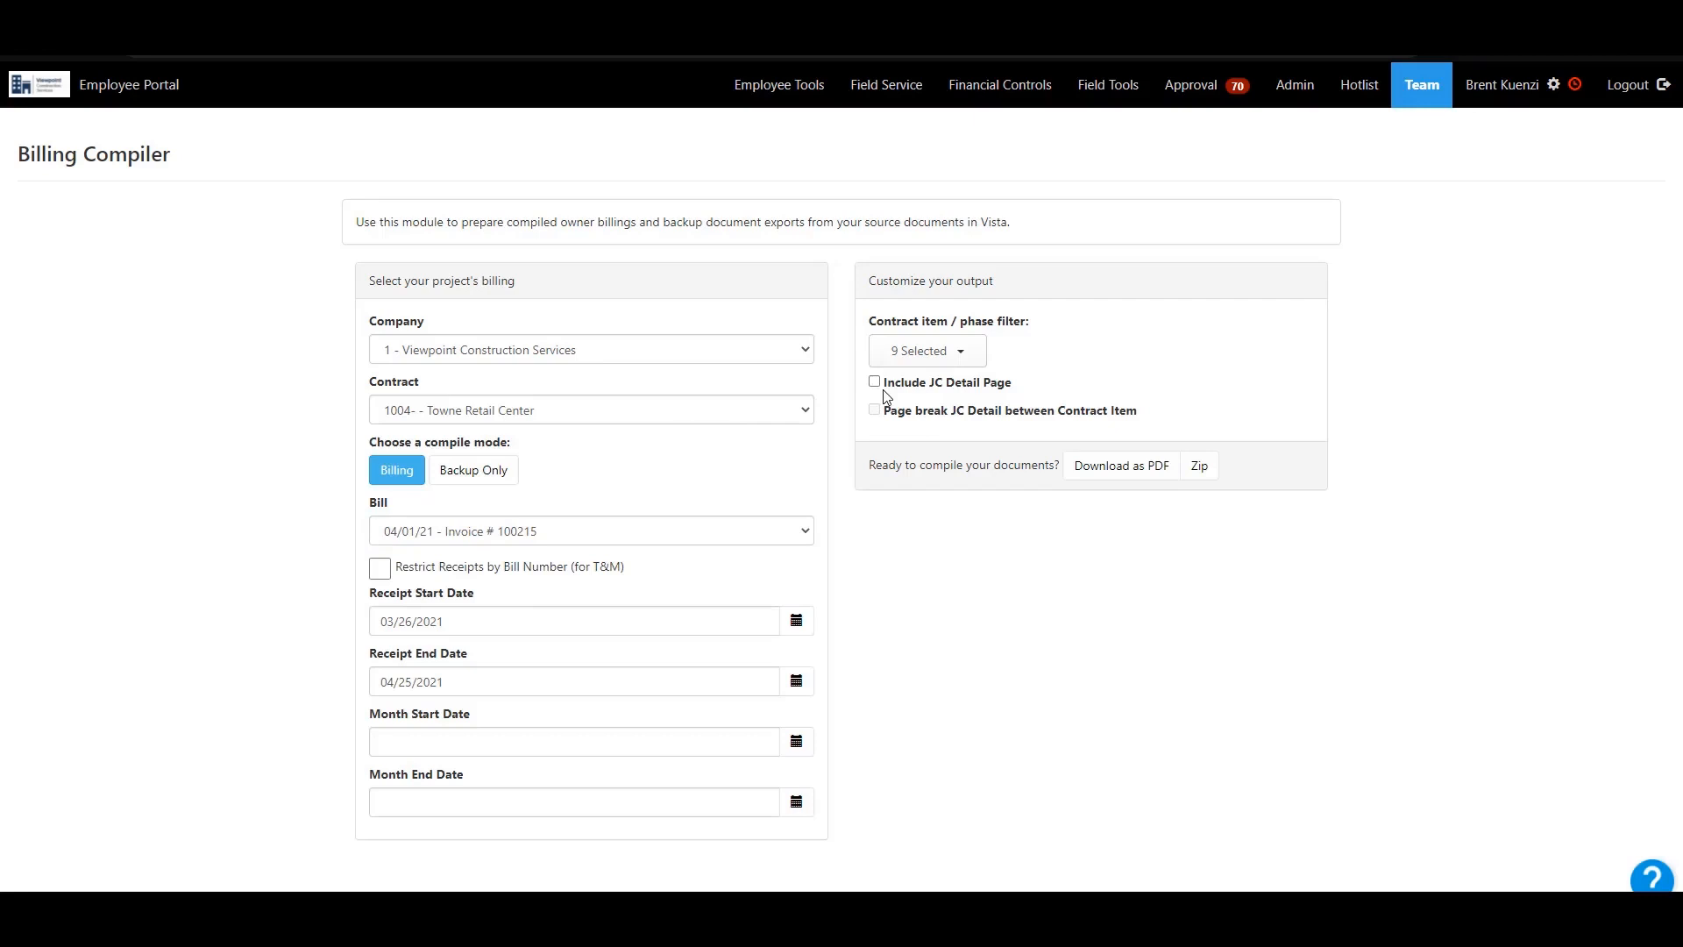
left_click(873, 382)
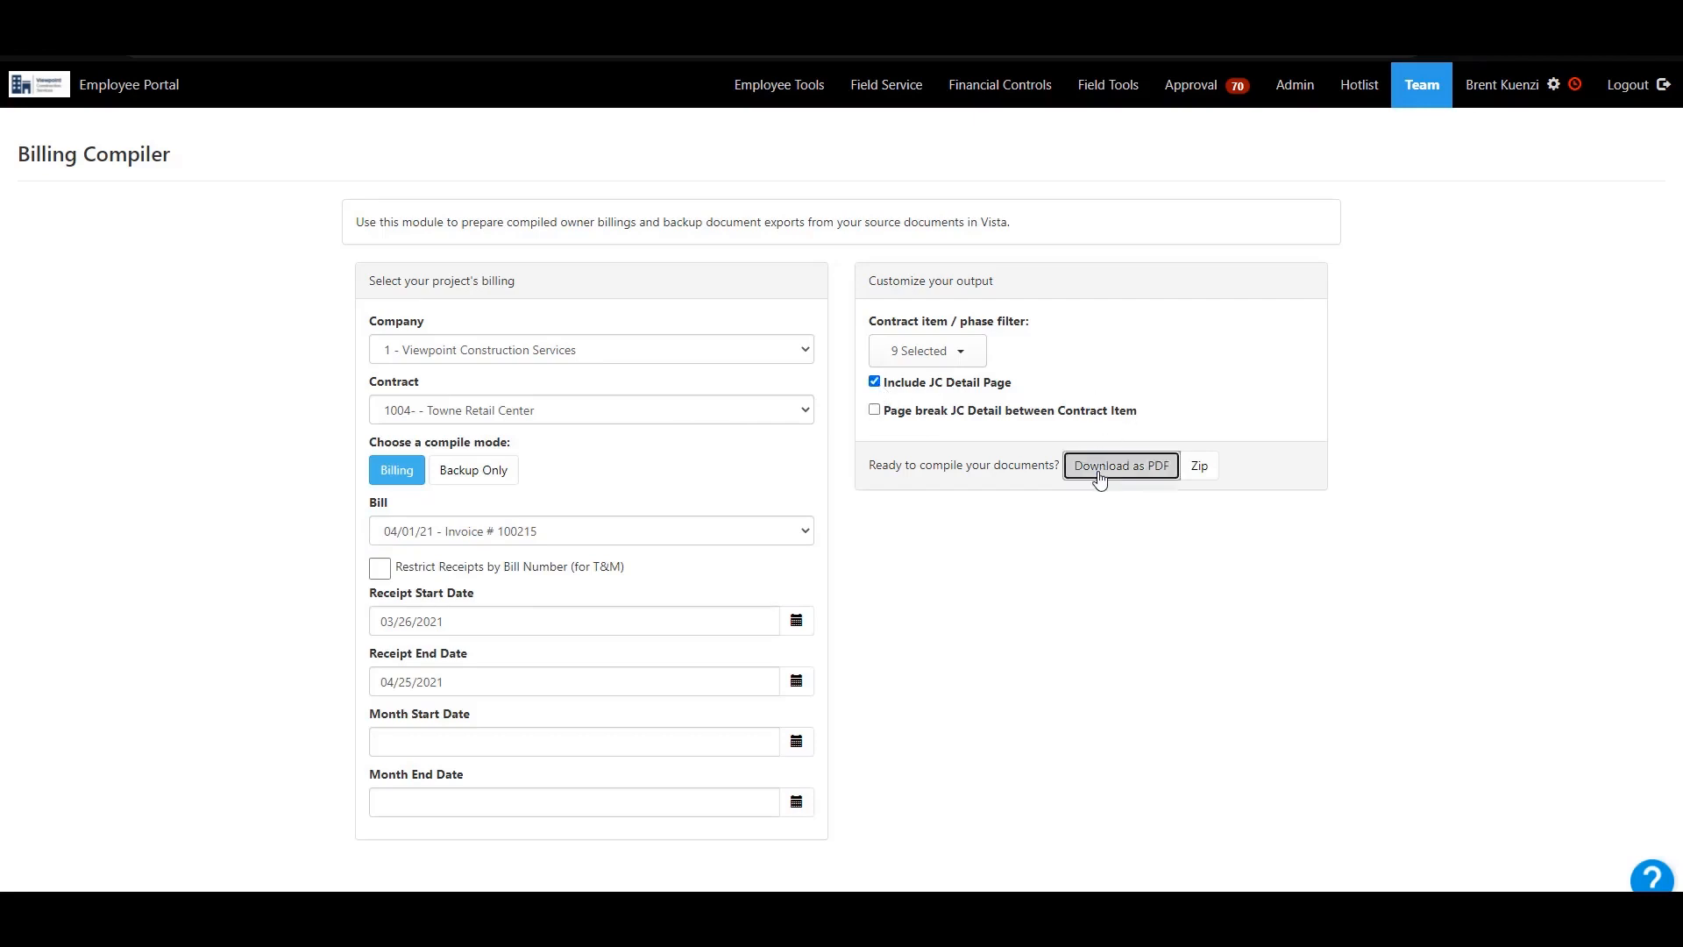
- Download the compiled bill as PDF and view its Job Cost Detail
left_click(1121, 466)
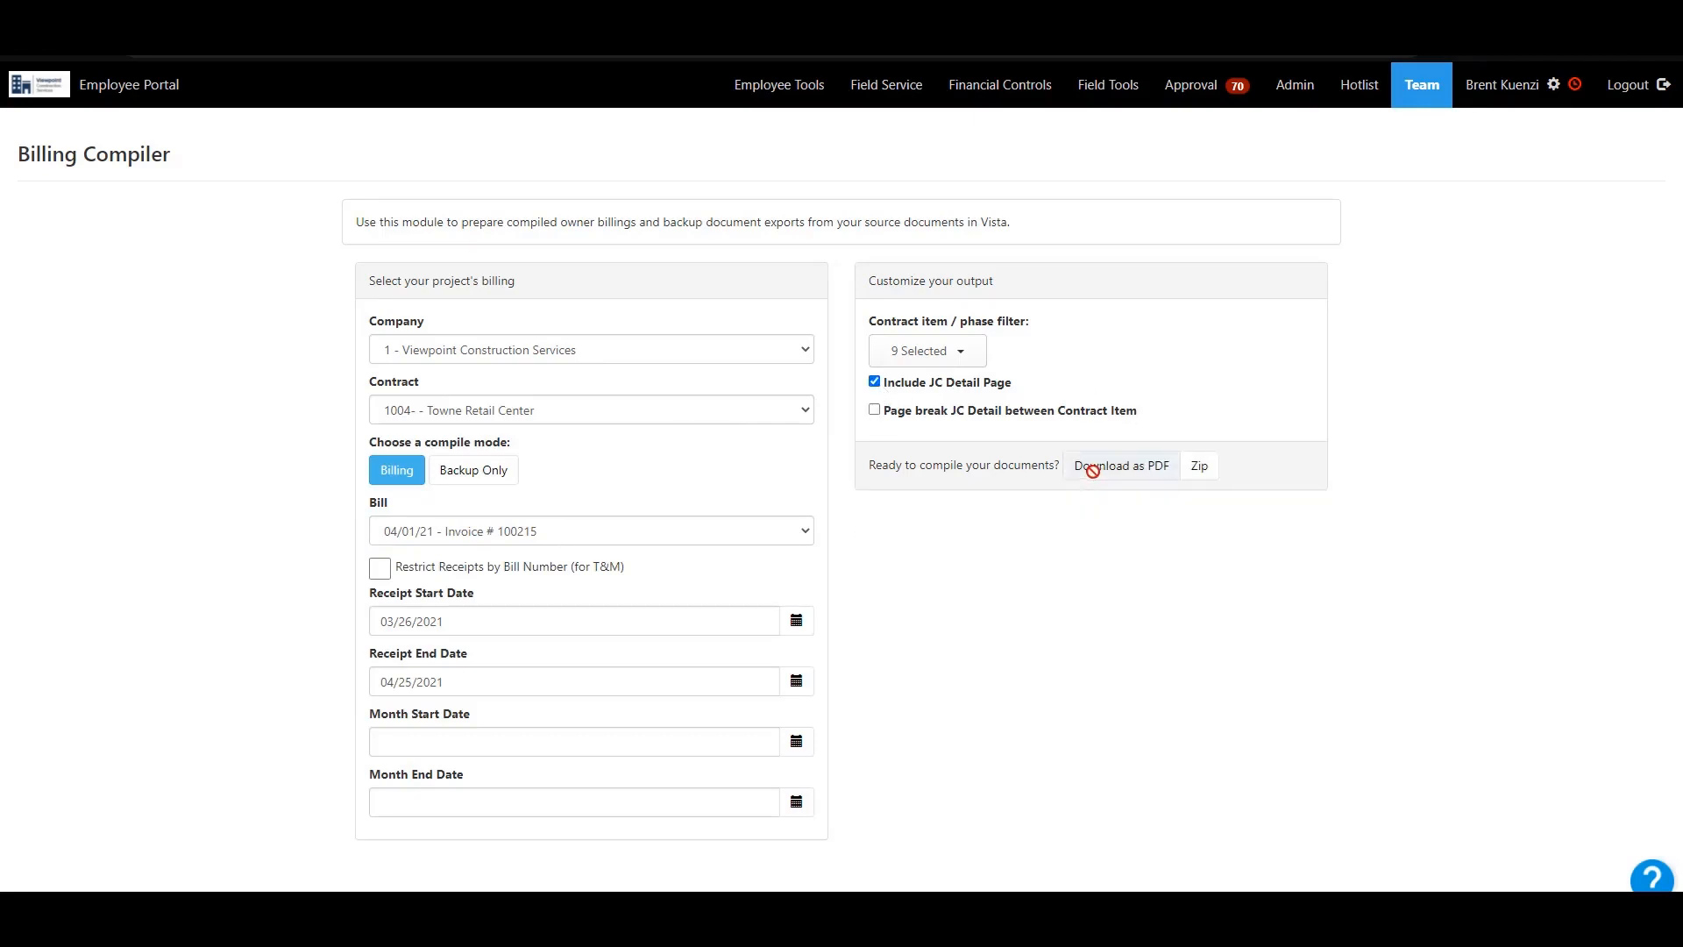
left_click(1120, 466)
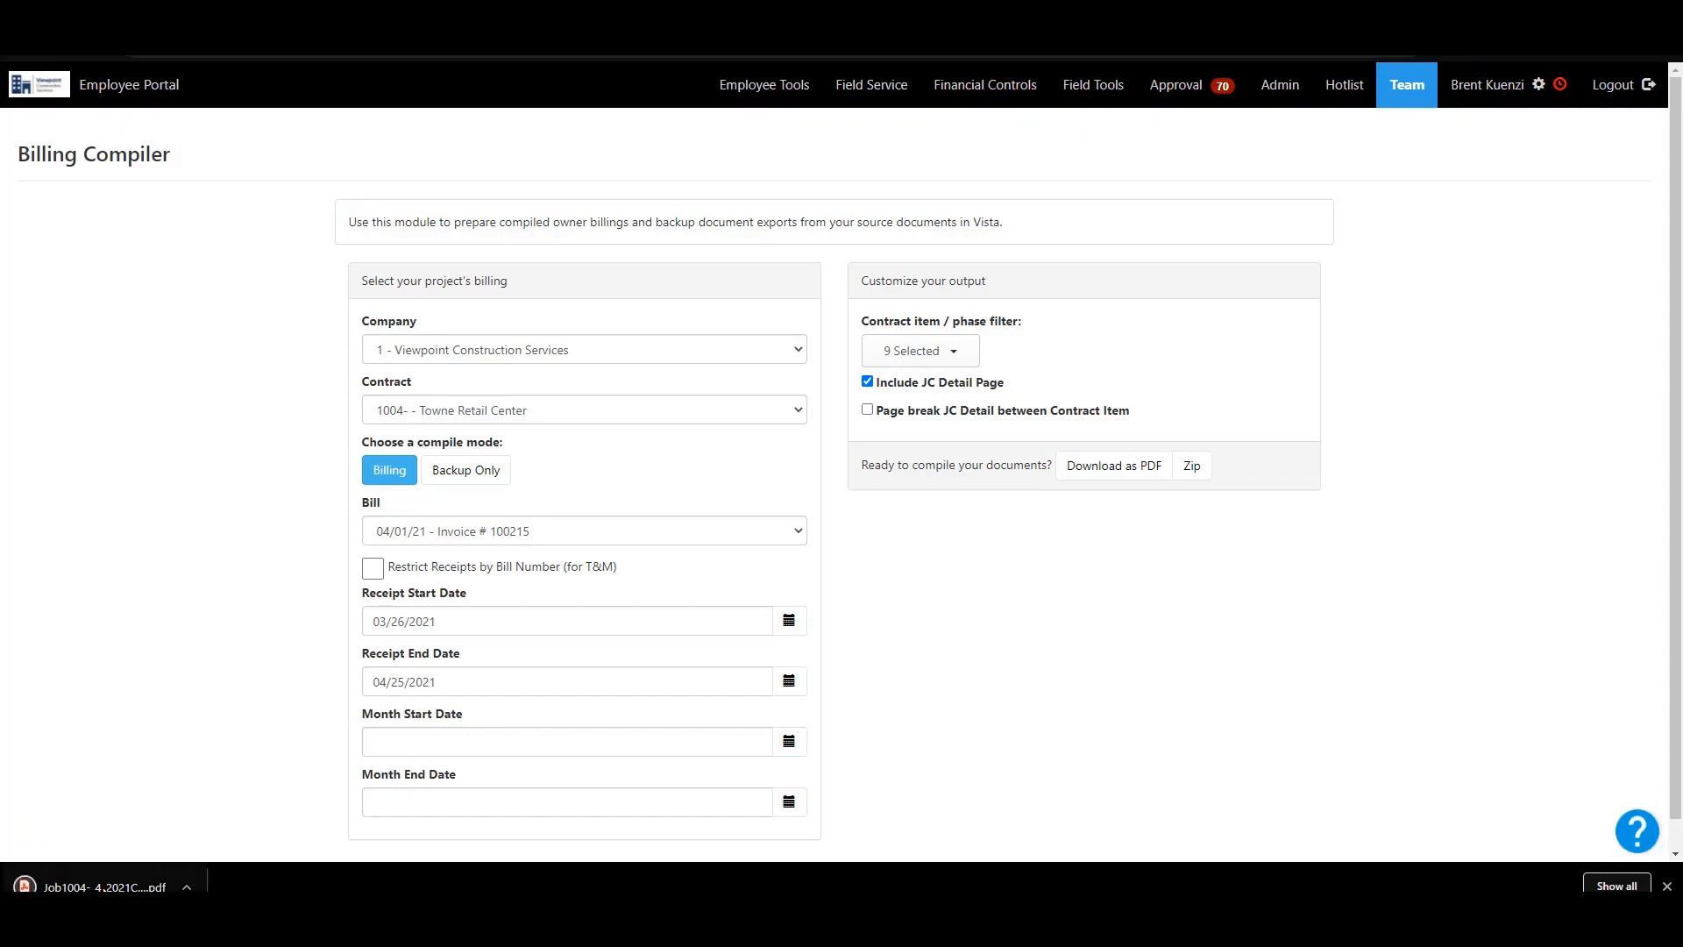
left_click(1113, 467)
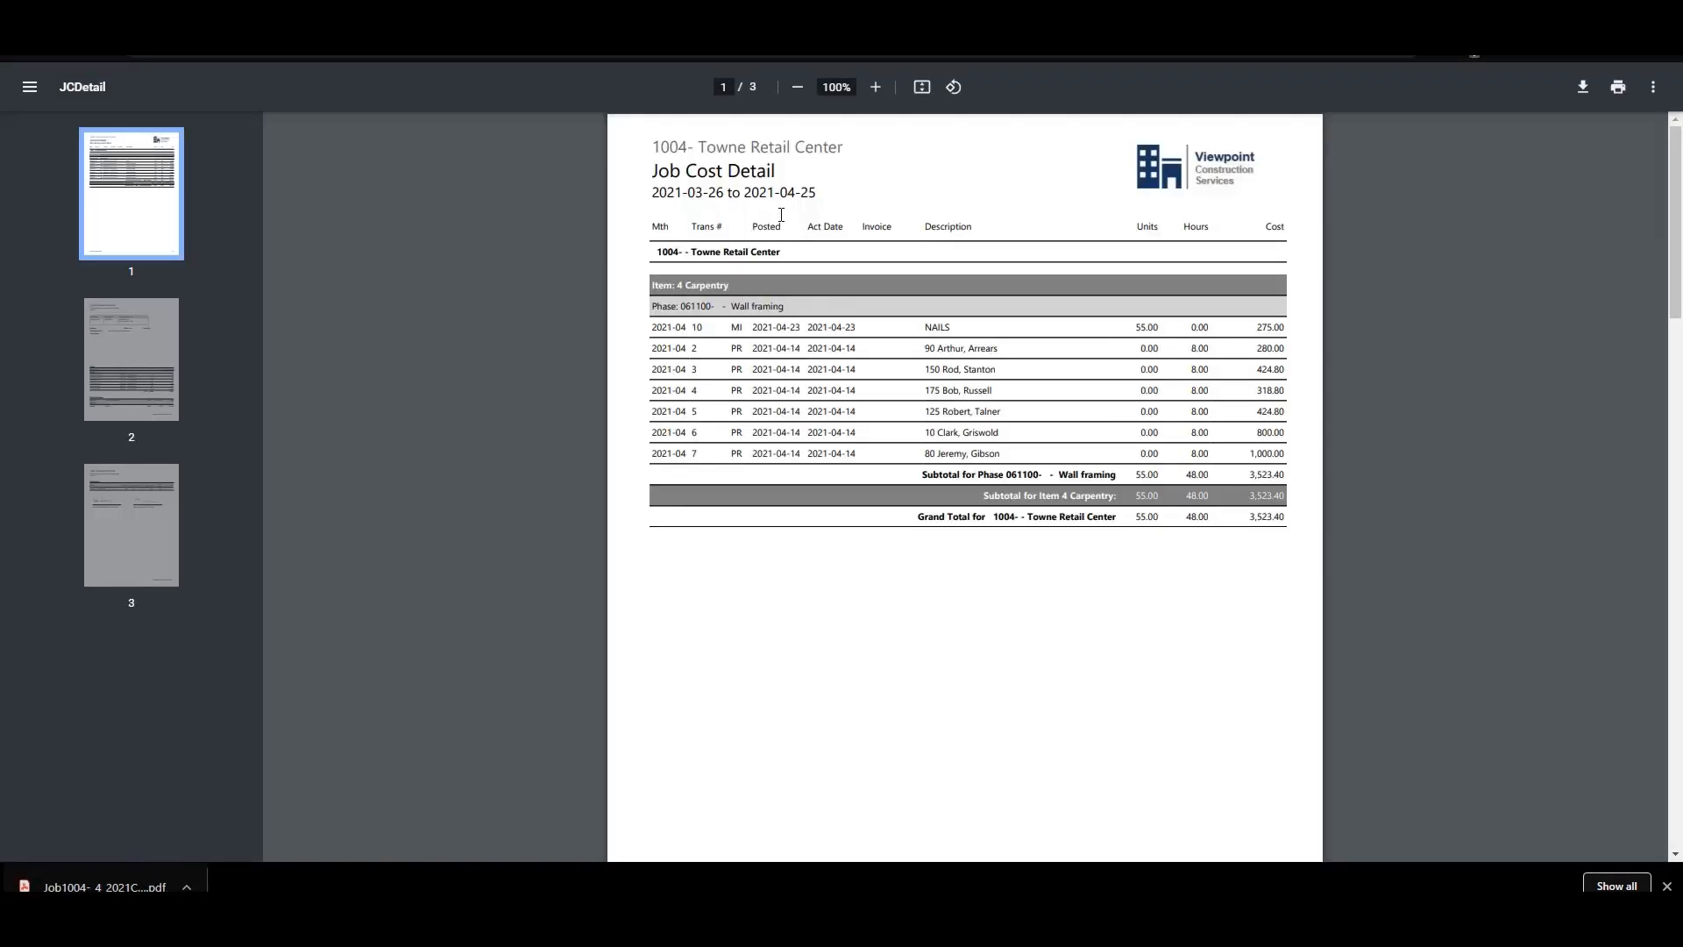
mouse_move(803, 140)
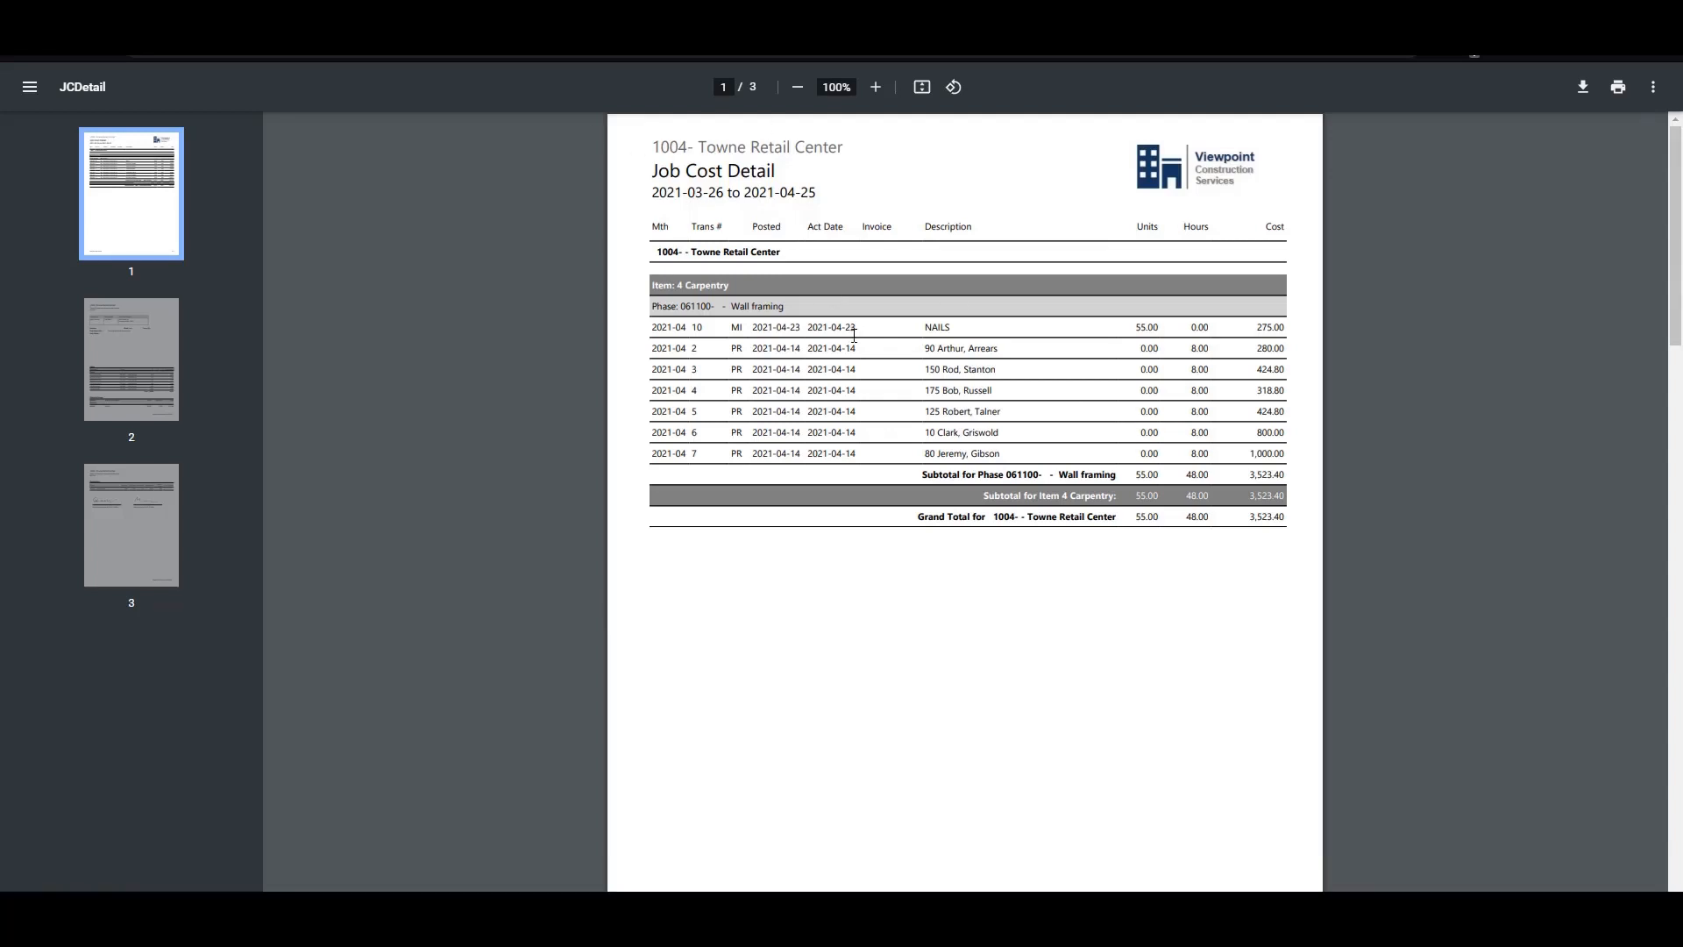
left_click(130, 357)
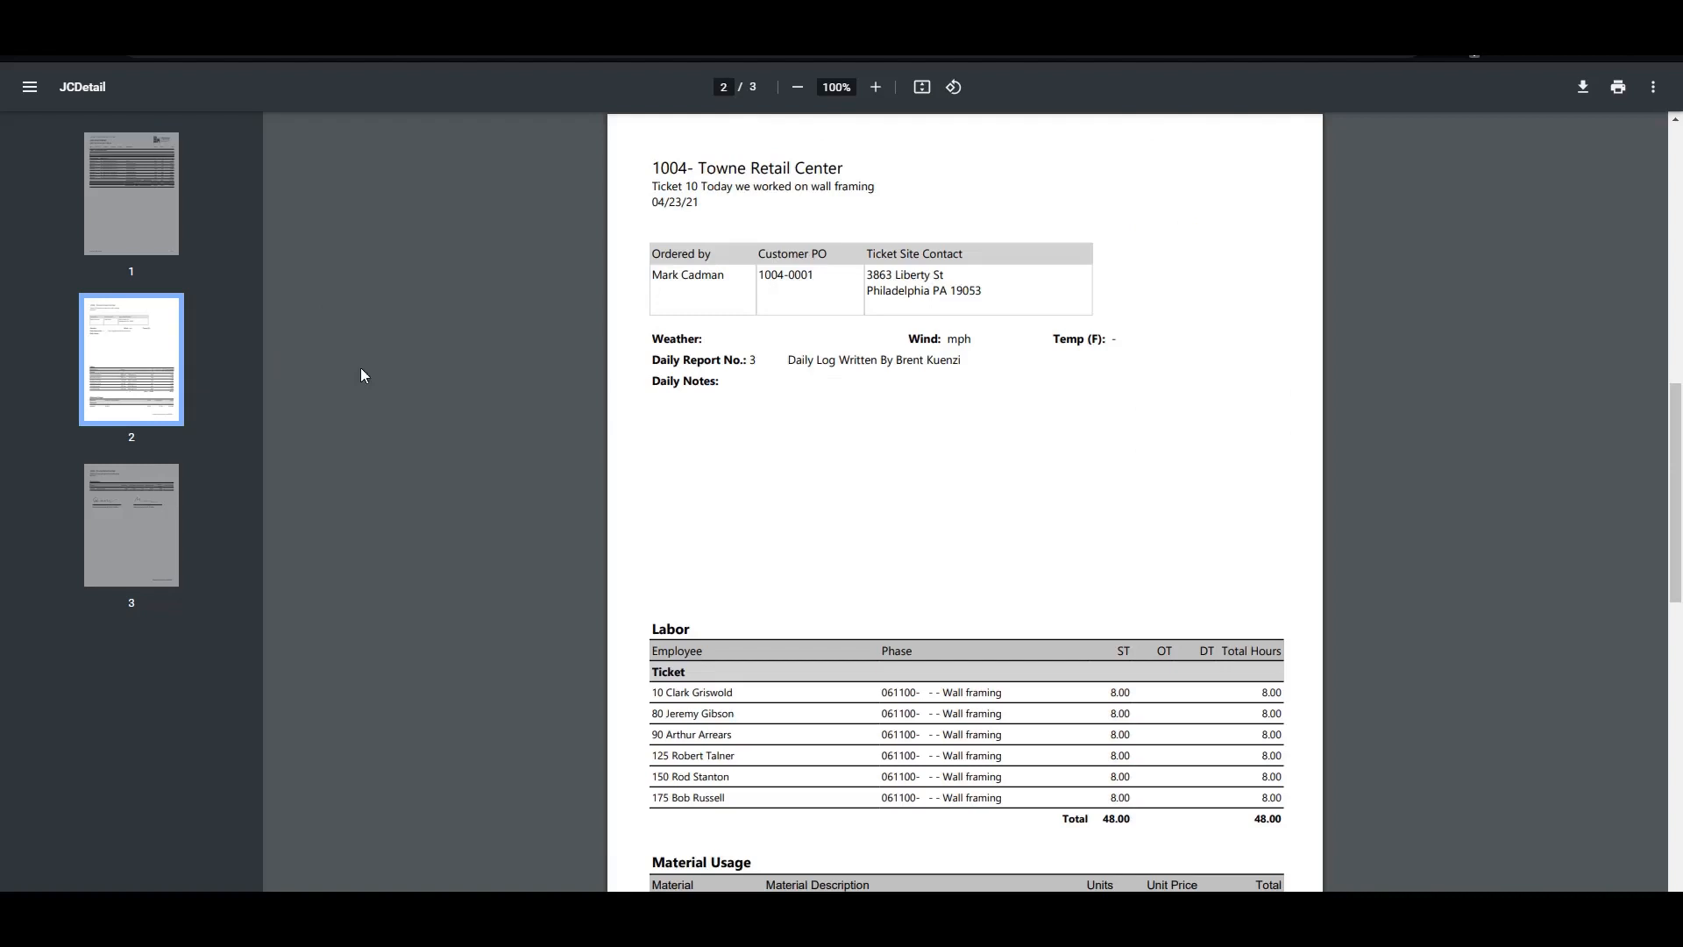
scroll("down", 3)
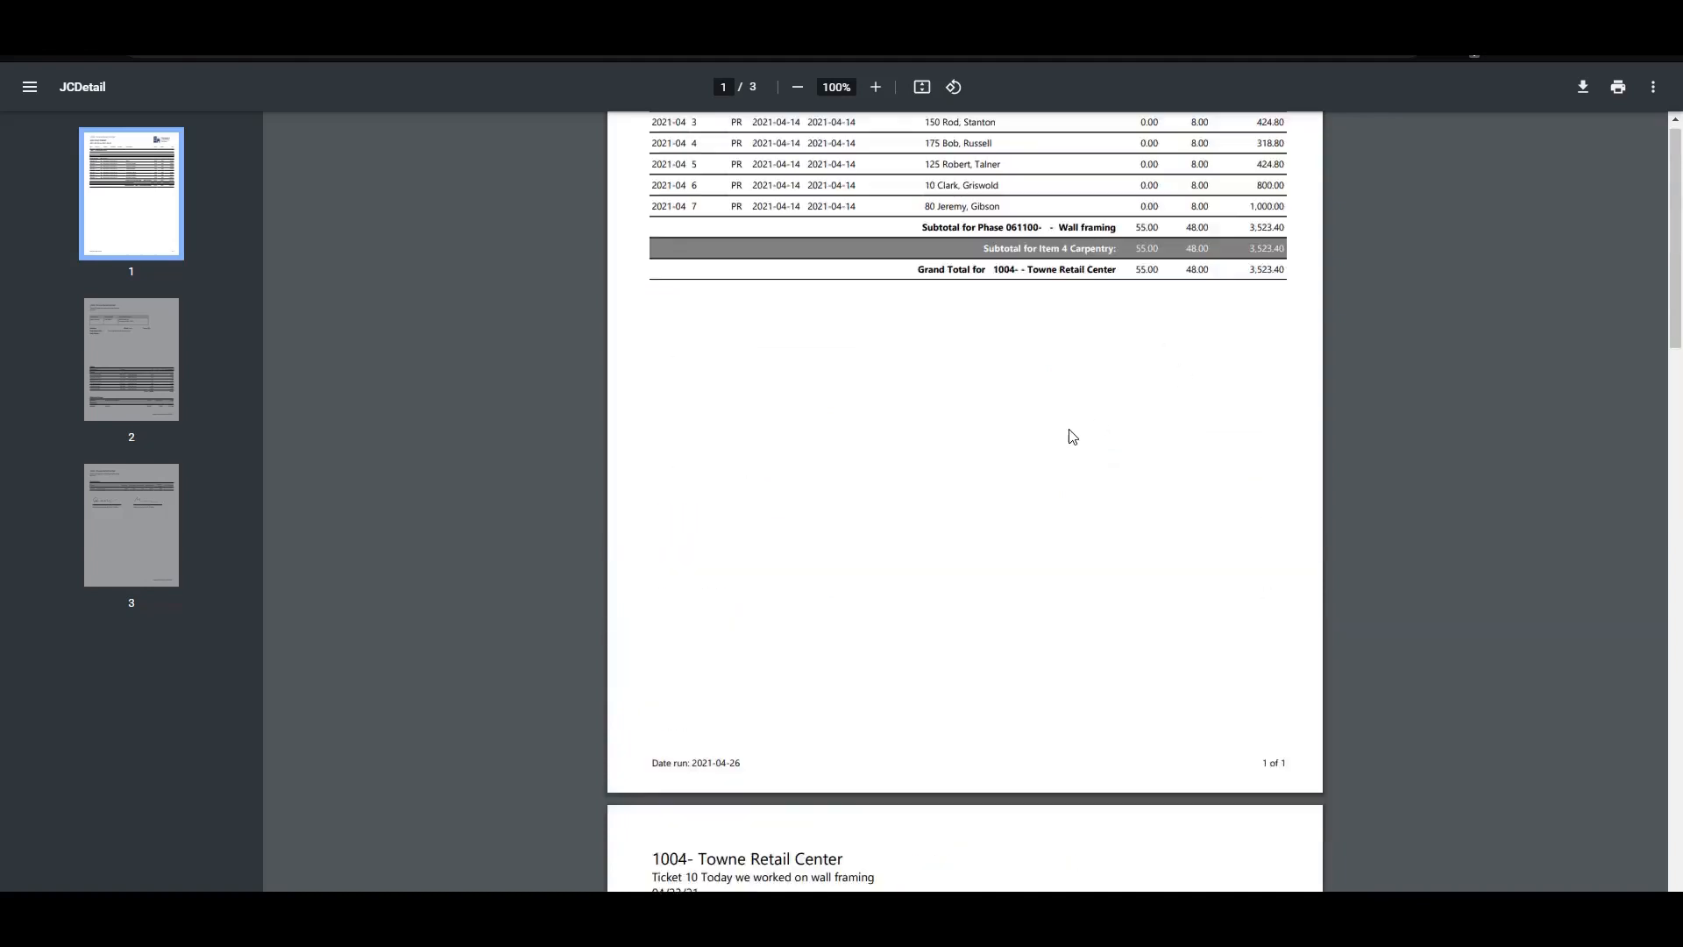
scroll("up", 3)
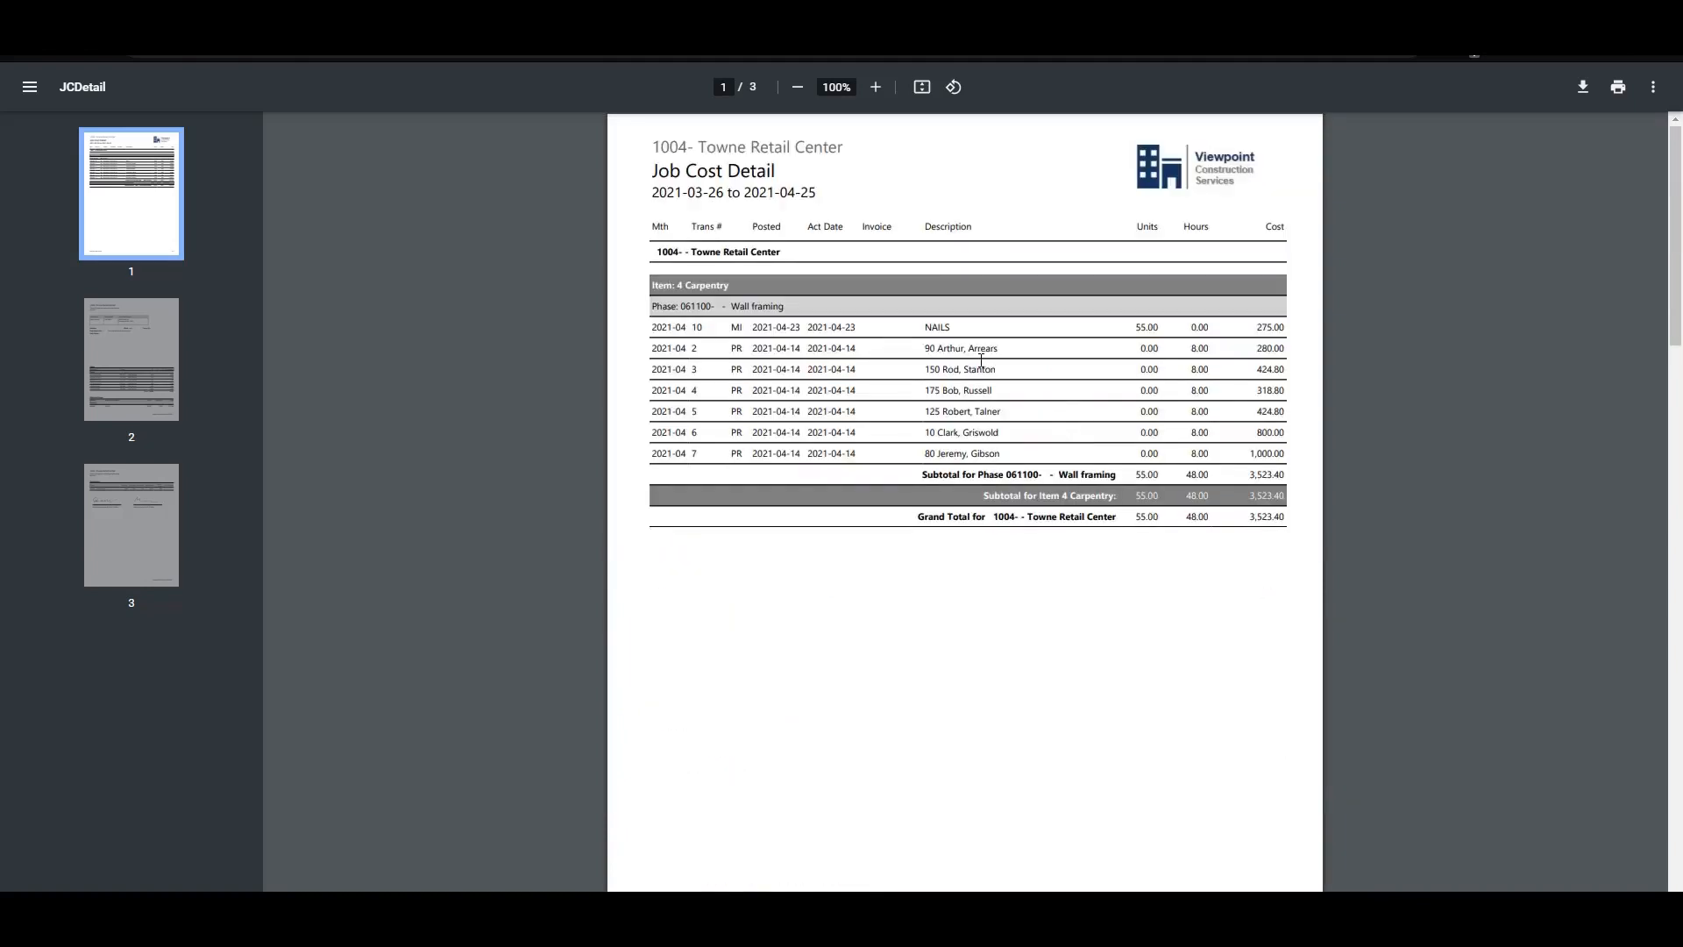